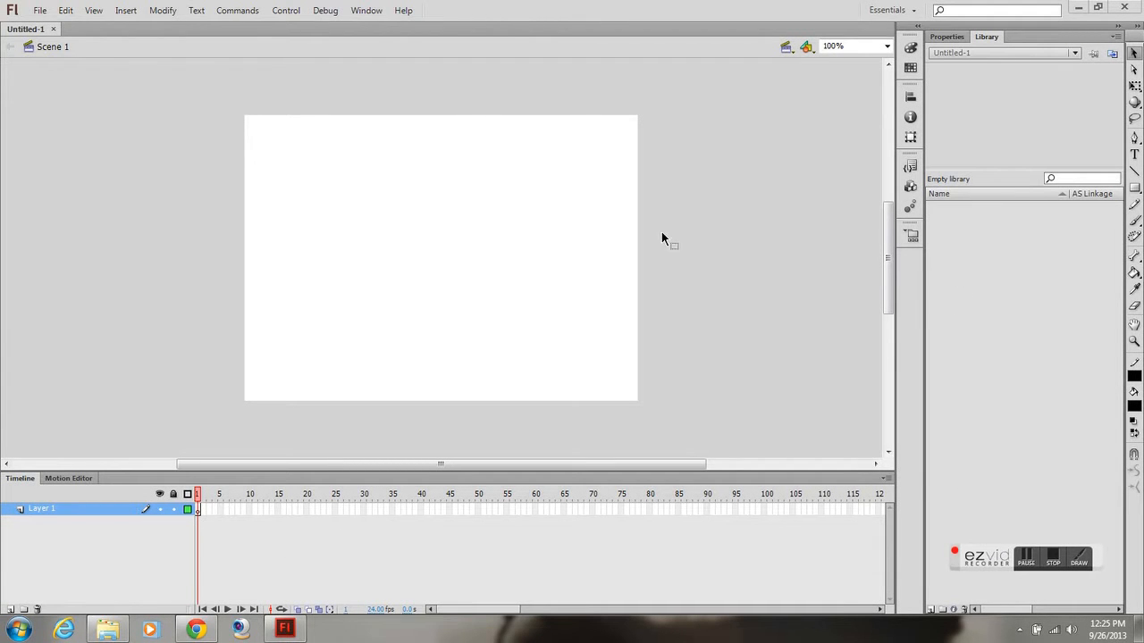
mouse_move(225, 569)
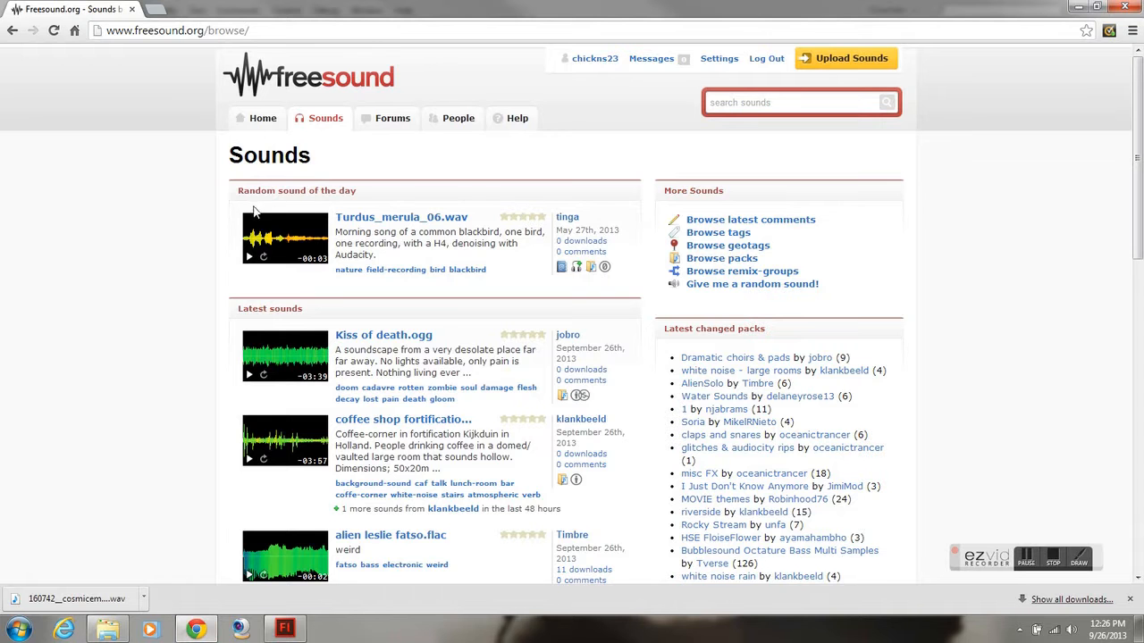
Open a second Chrome tab and enter freesound.org as its address
click(176, 29)
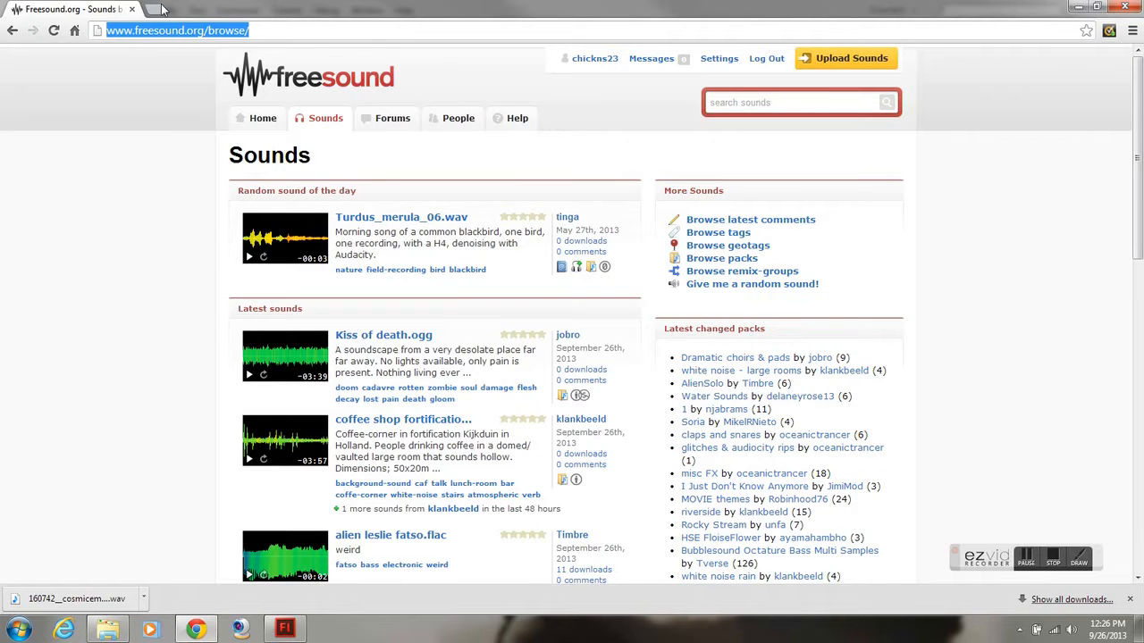
click(154, 9)
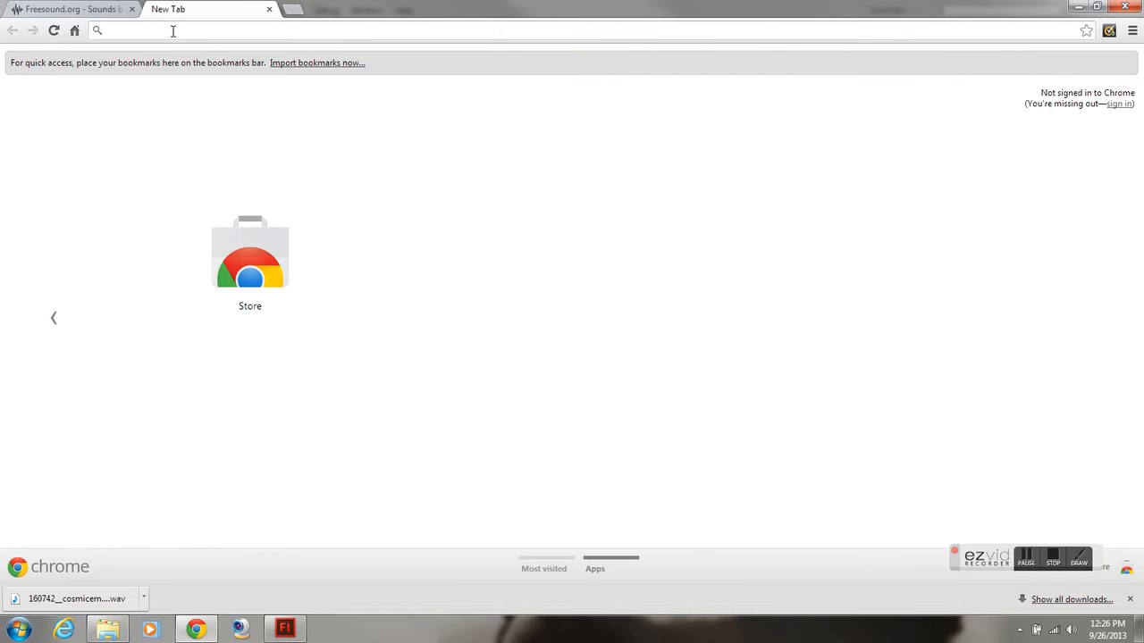
text(f)
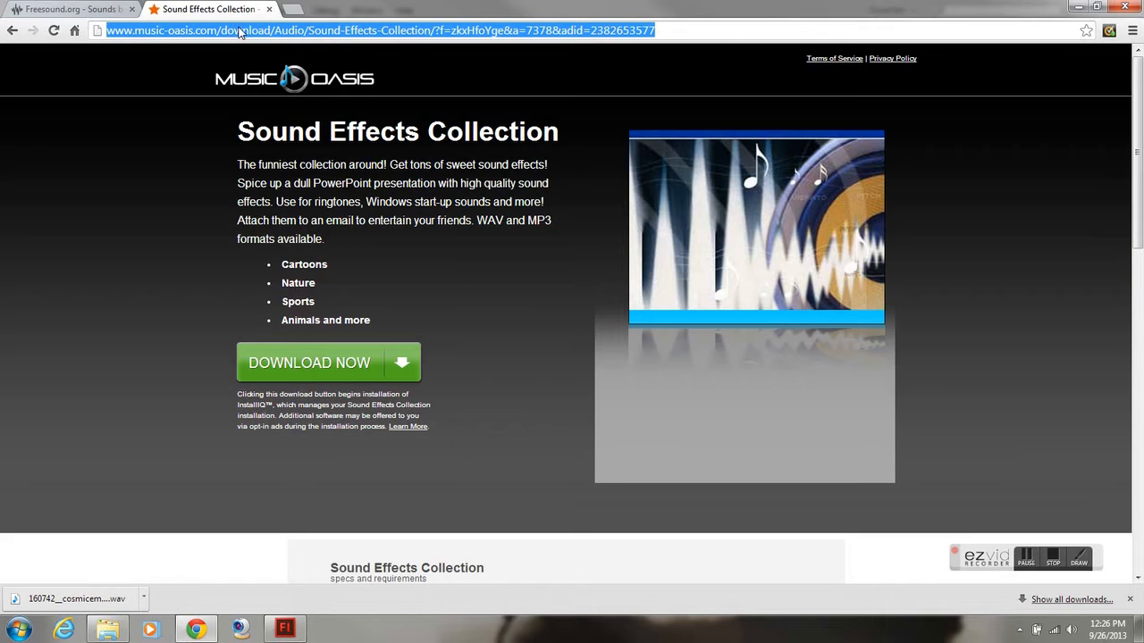
text(freesound.org)
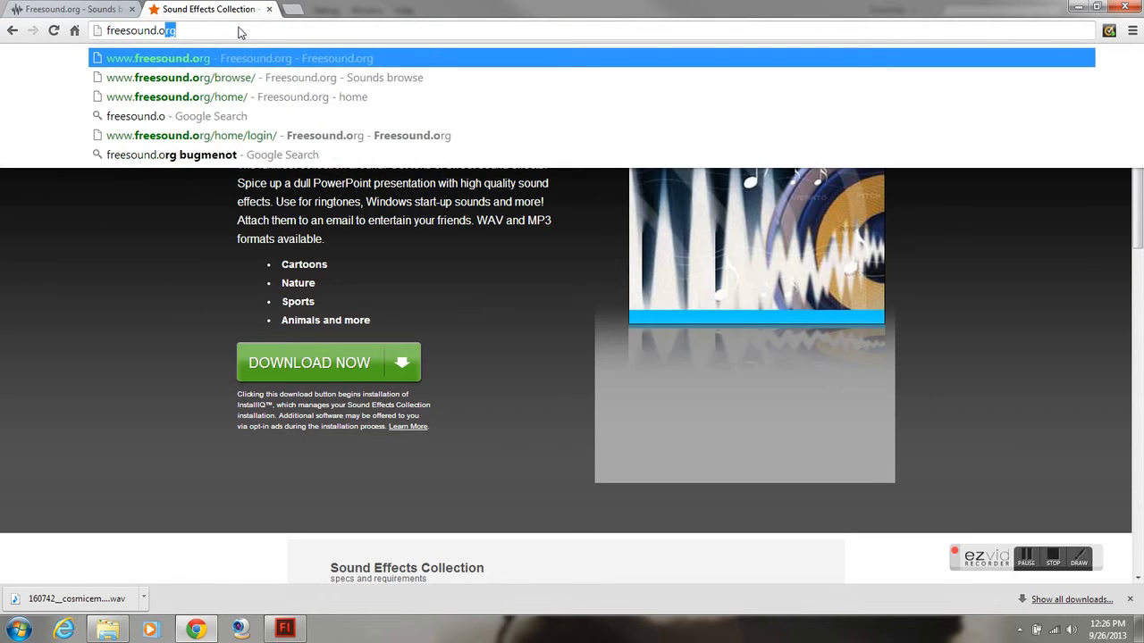
Search Freesound for 'gun fire' and open the Homeade gun shot1 sound page
click(157, 58)
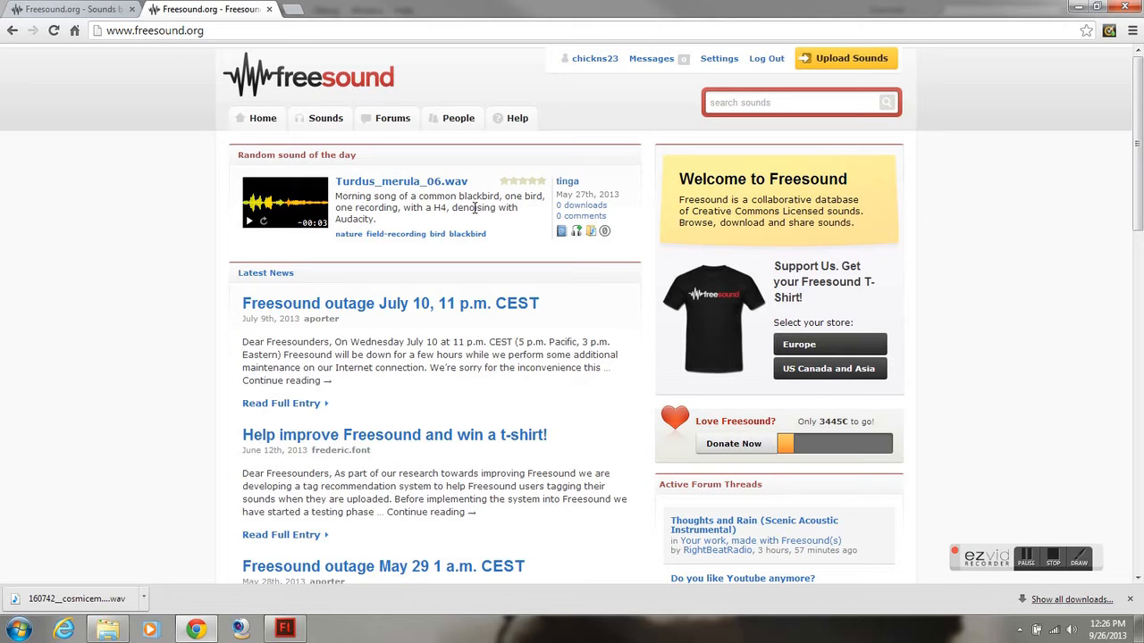
mouse_move(558, 130)
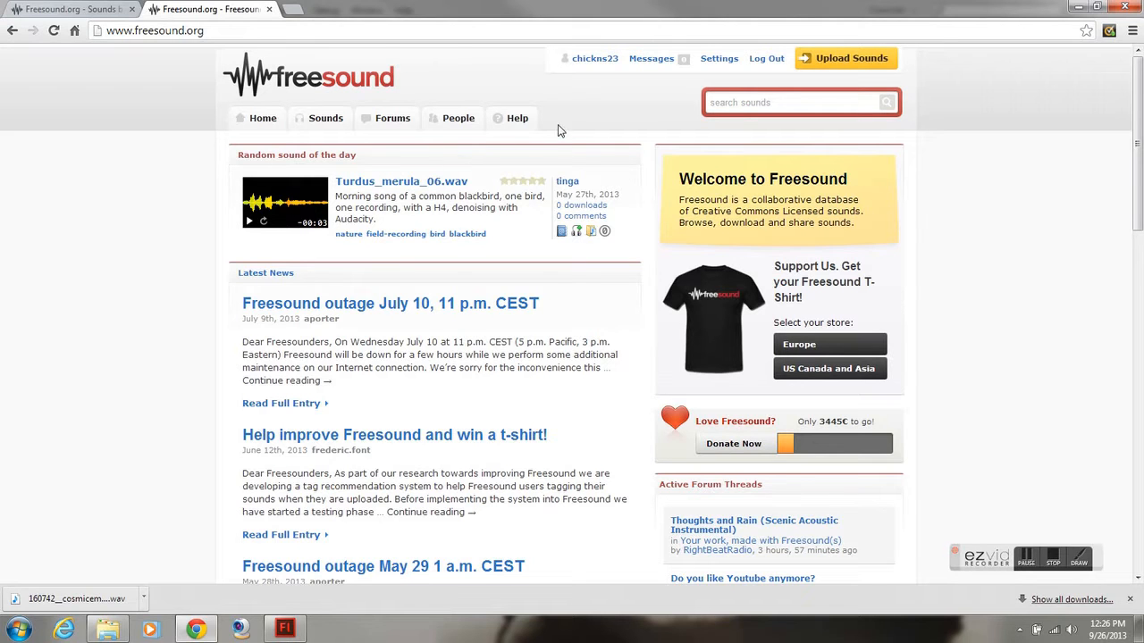
mouse_move(765, 58)
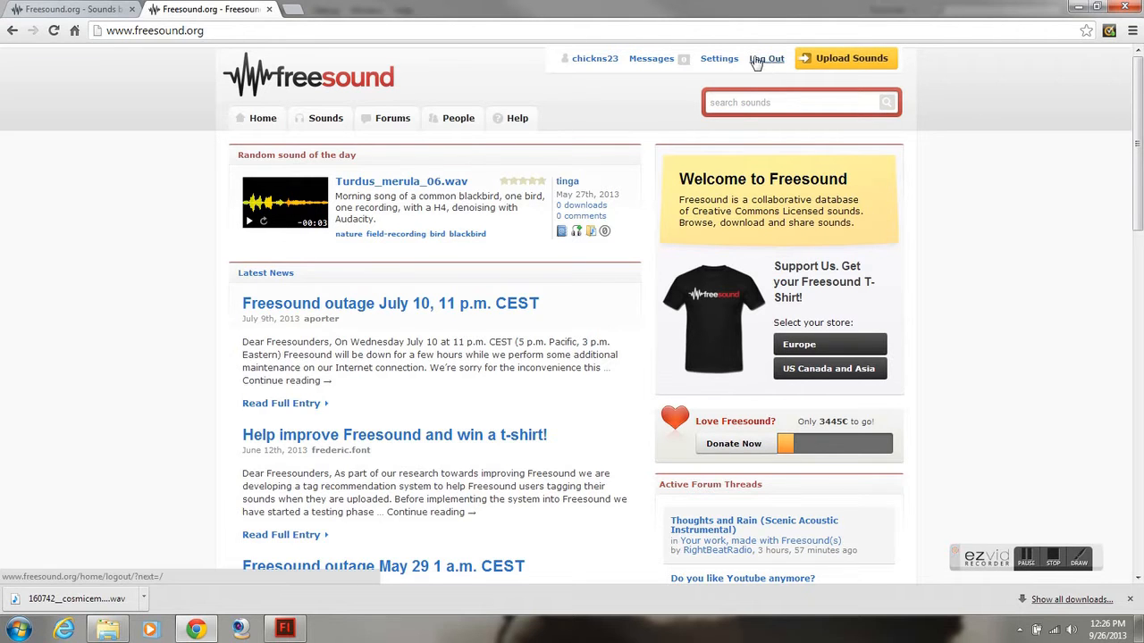
mouse_move(734, 105)
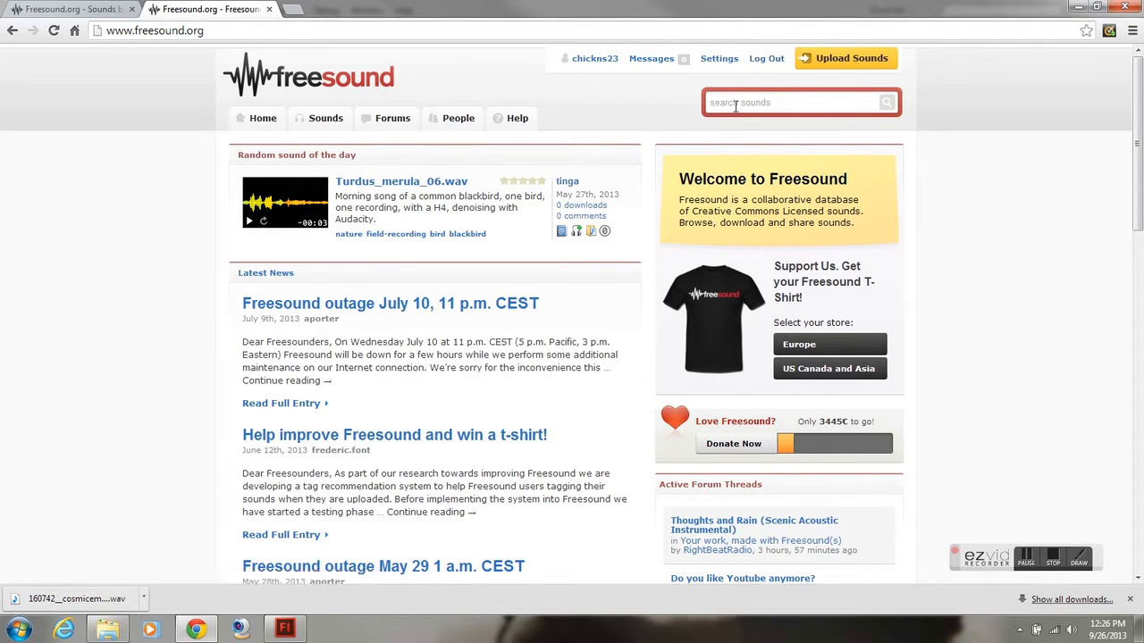
click(790, 102)
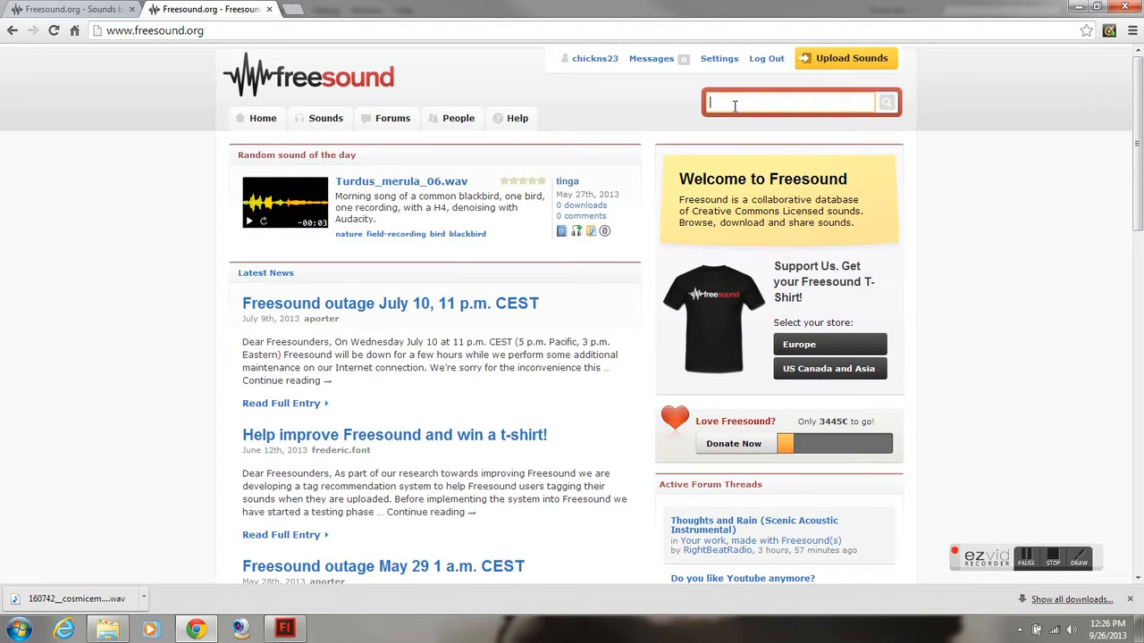
text(gun fire)
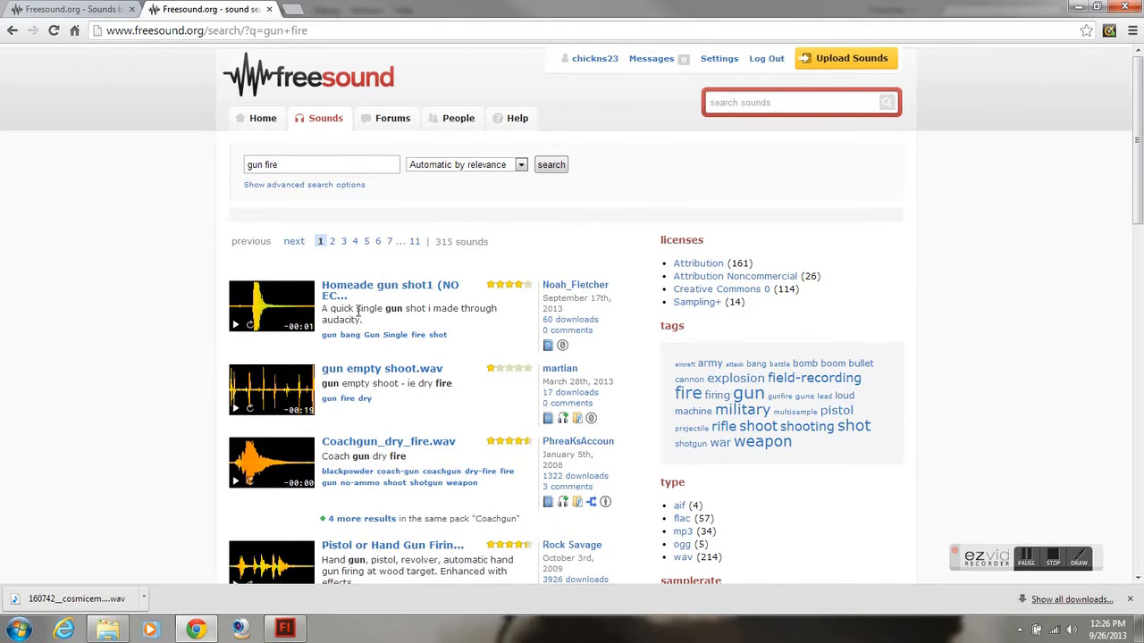
mouse_move(237, 325)
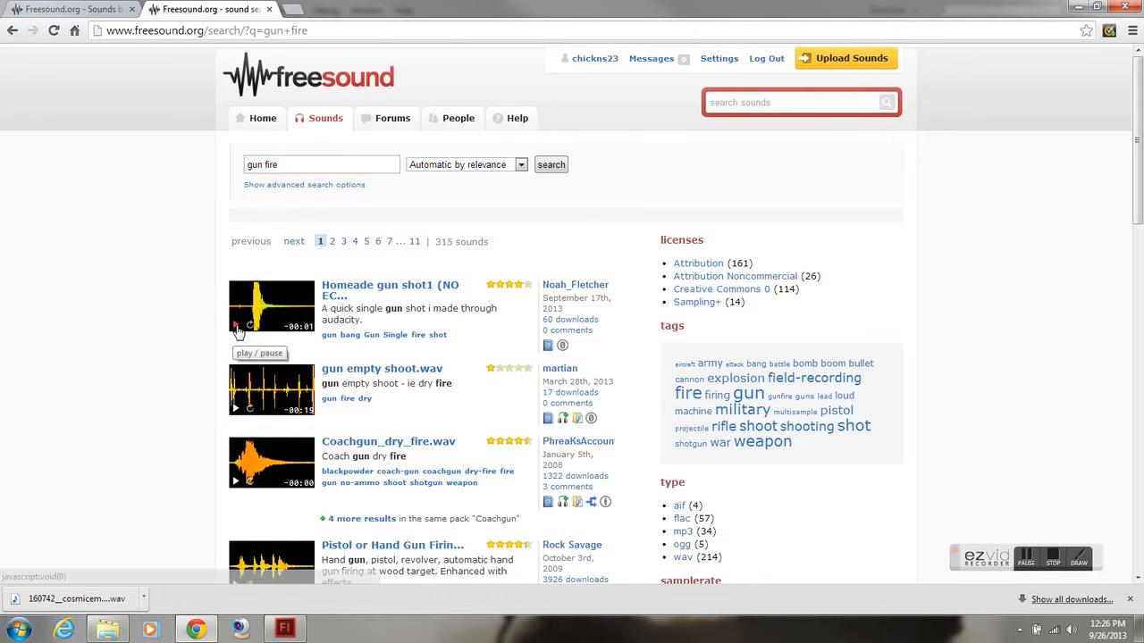
mouse_move(374, 289)
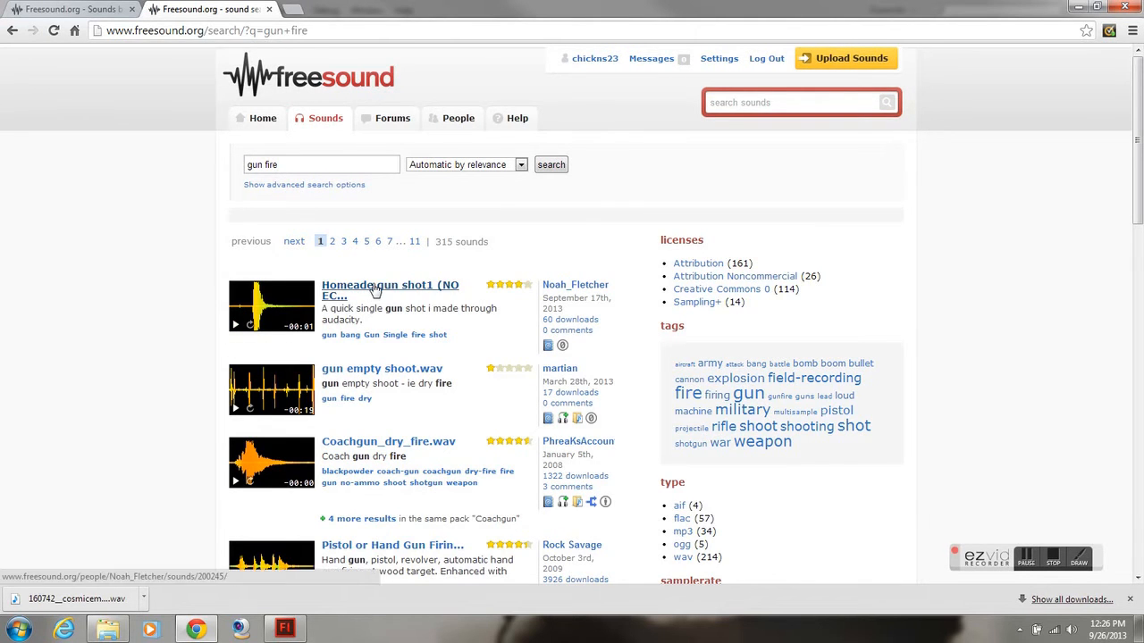
click(375, 289)
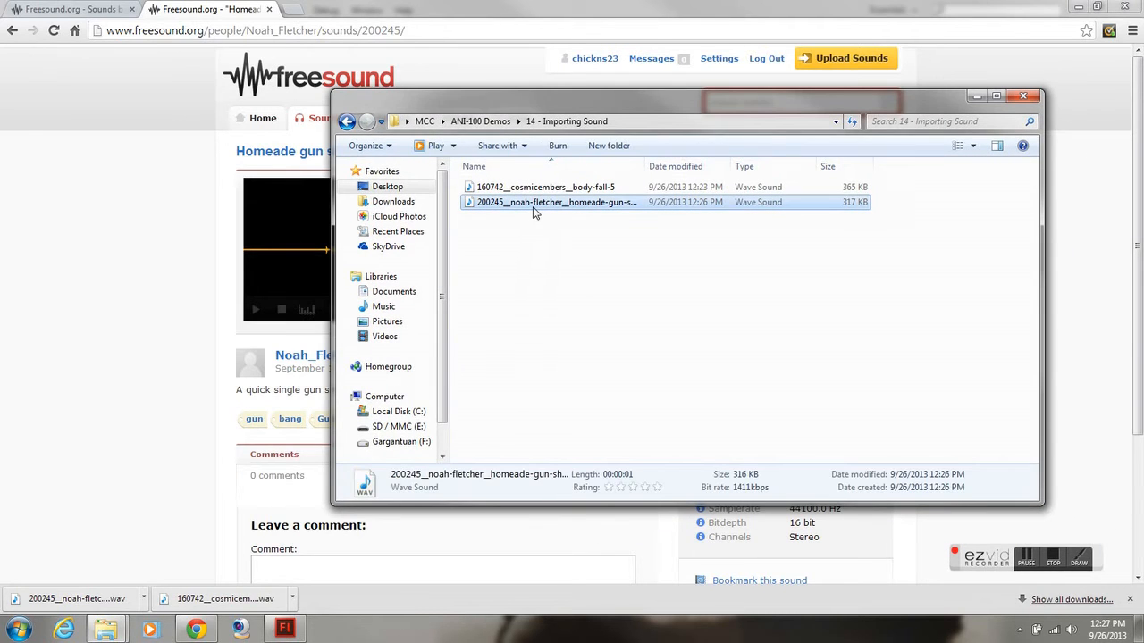
Rename the gun shot file to Gunfire and the body fall file to BodyFall, then close Explorer
right_click(556, 202)
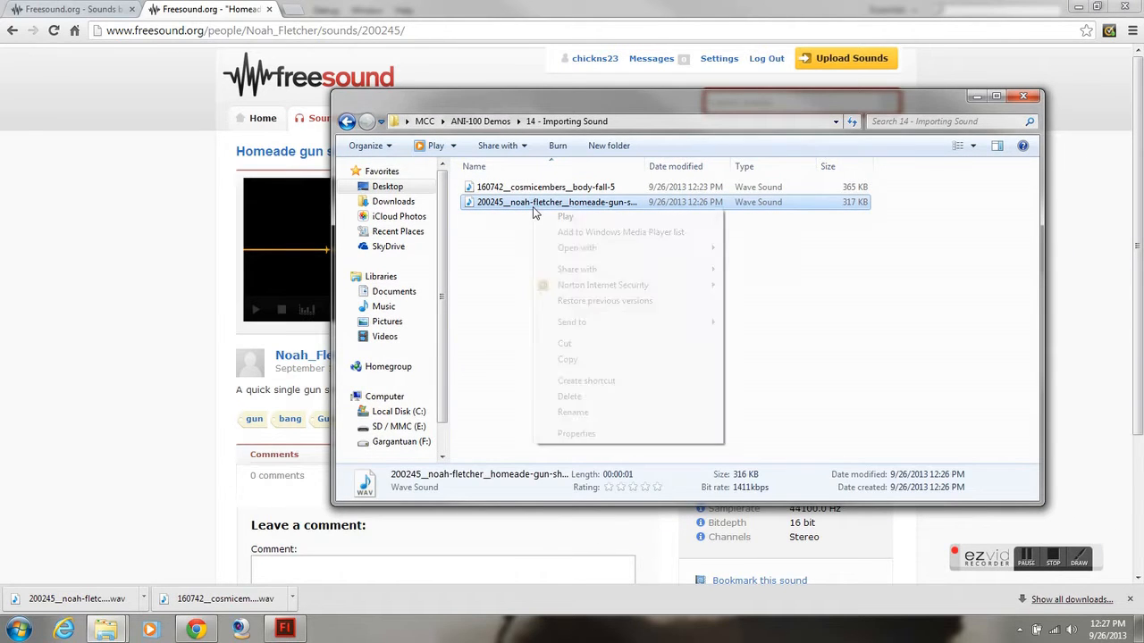
click(573, 412)
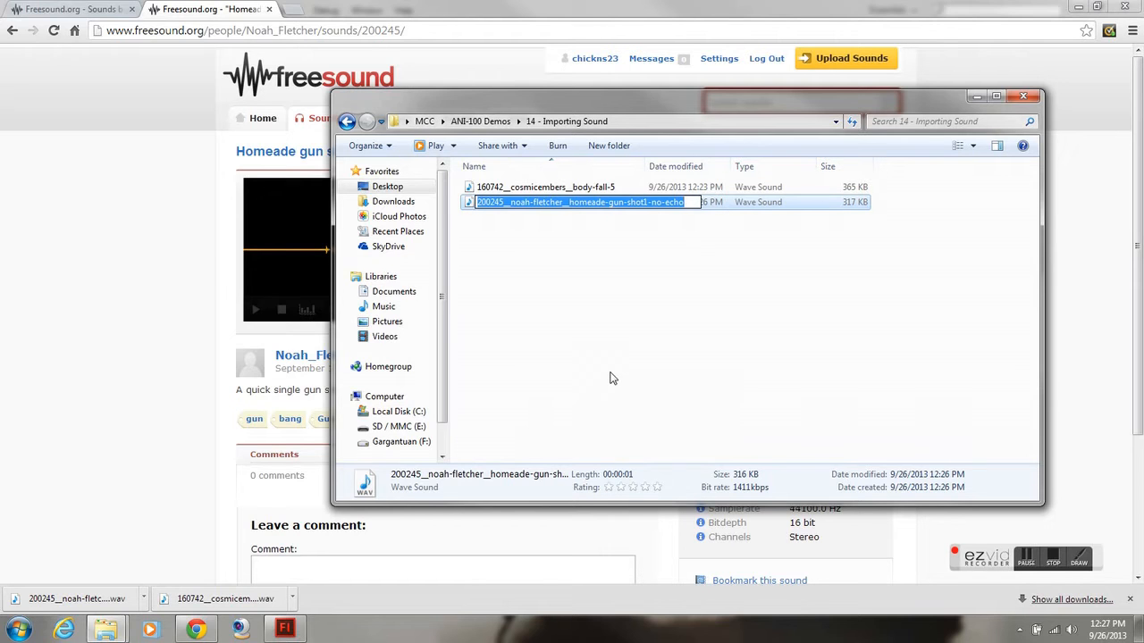
text(Gunfire)
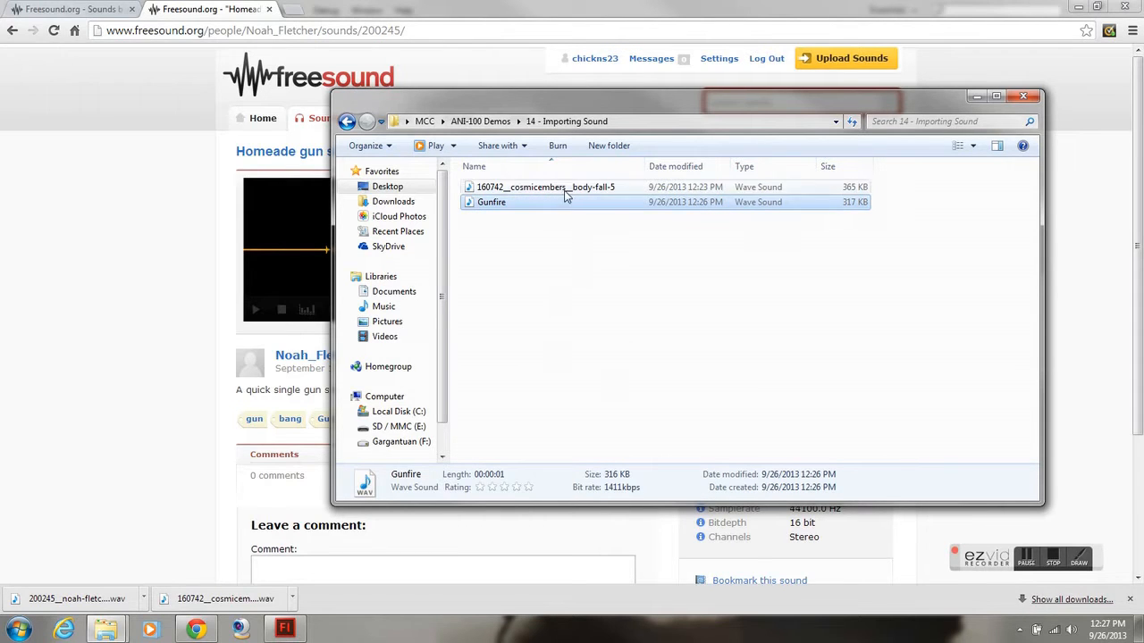
click(546, 187)
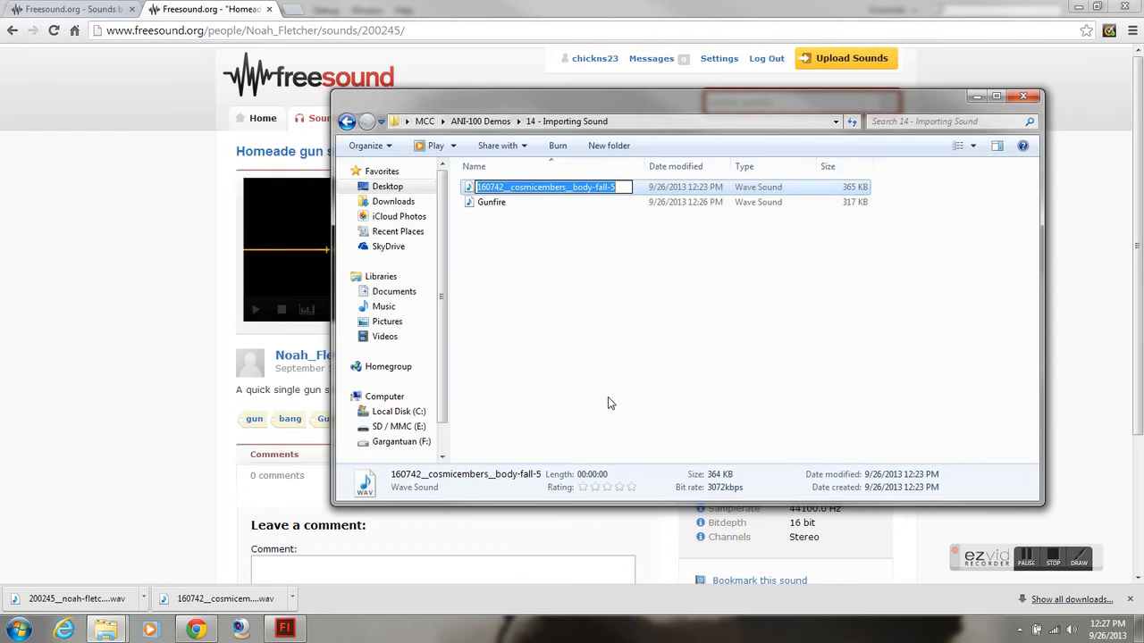
text(BodyFall)
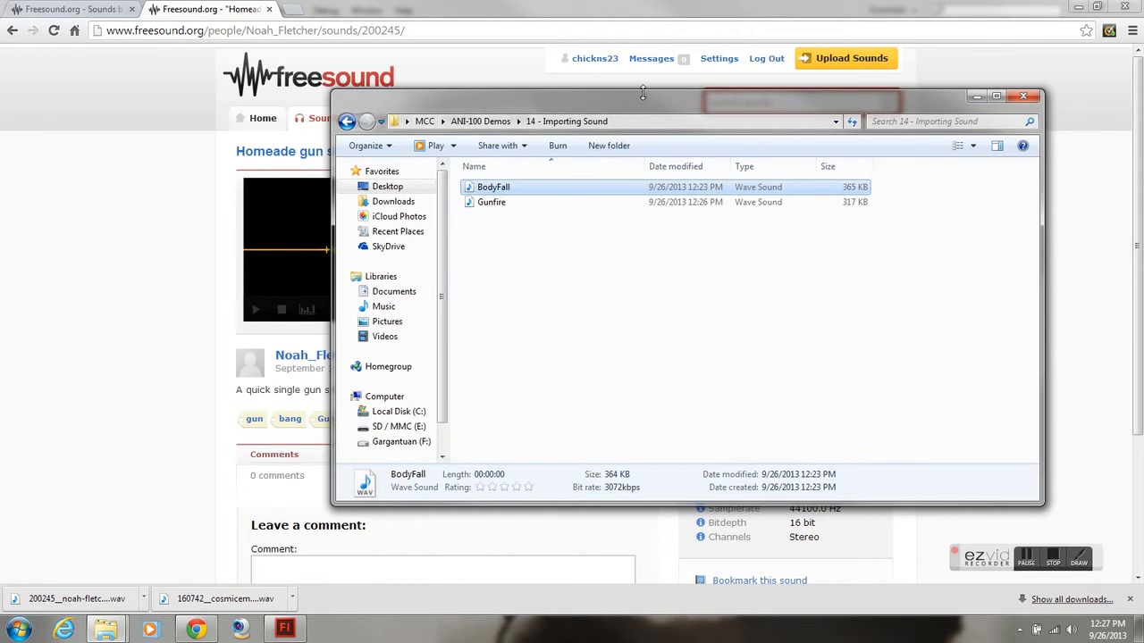
click(1023, 96)
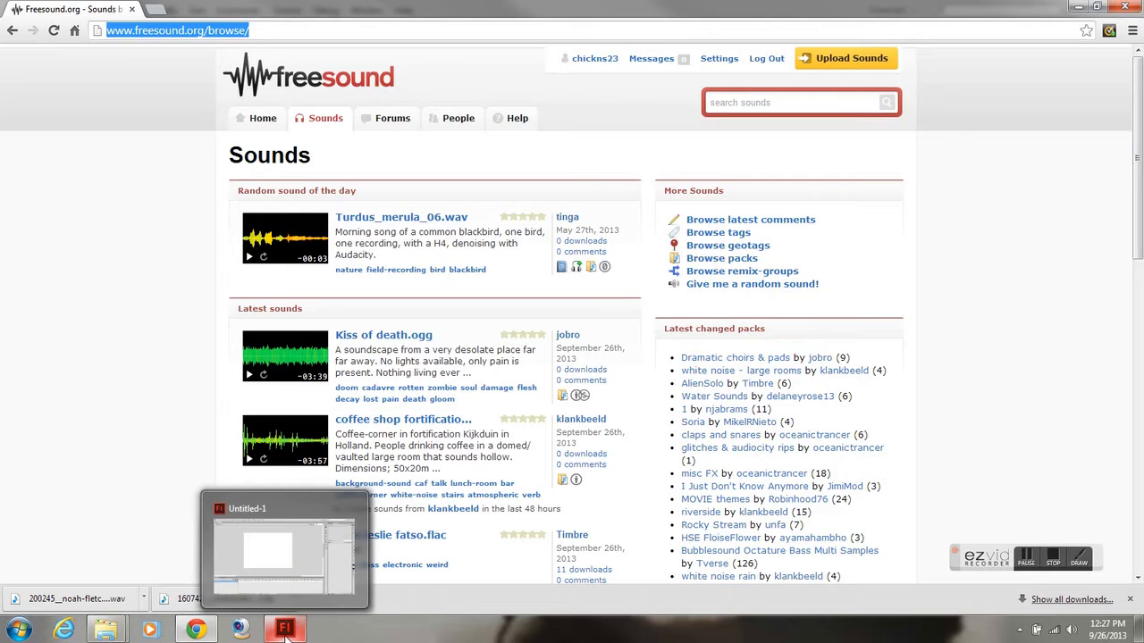
Return to the untitled Flash document and choose File > Import > Import to Library
click(284, 629)
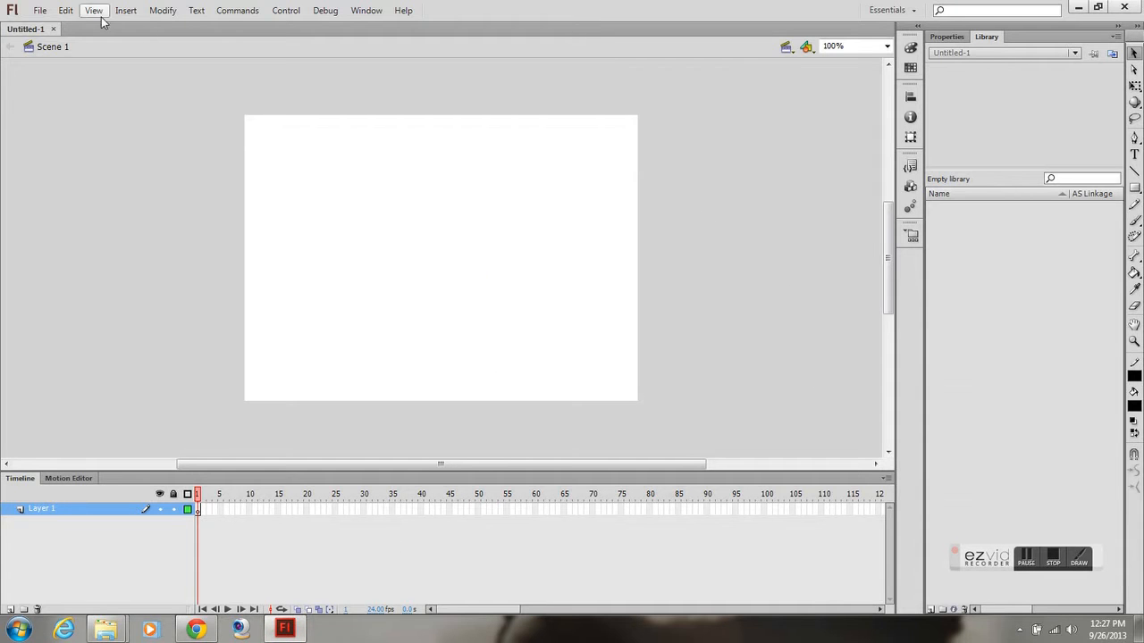
click(40, 10)
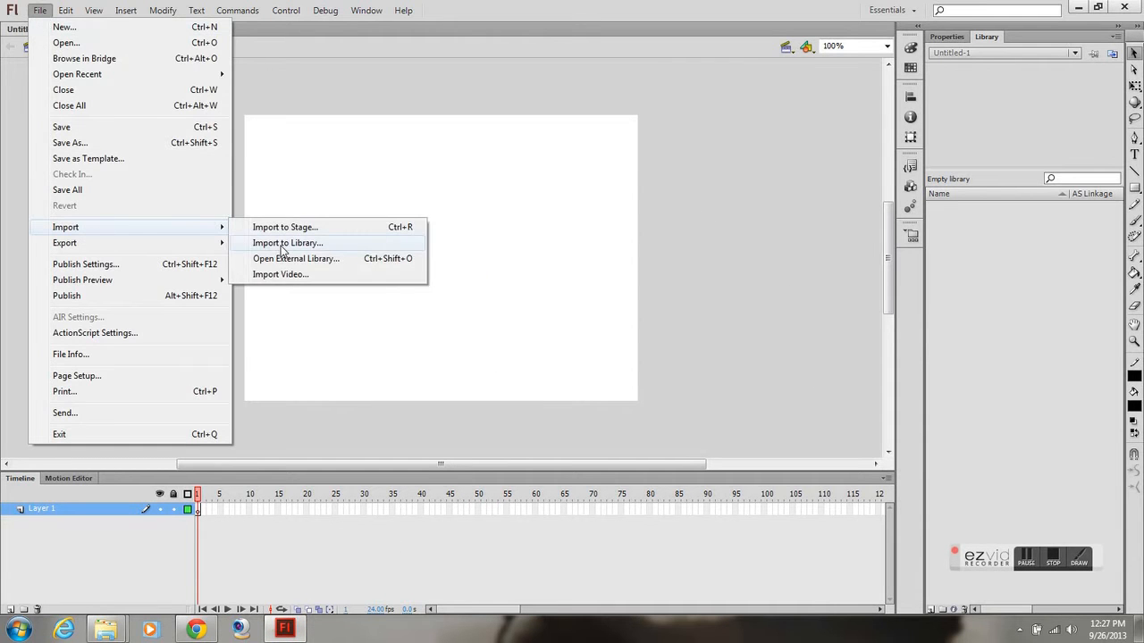
click(287, 242)
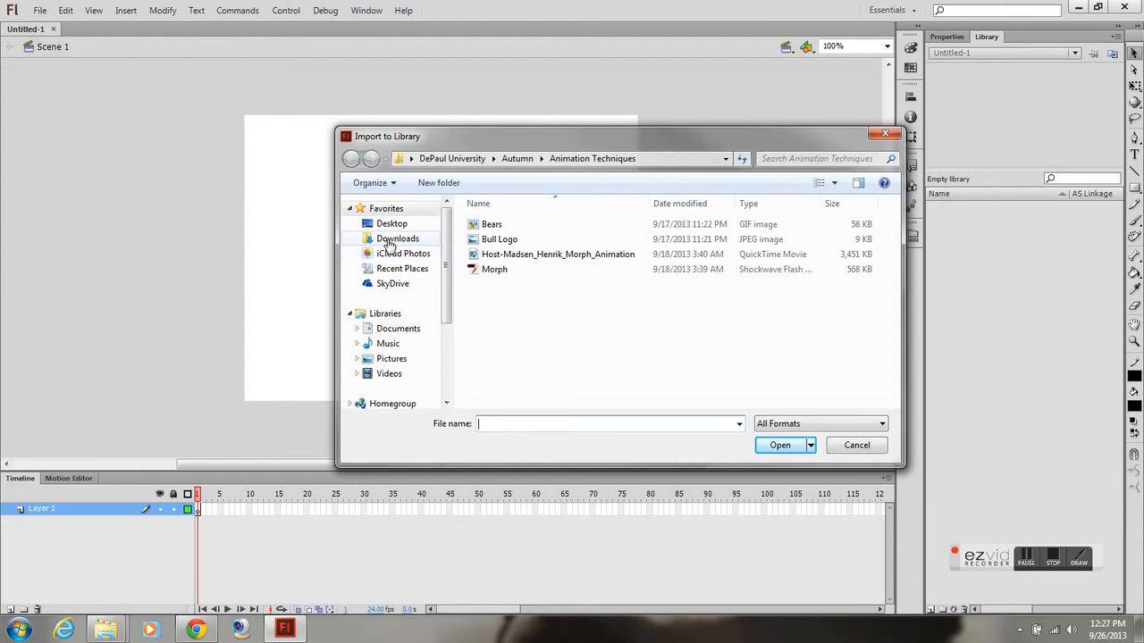
Browse through MCC and ANI-100 Demos to 14 - Importing Sound and import Gunfire.wav
click(391, 223)
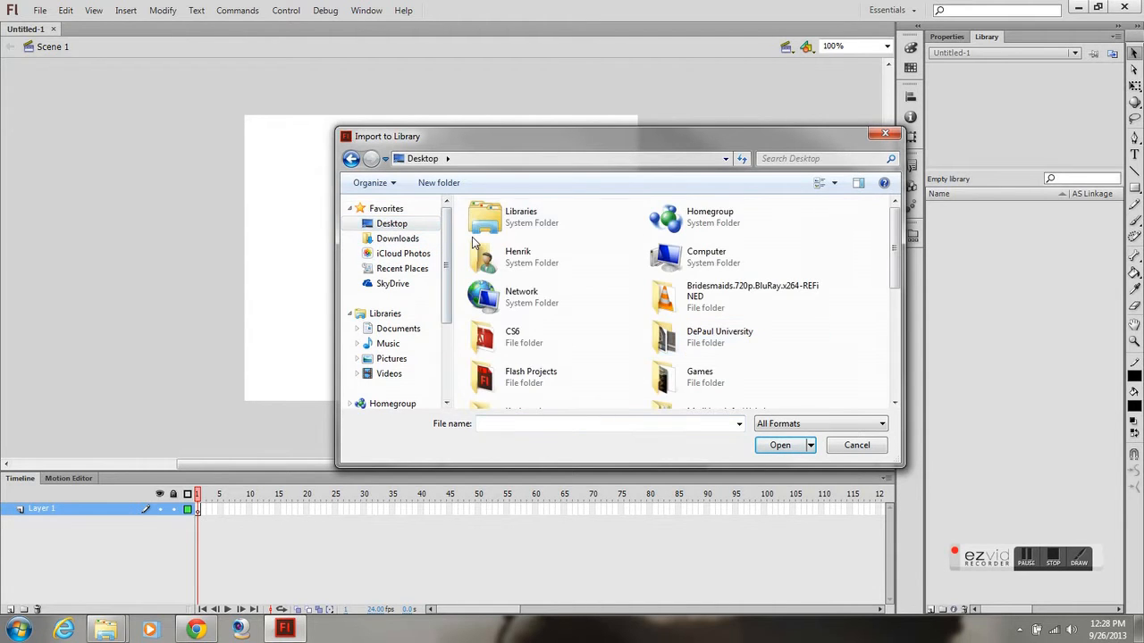
scroll(down, 3)
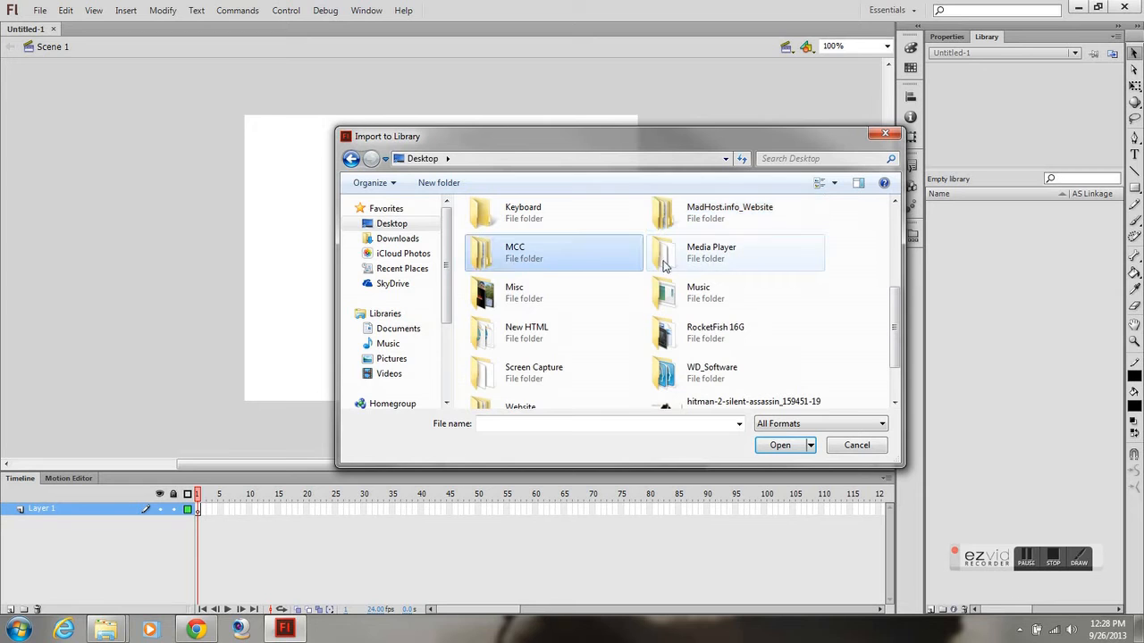
double_click(514, 253)
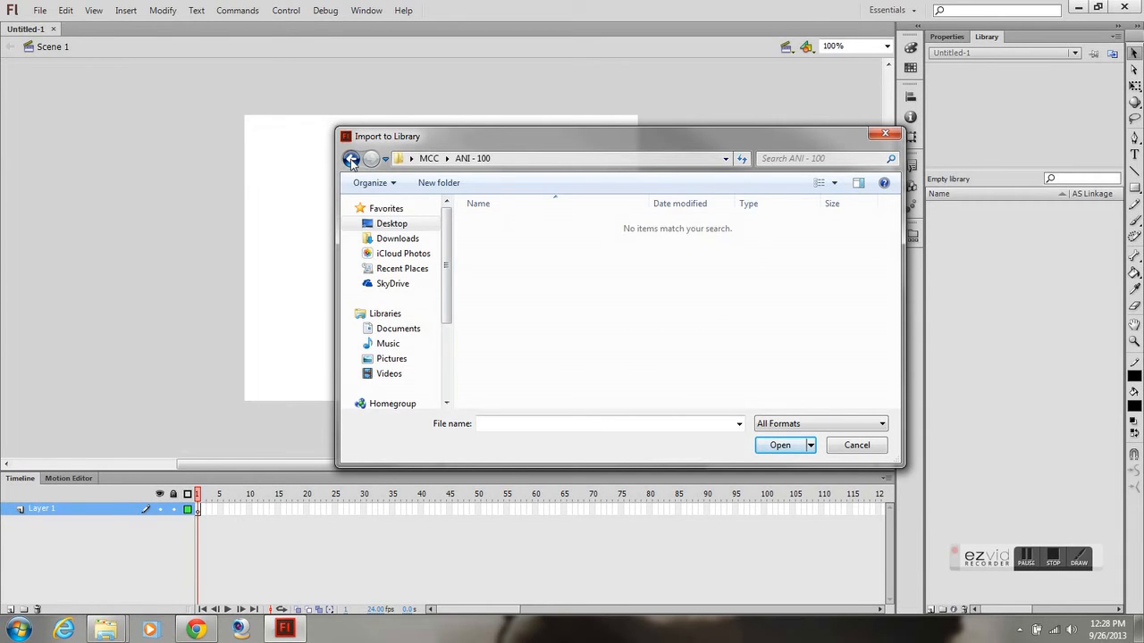
click(350, 158)
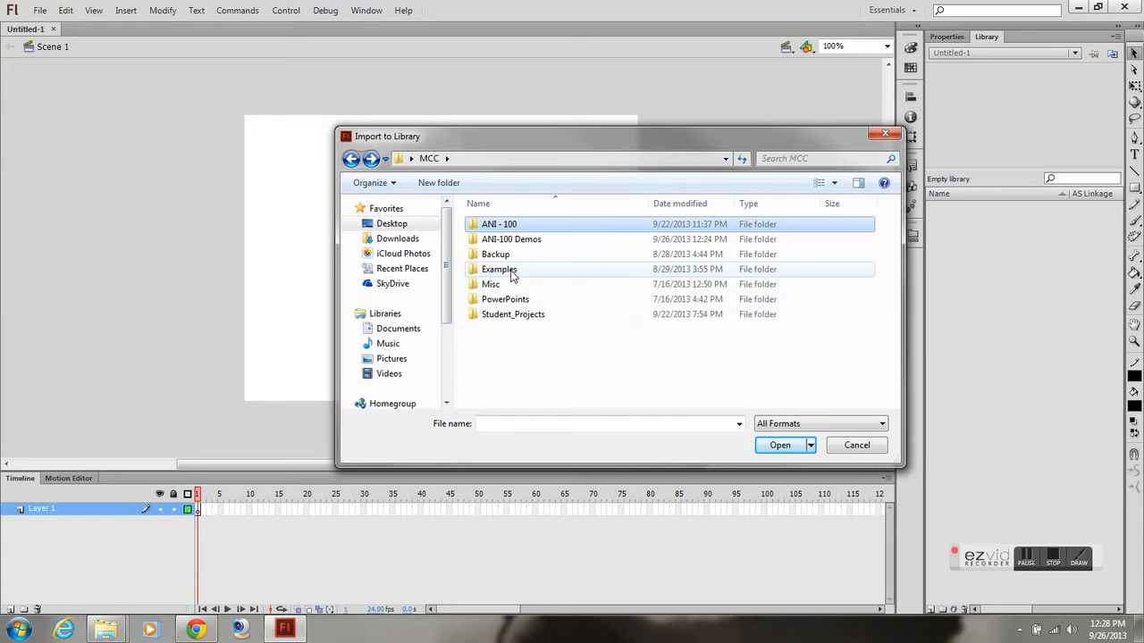
mouse_move(518, 281)
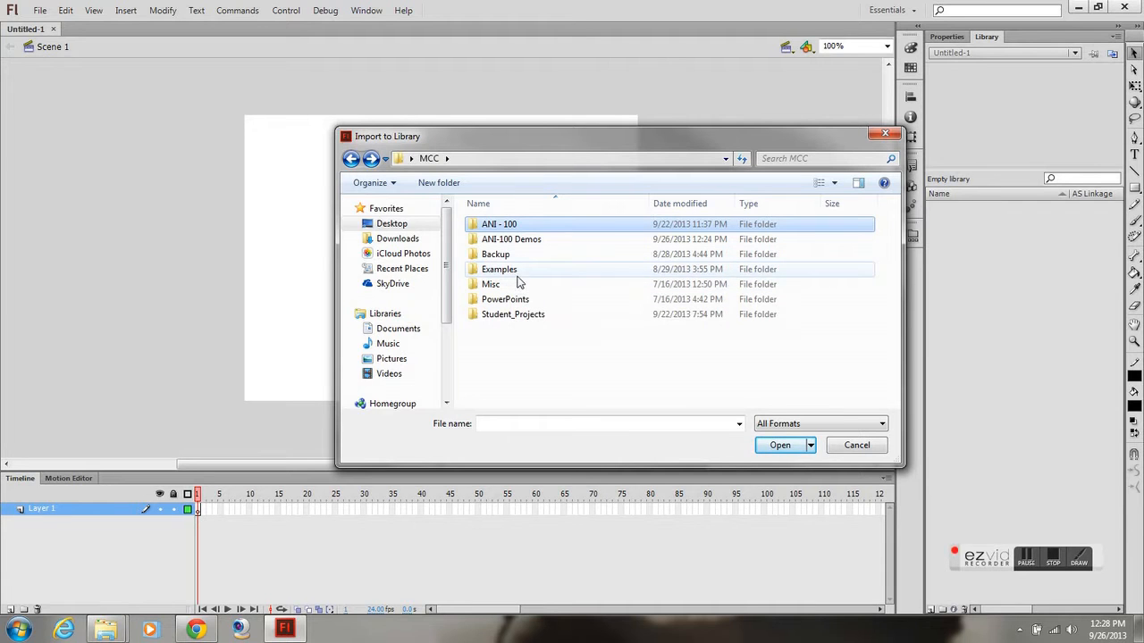
double_click(511, 238)
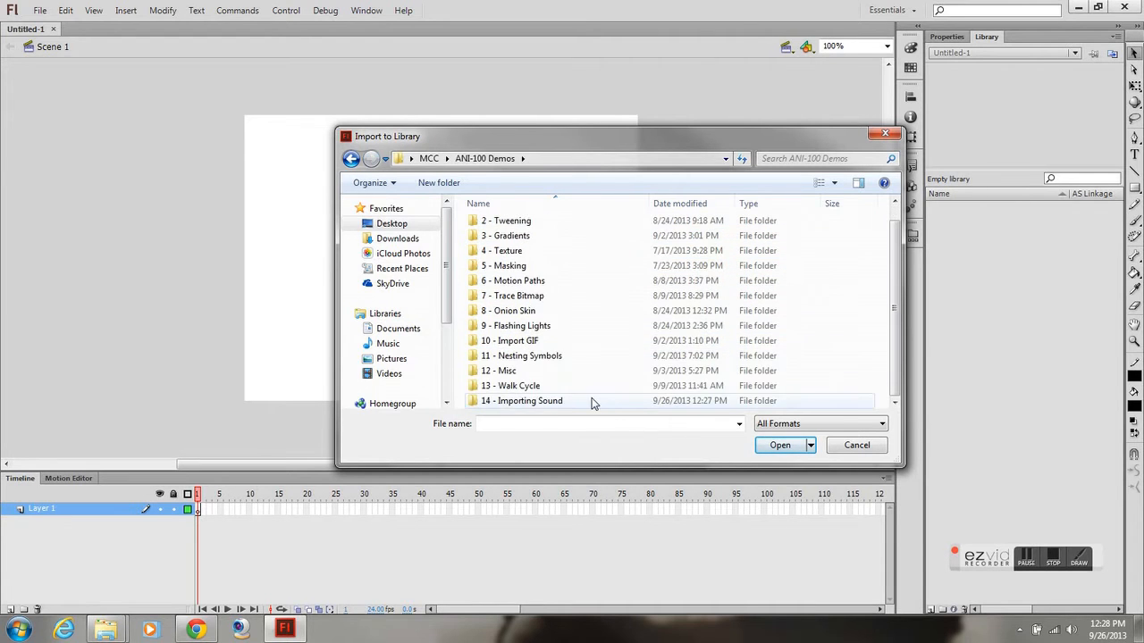
double_click(522, 400)
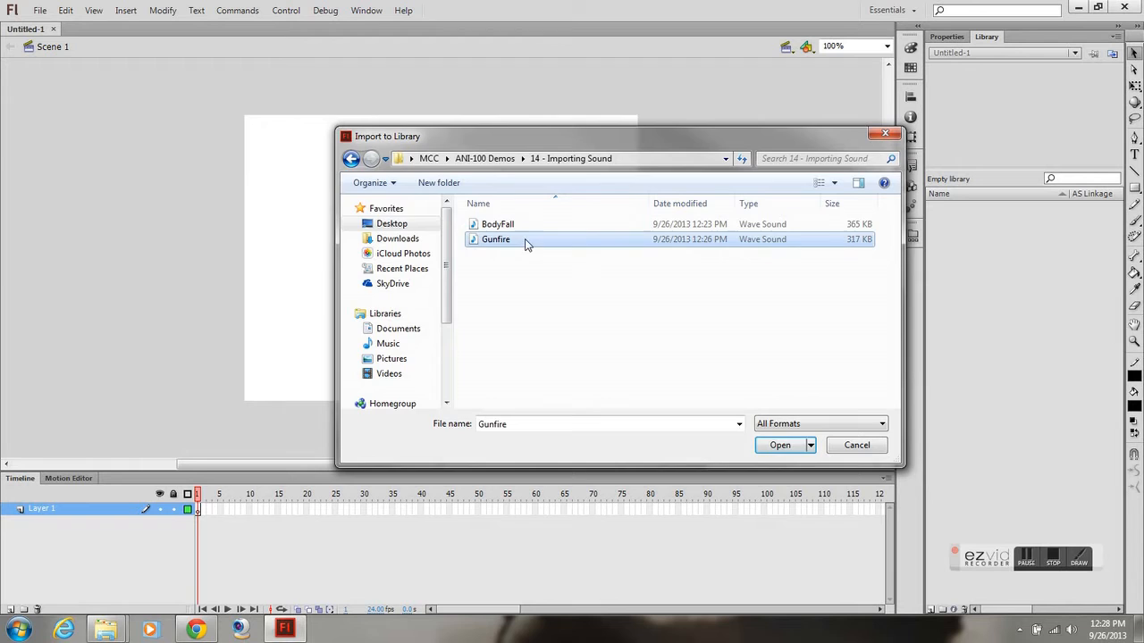
click(779, 445)
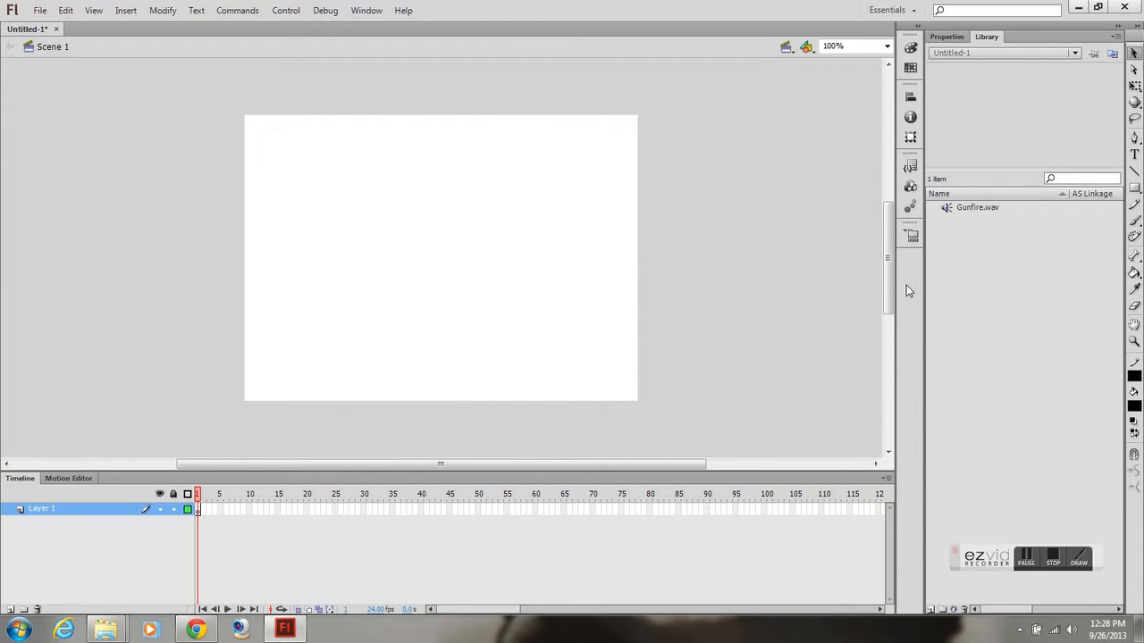
Insert frames on Layer 1 out to frame 25 and place the Gunfire sound there
click(586, 509)
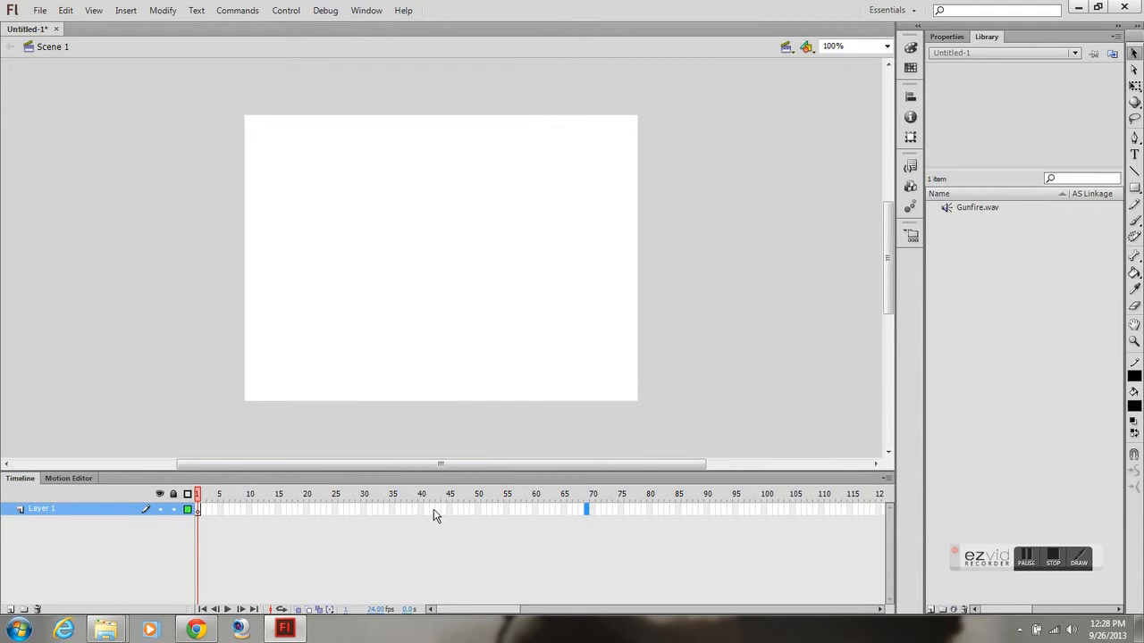
right_click(335, 509)
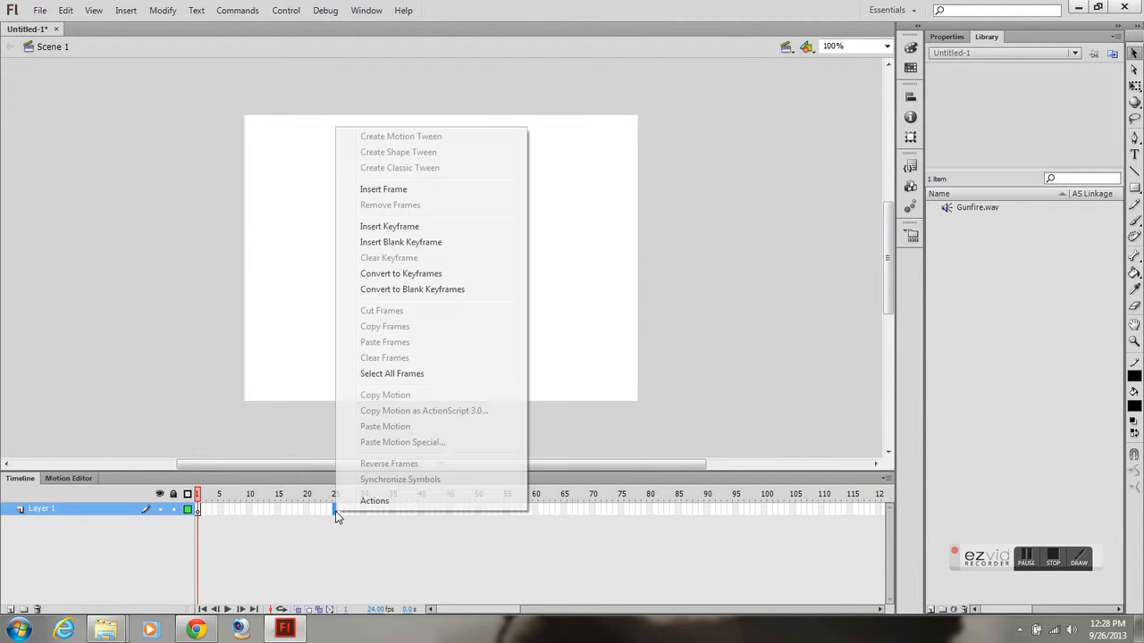
click(382, 189)
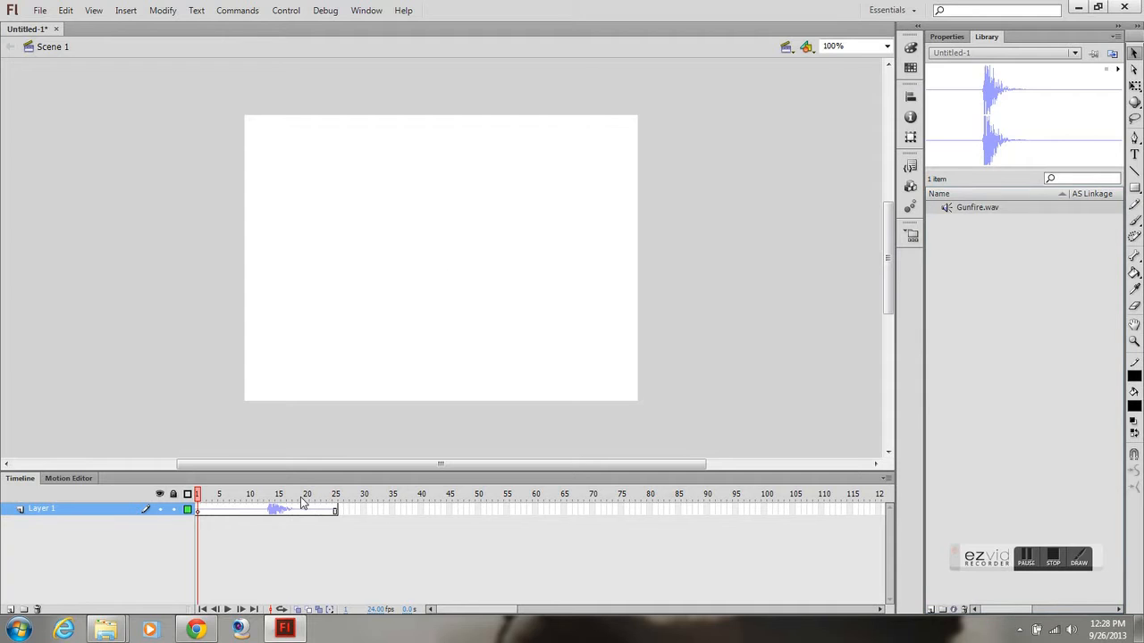
click(335, 493)
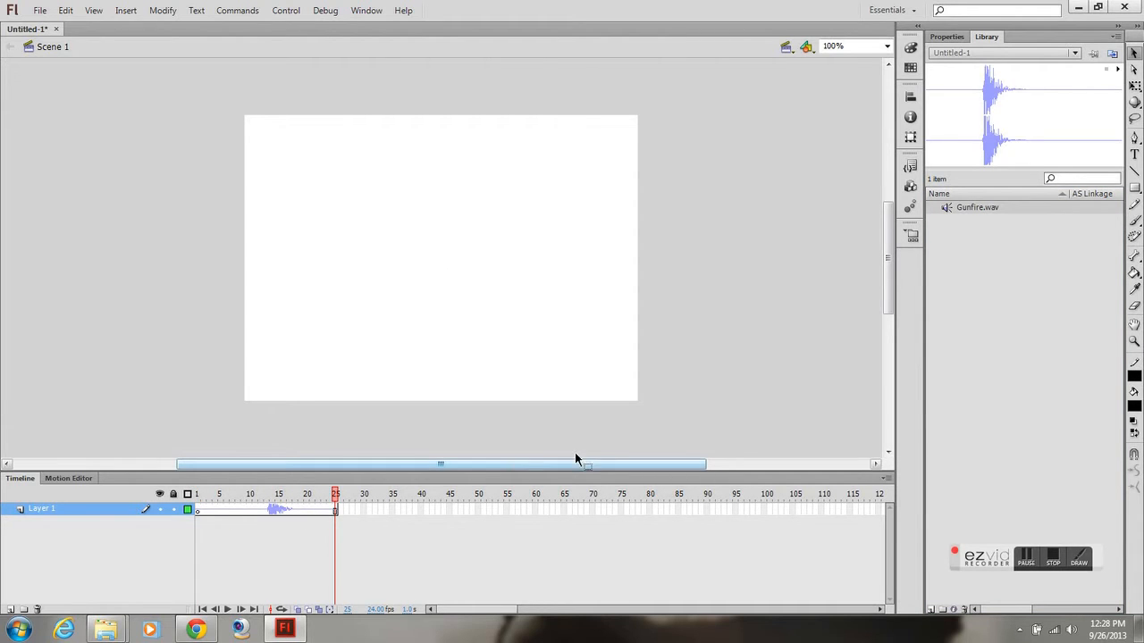
click(209, 494)
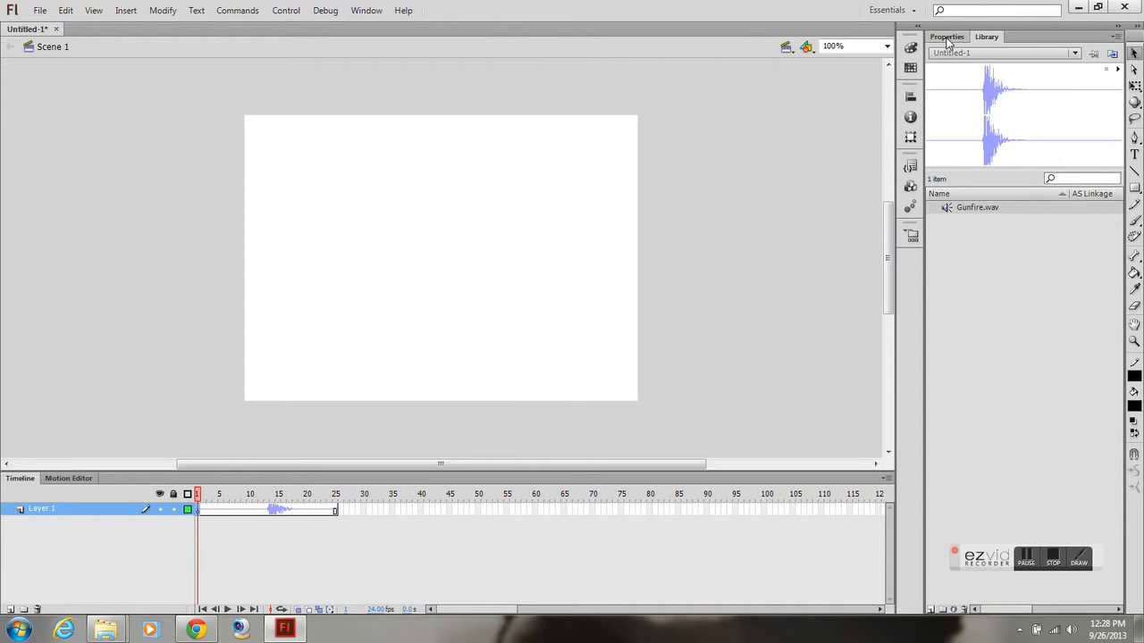
Set the sound frame's Sync option to Stream in Properties
click(198, 508)
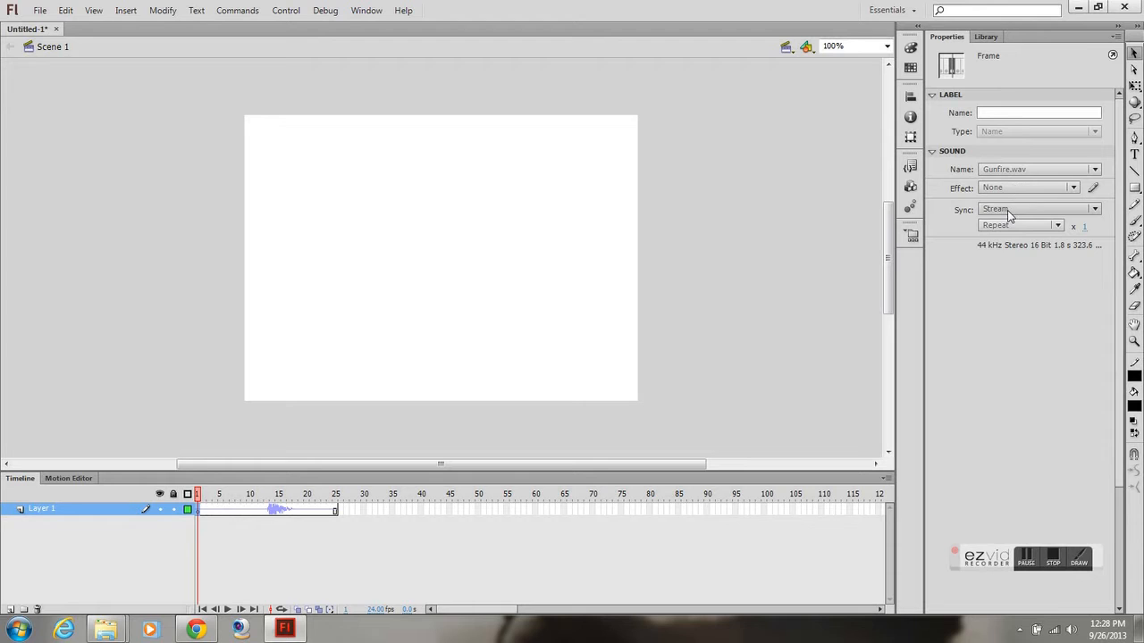
click(1094, 208)
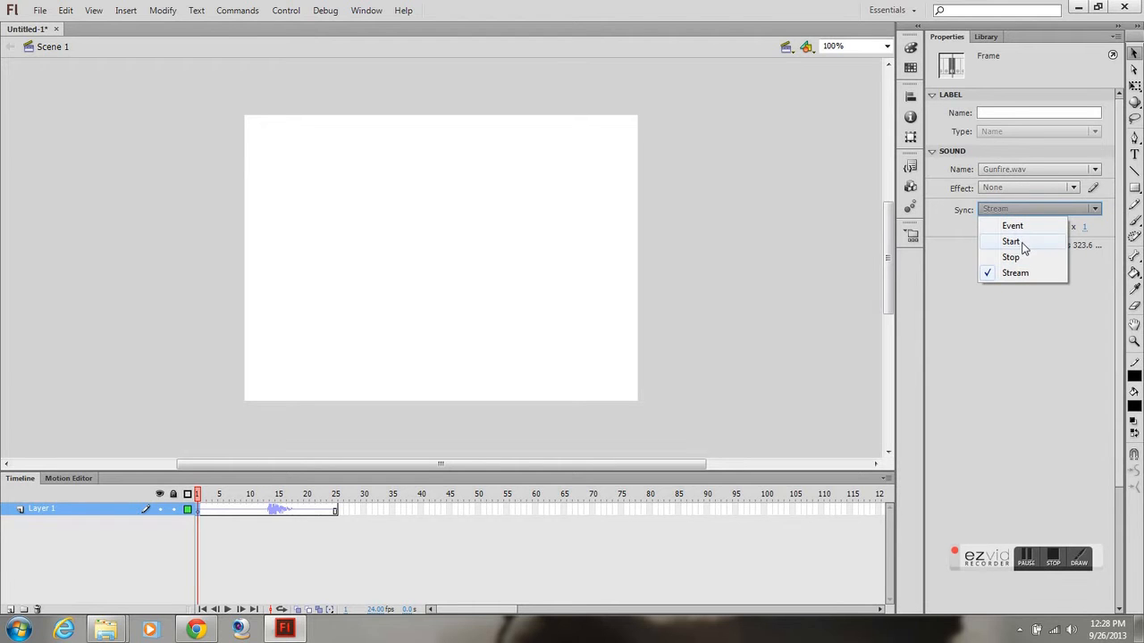
click(1015, 272)
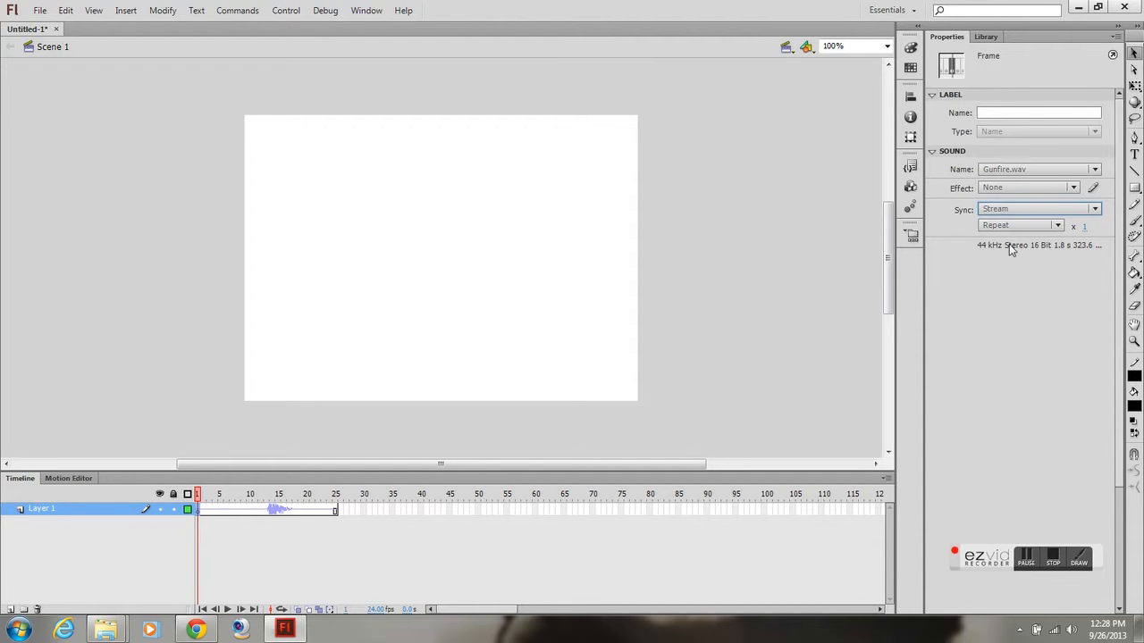
mouse_move(609, 358)
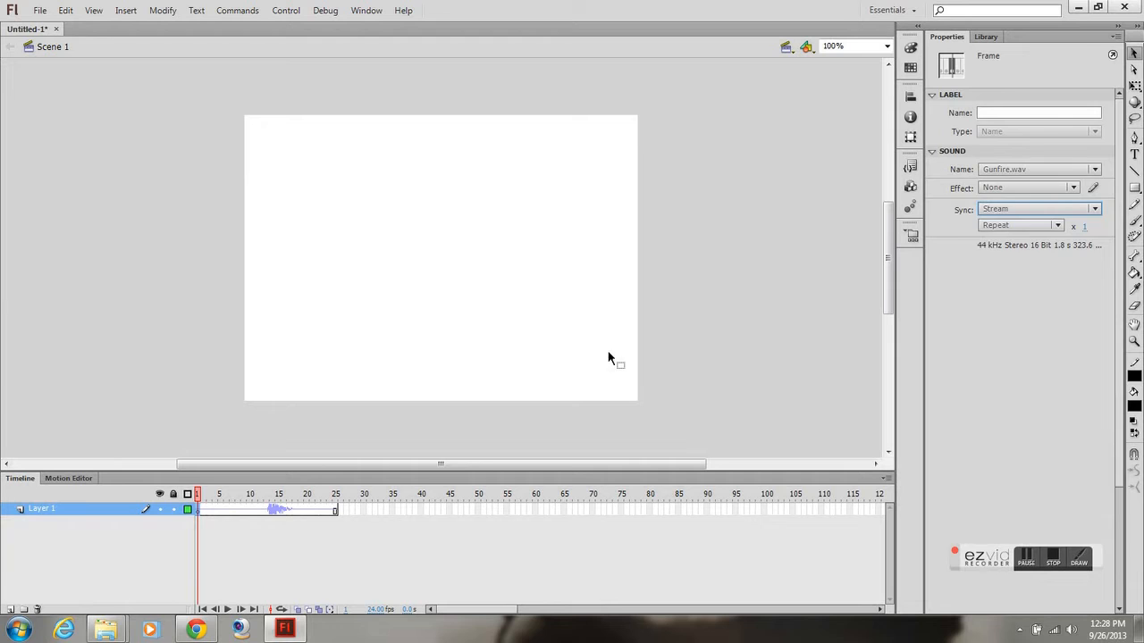
Rename Layer 1 to GunFire and add a new Layer 2 above it
click(438, 268)
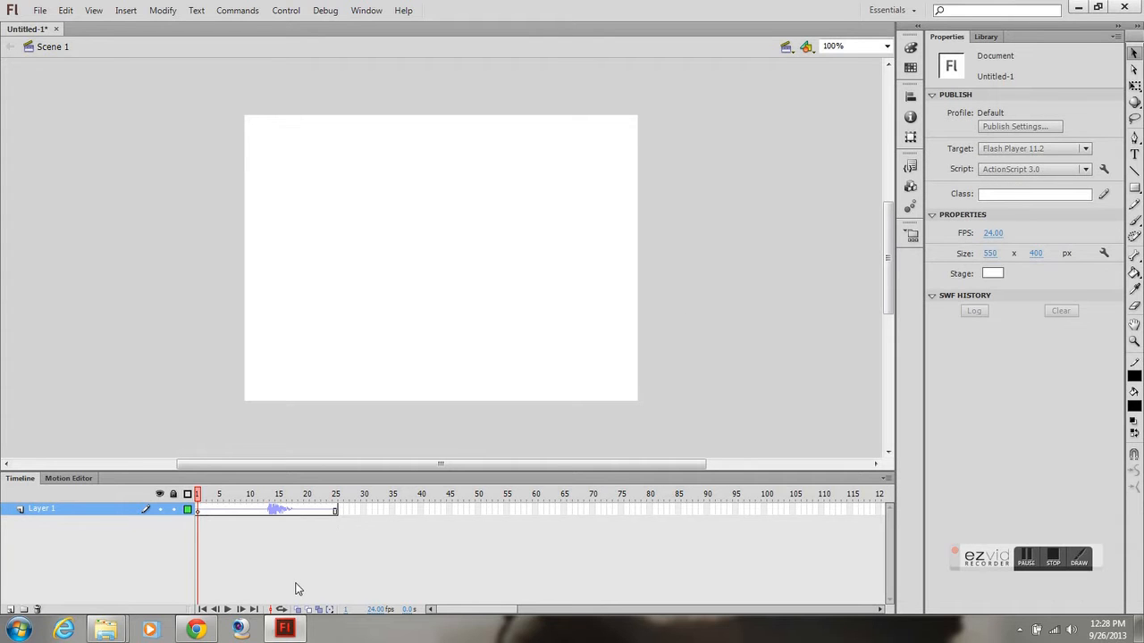
click(41, 509)
text(GunFire)
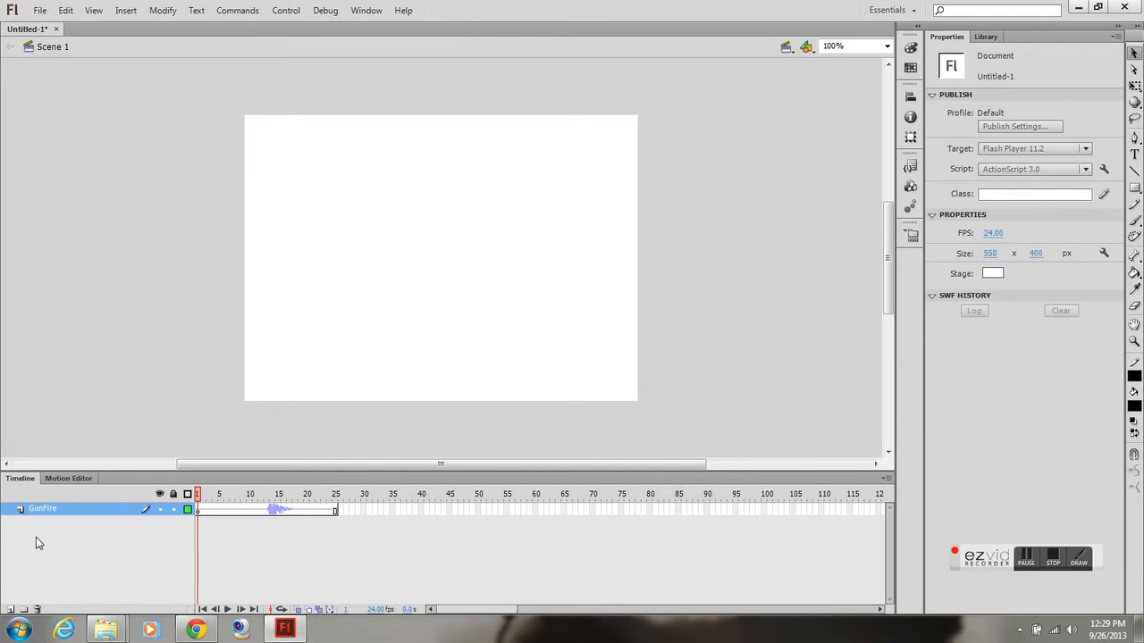
click(10, 609)
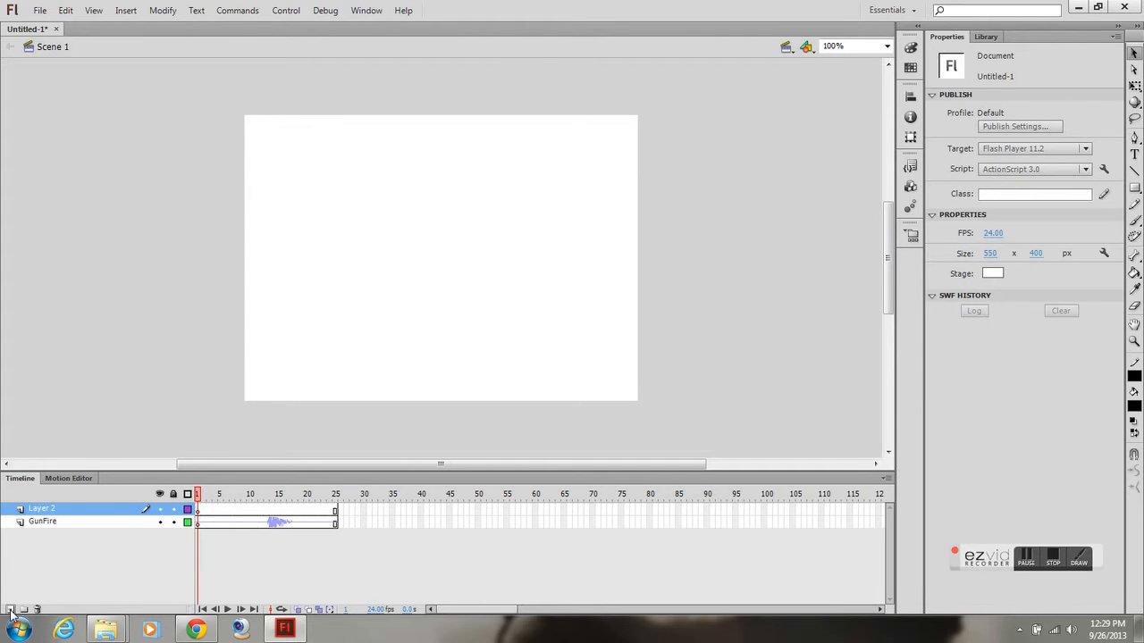
click(42, 521)
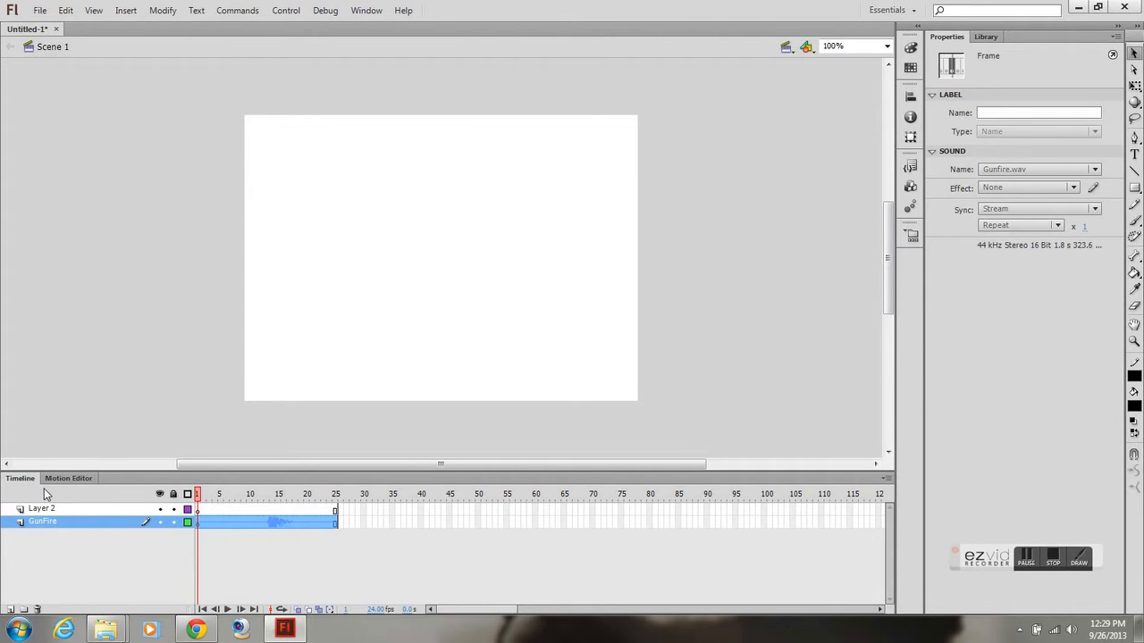
click(40, 10)
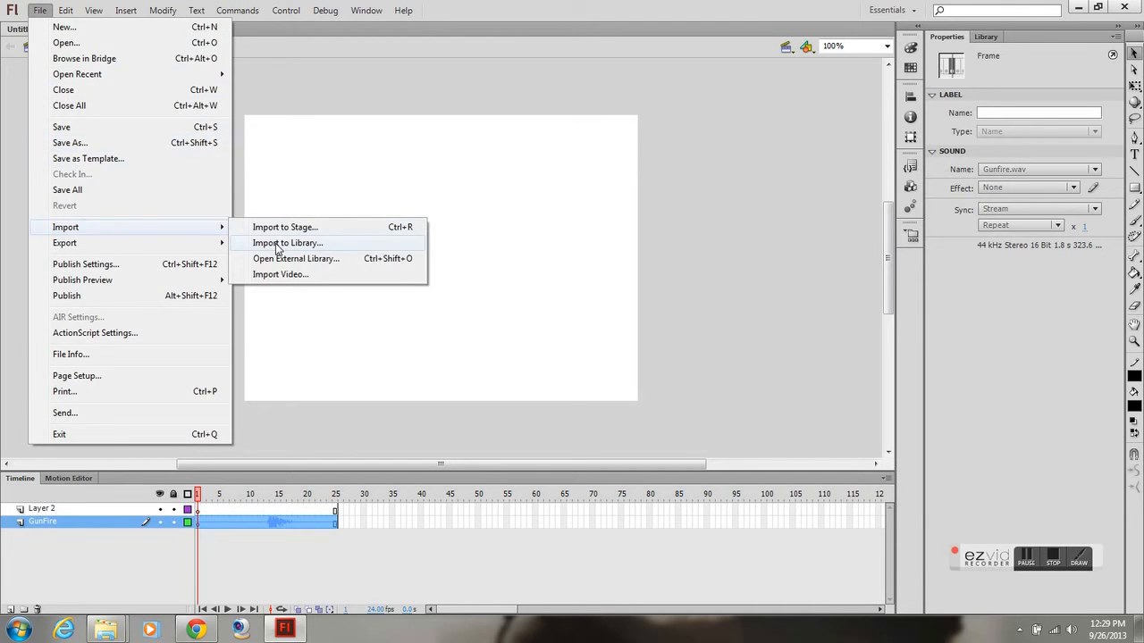
click(287, 242)
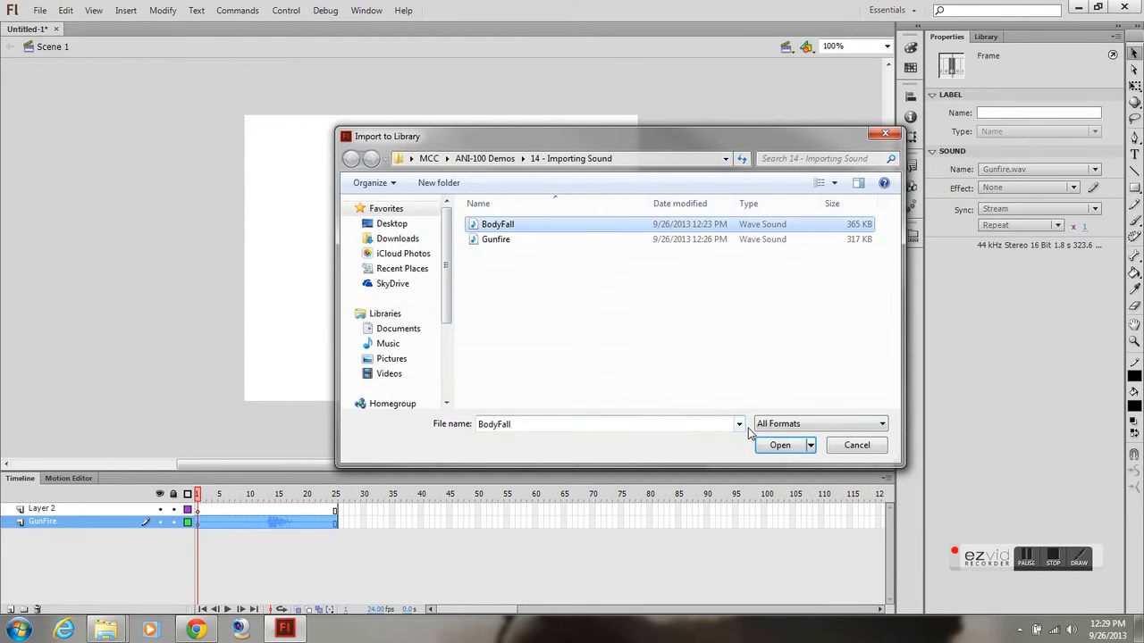
click(779, 445)
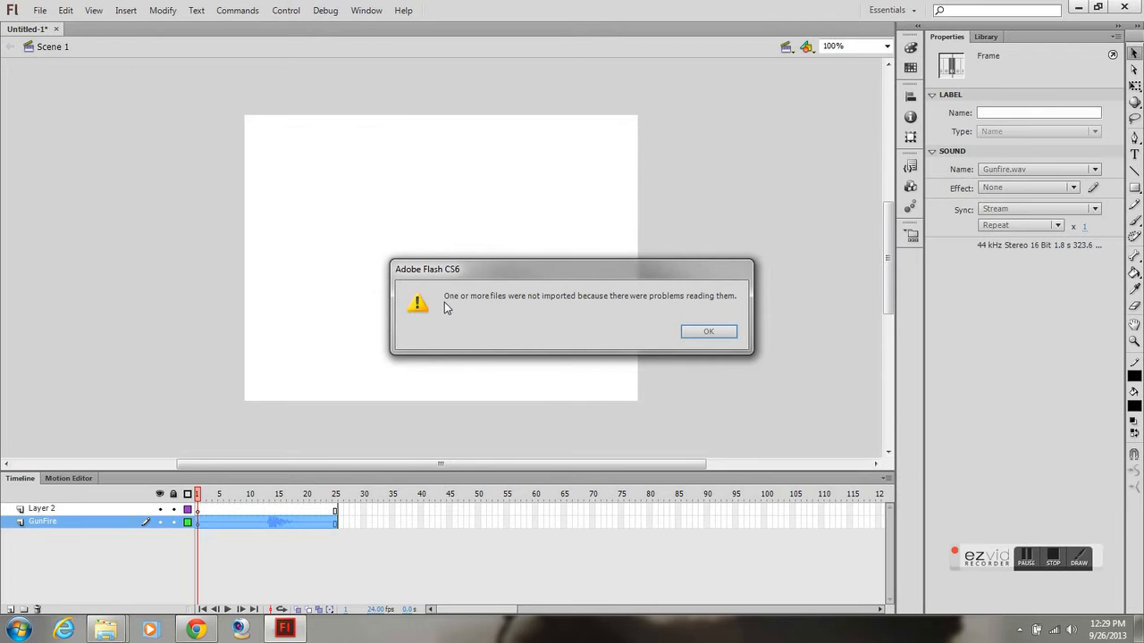
mouse_move(722, 313)
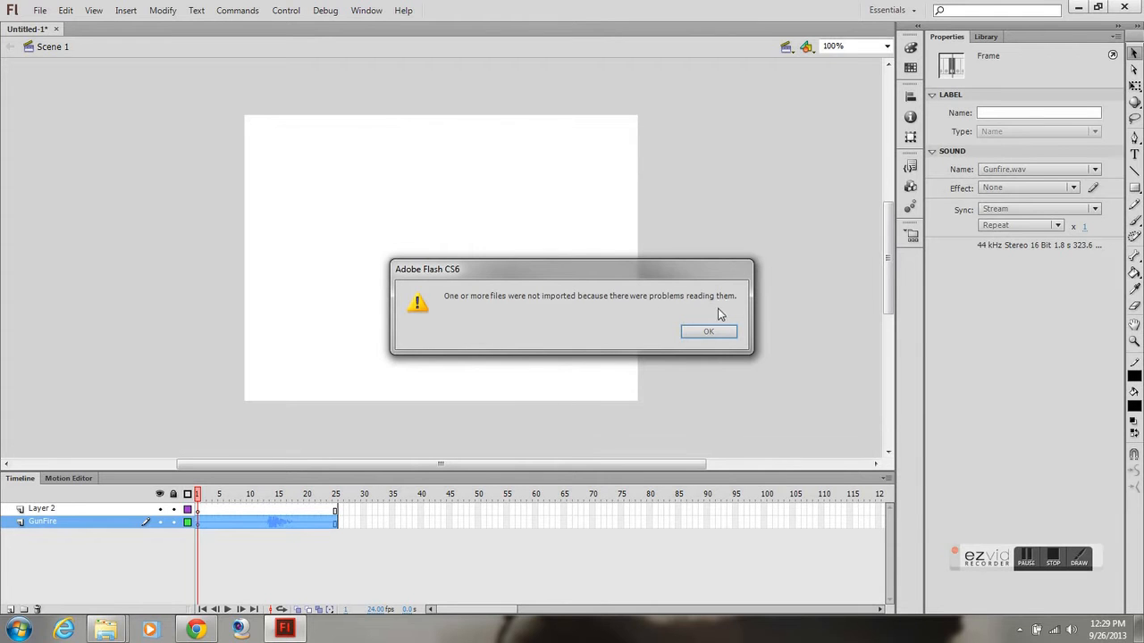
click(708, 332)
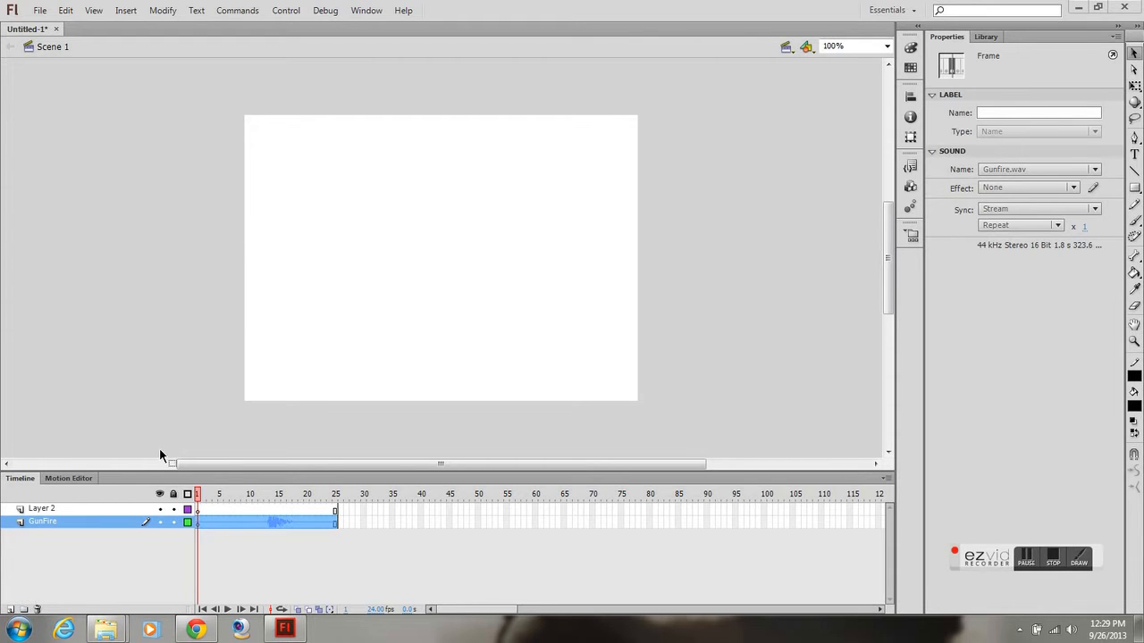
mouse_move(186, 454)
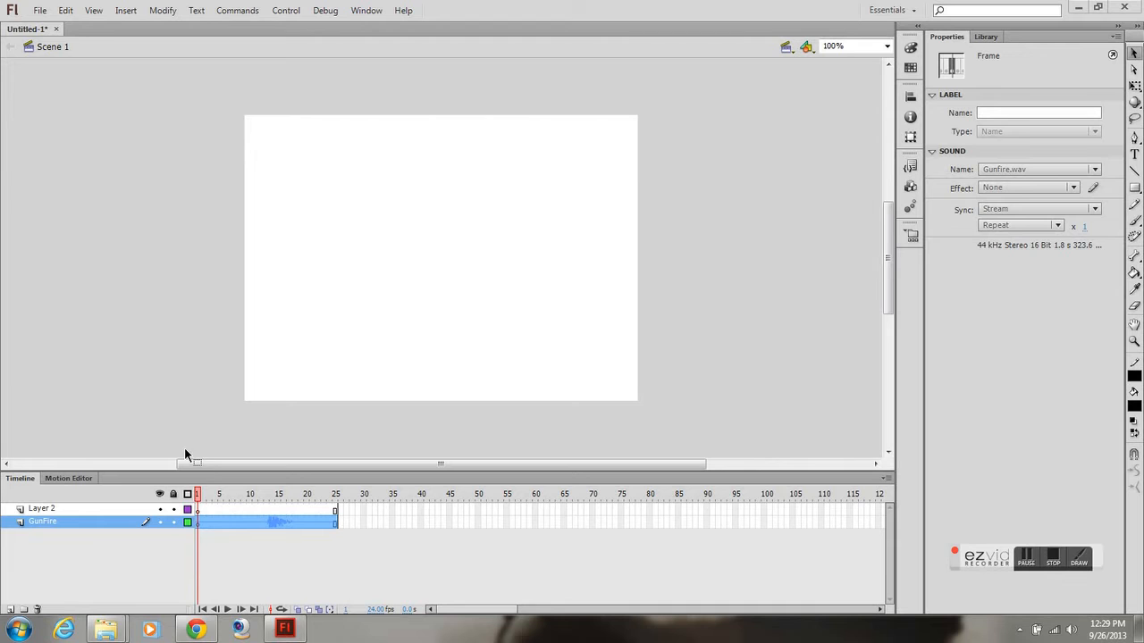
mouse_move(362, 562)
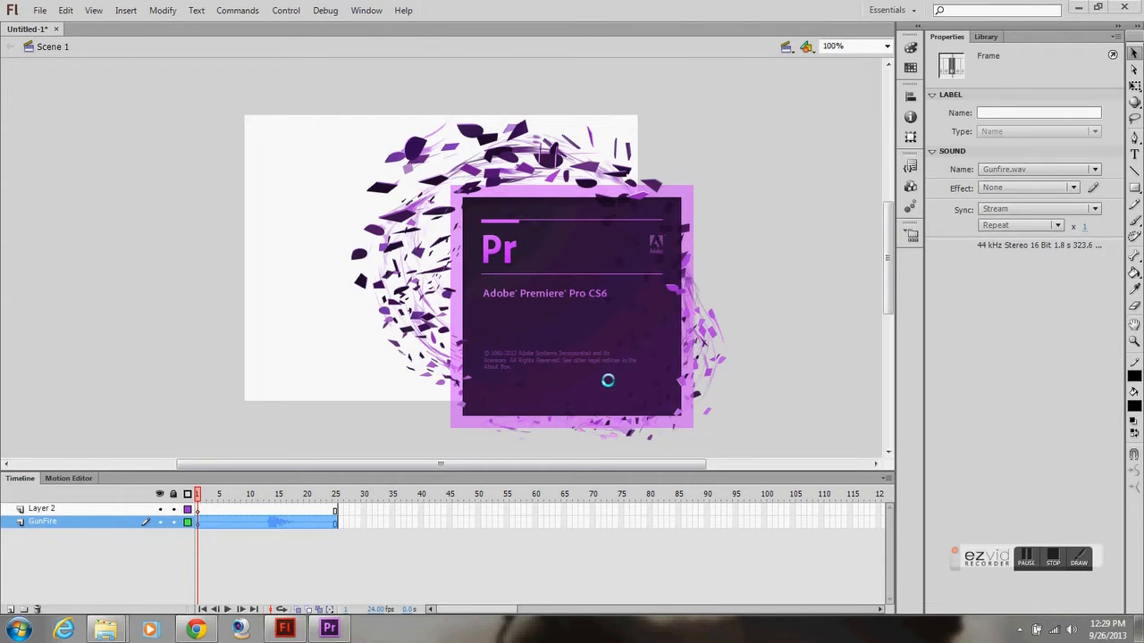
mouse_move(322, 317)
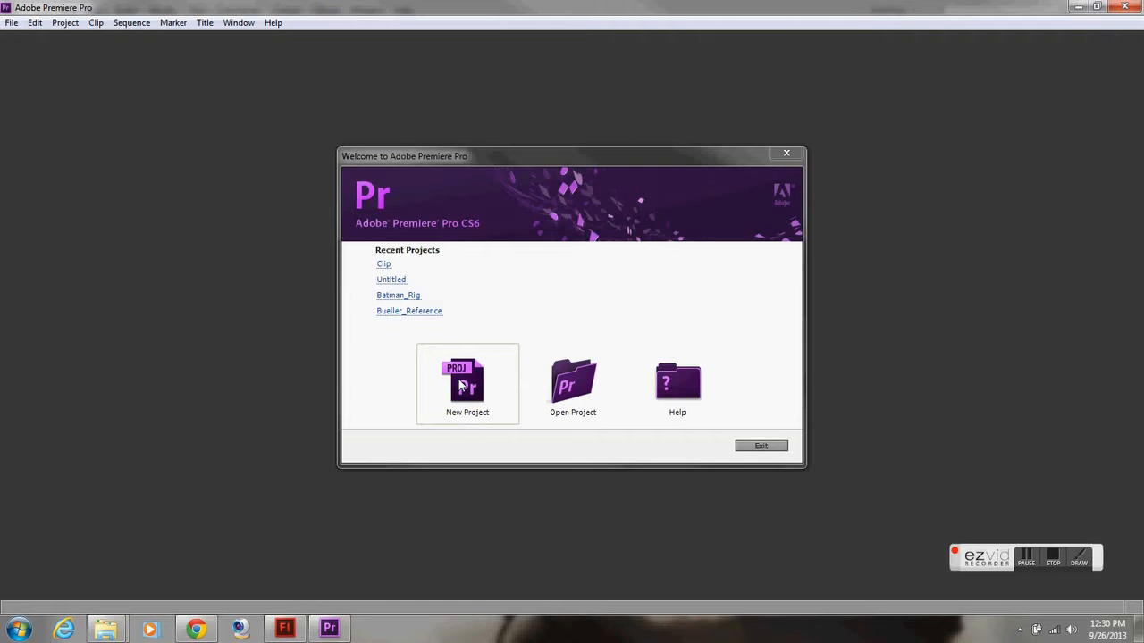
Start a new Premiere Pro project and browse to MCC > ANI-100 Demos > 14 - Importing Sound
click(467, 384)
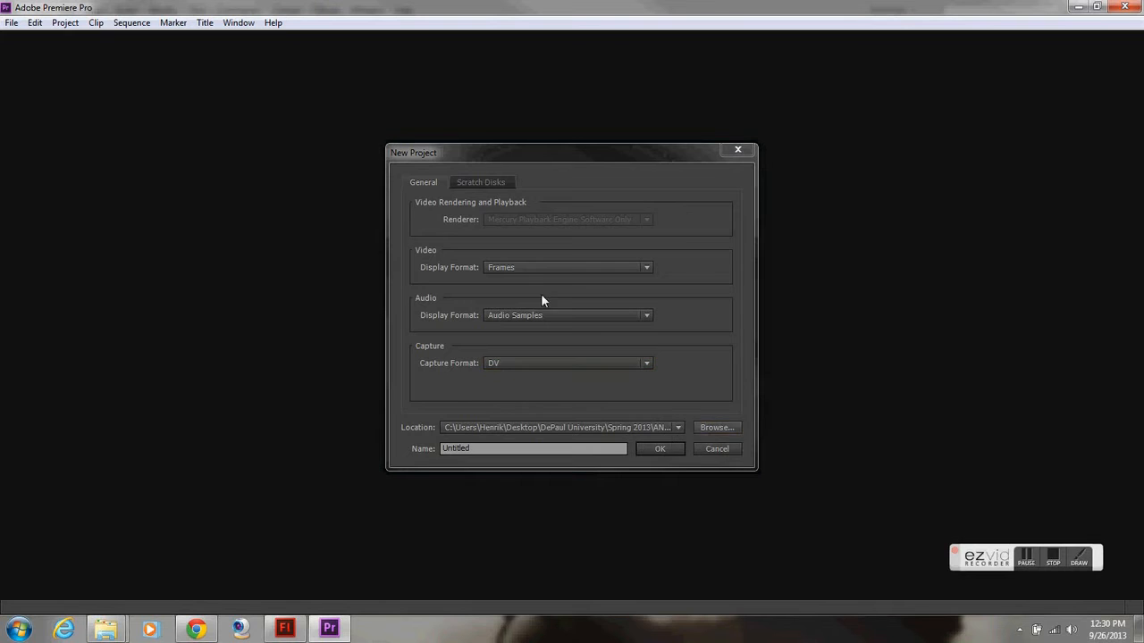
click(717, 427)
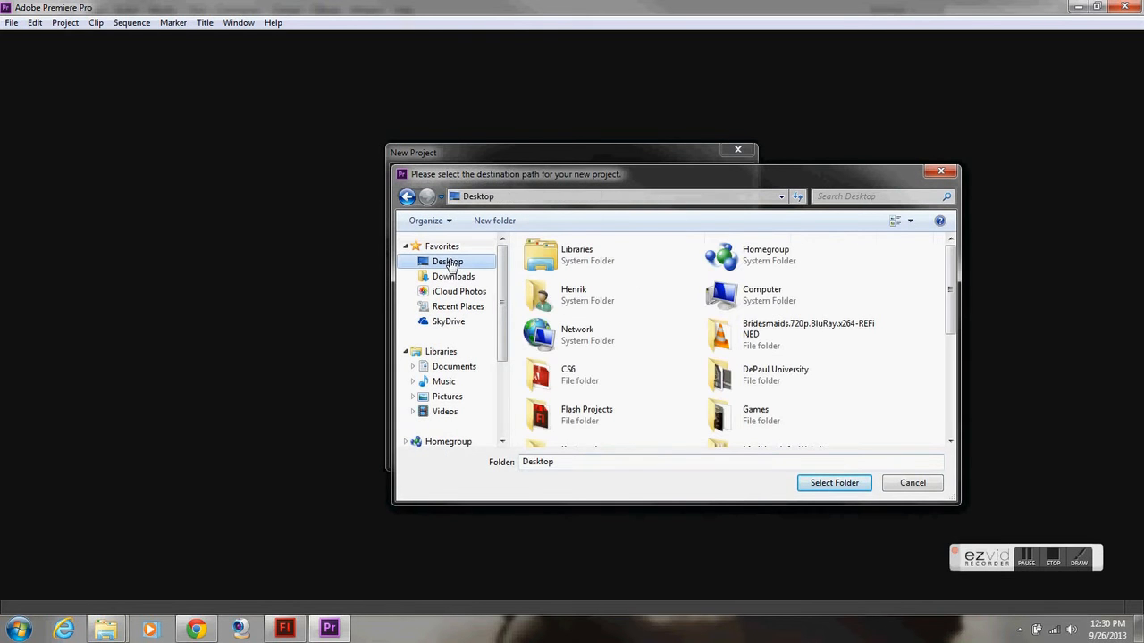
click(577, 334)
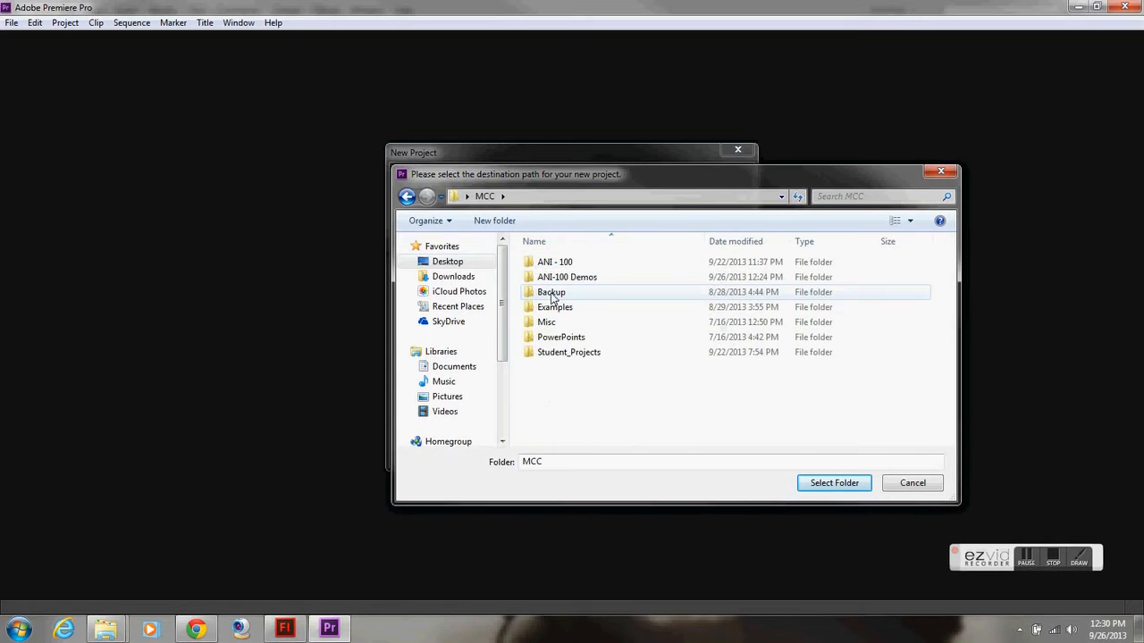
double_click(566, 277)
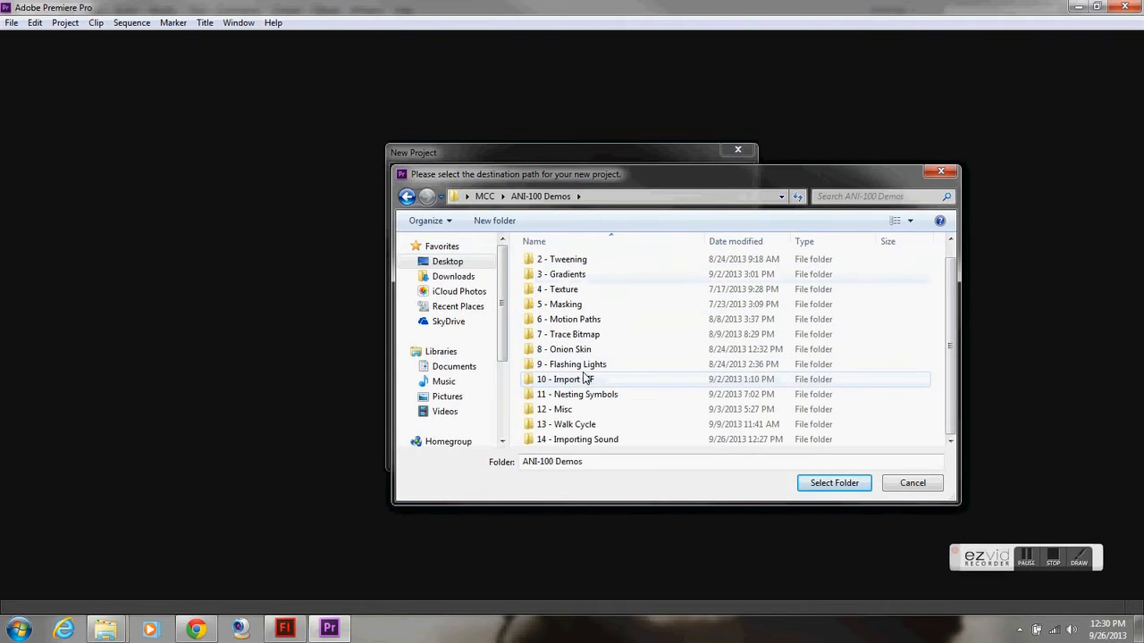
double_click(576, 439)
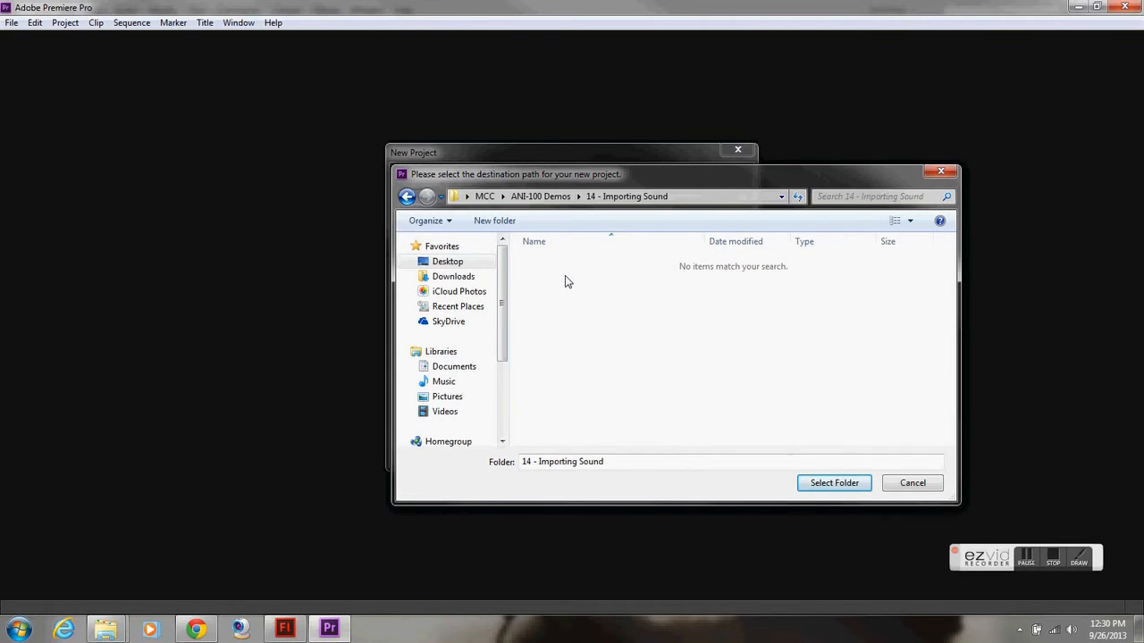
mouse_move(570, 281)
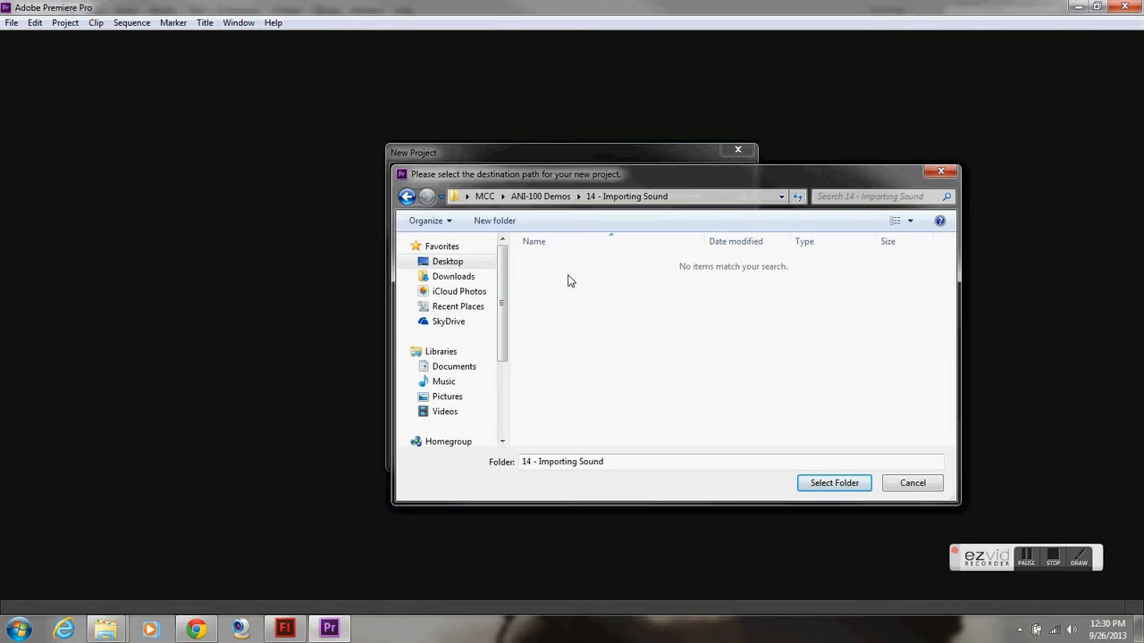
Create a Sound Edit folder as the project location and name the project Body_Fall
right_click(571, 280)
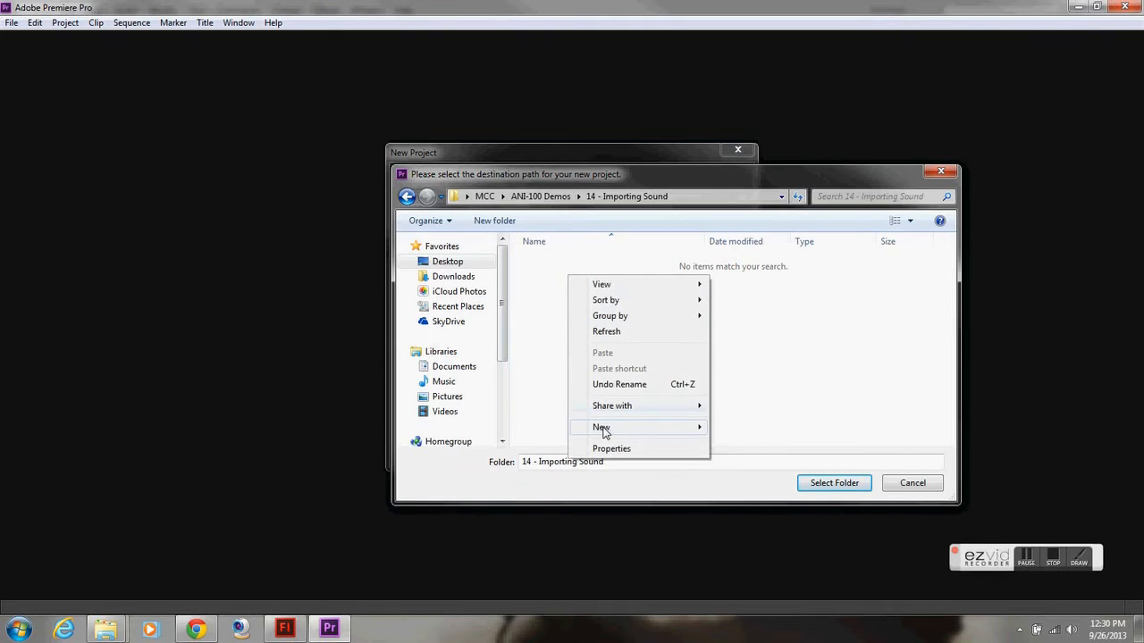
click(601, 426)
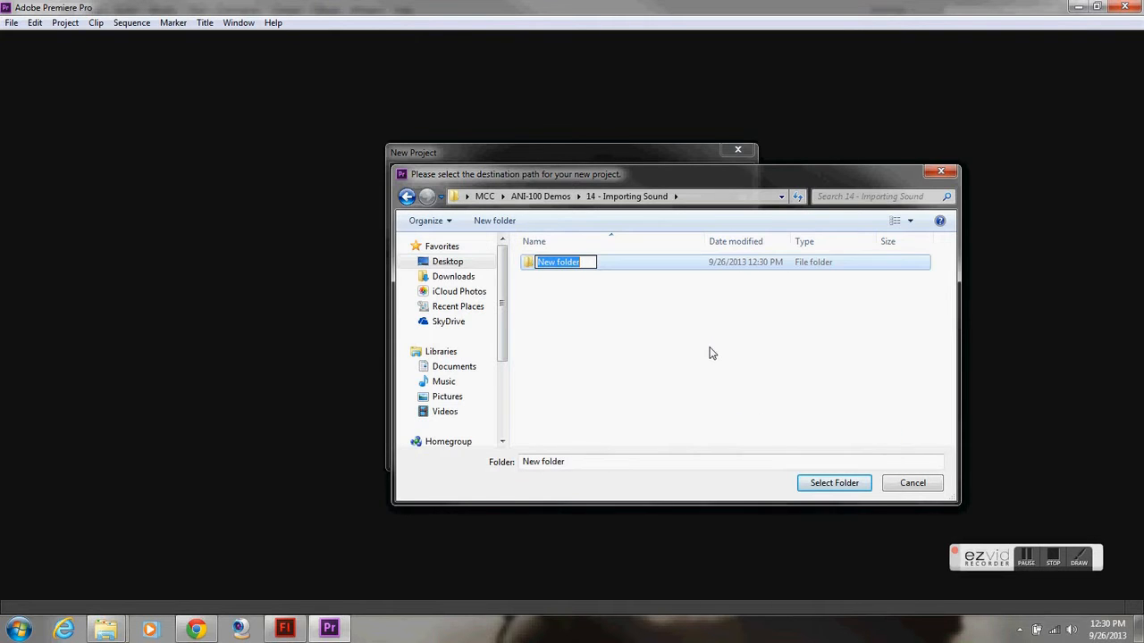
text(Edi)
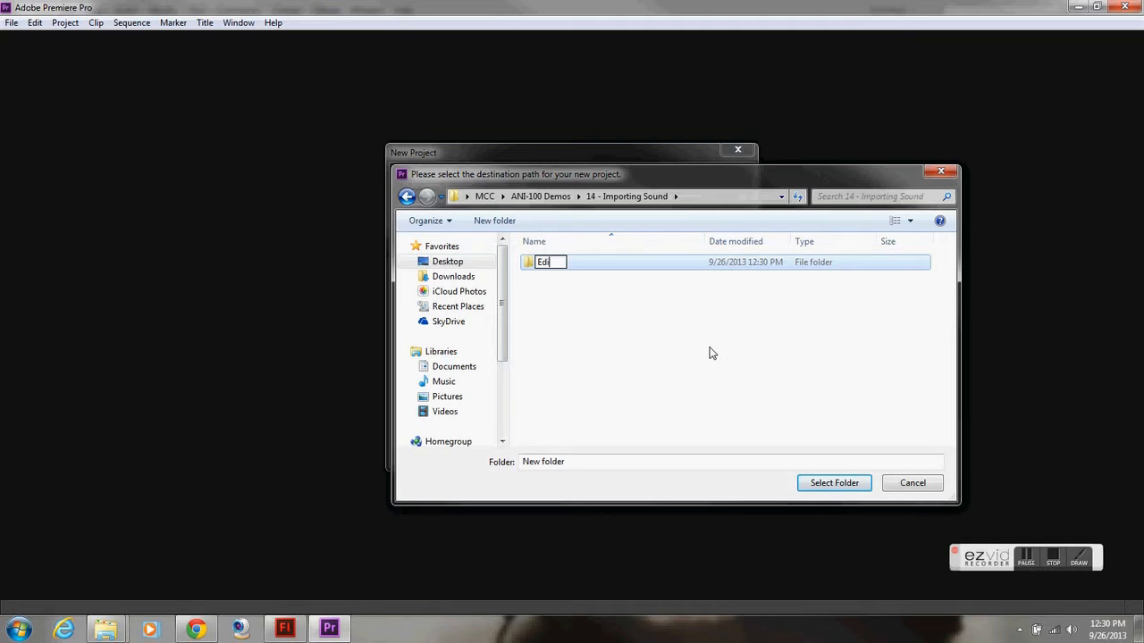
text(Sound)
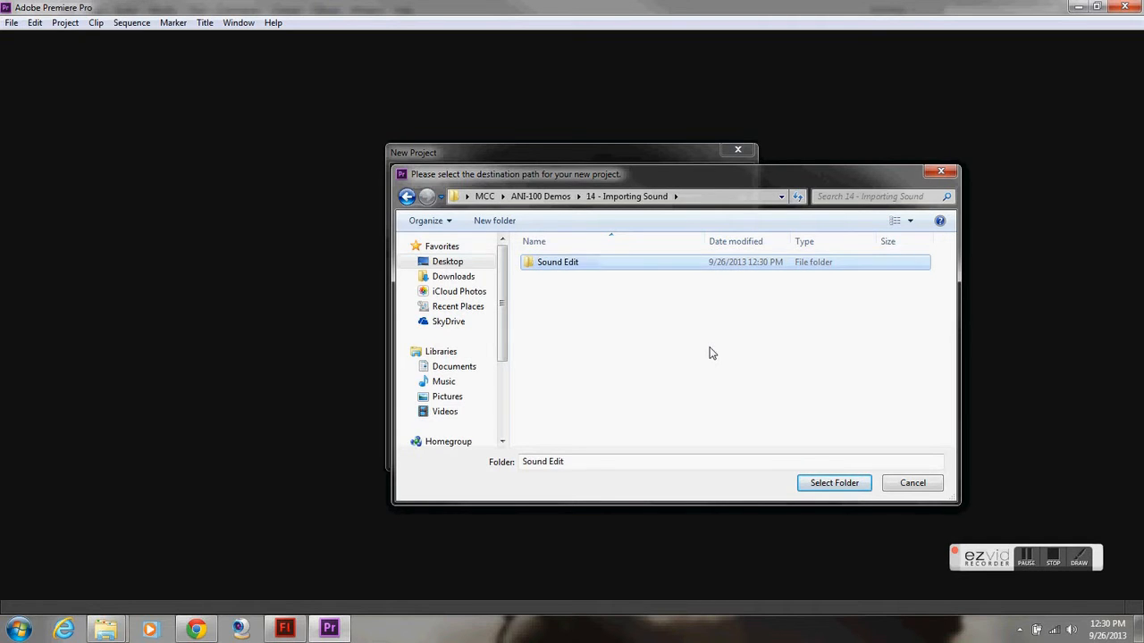
double_click(558, 262)
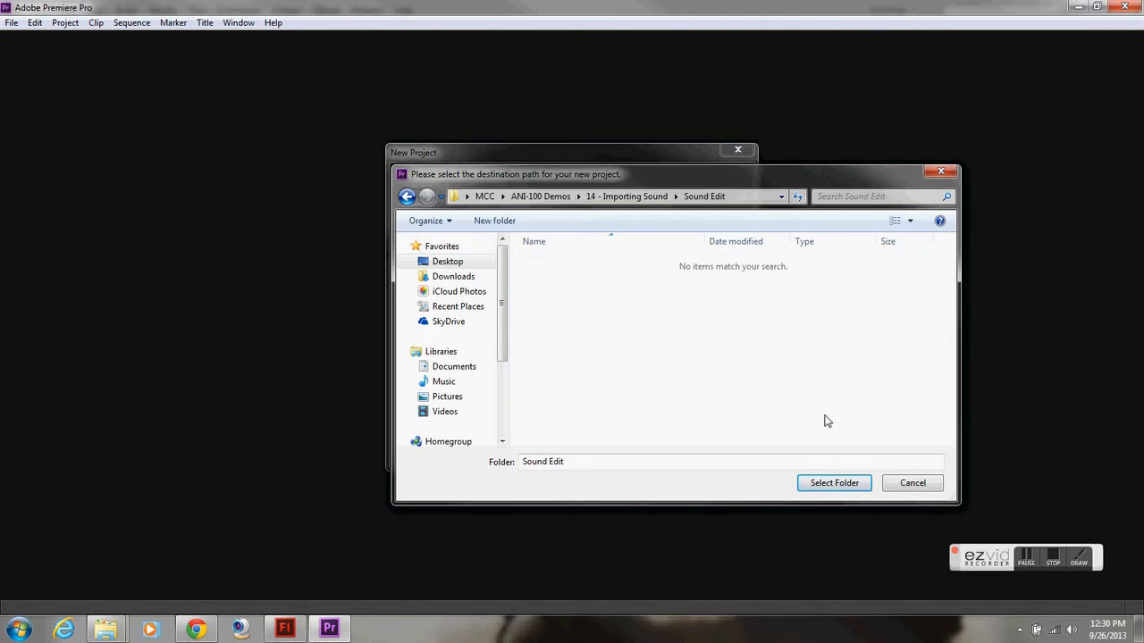
click(833, 482)
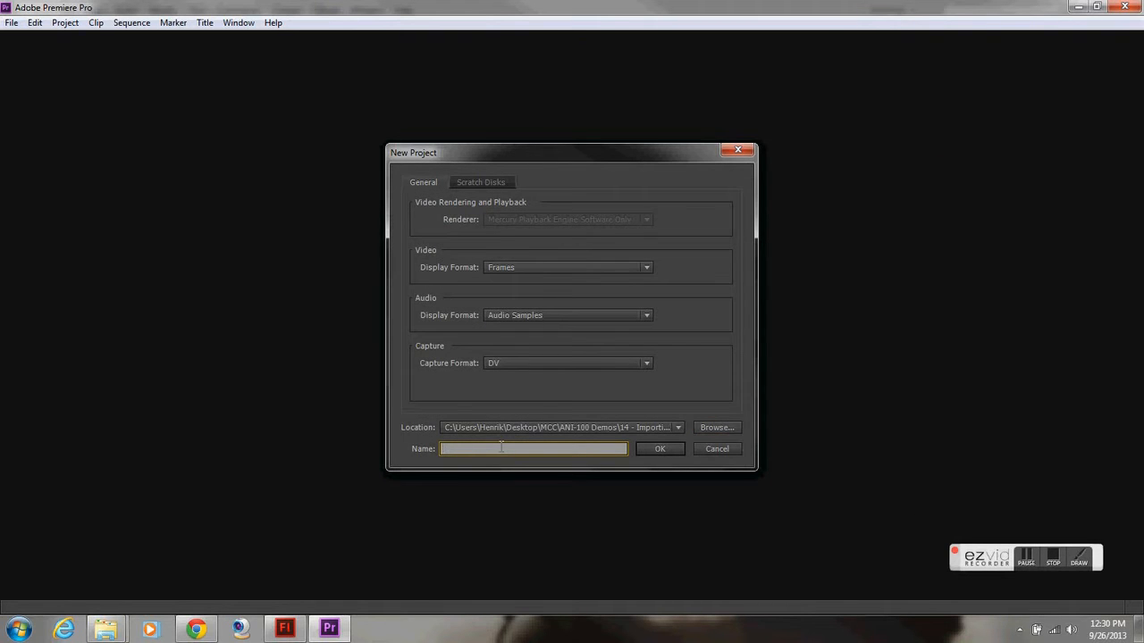
text(Body_Fall)
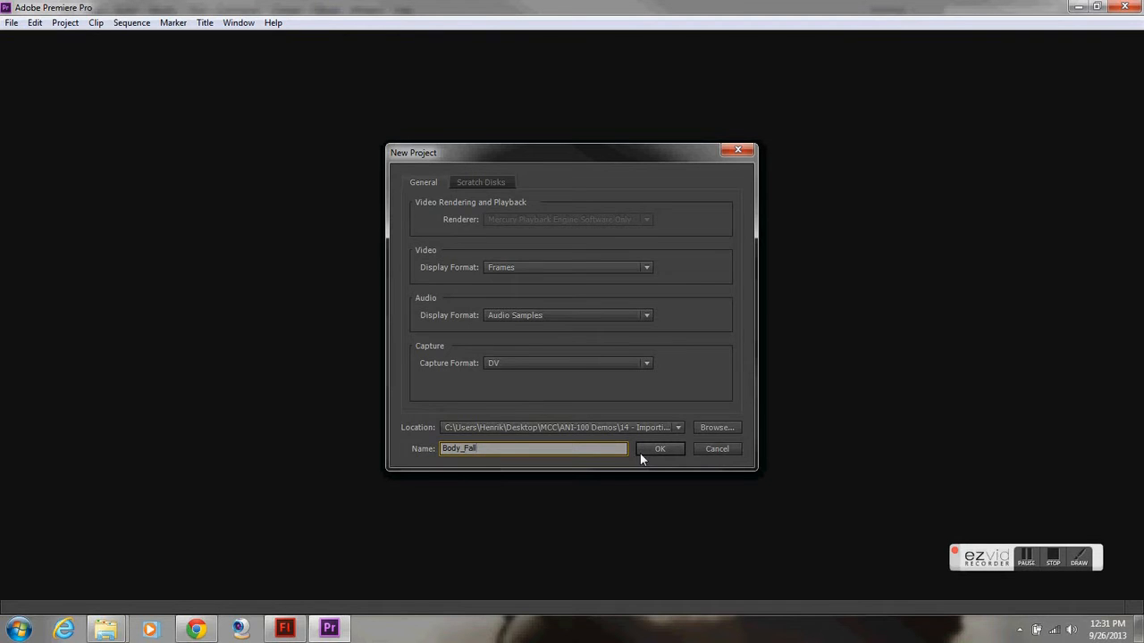
Confirm the Body_Fall project and create a sequence named Body_Fall_Sound_Edit
click(659, 448)
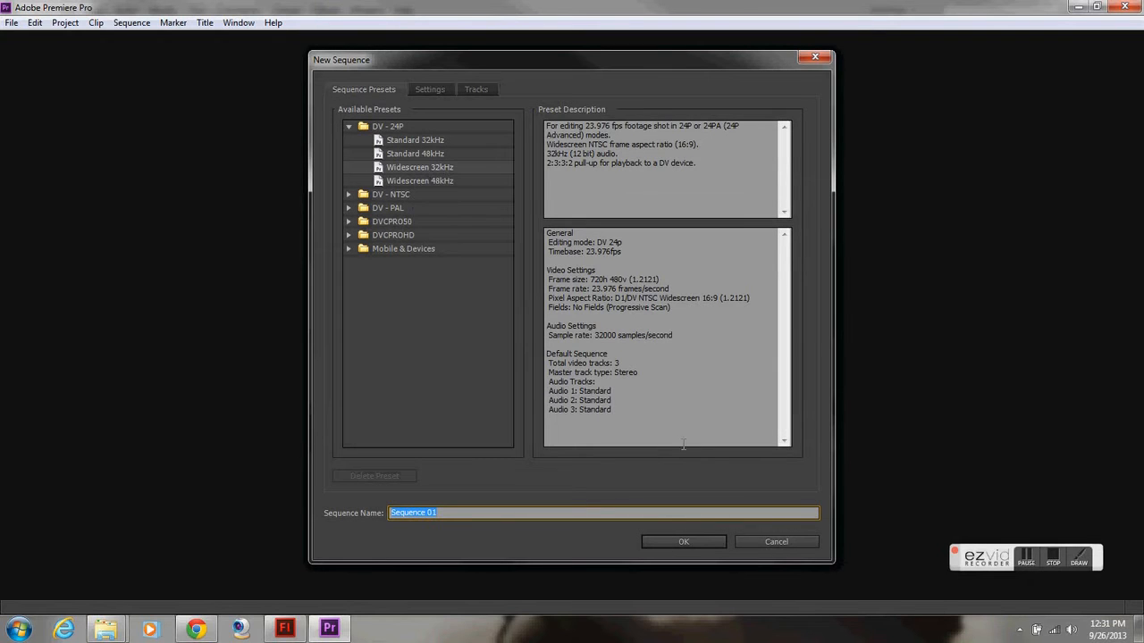
mouse_move(465, 543)
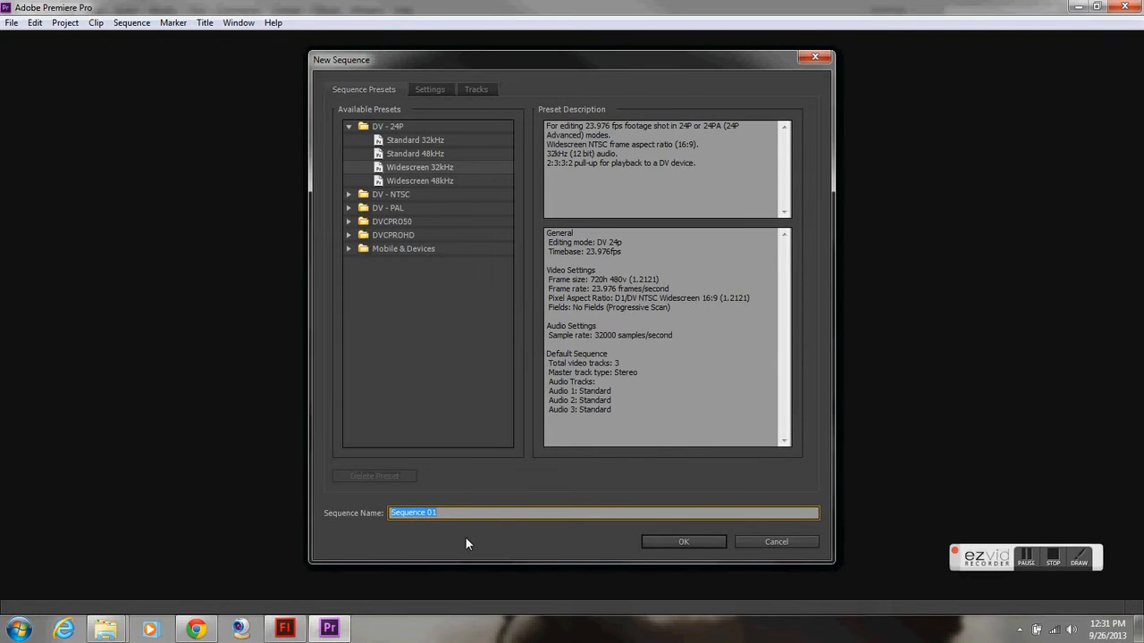
key(Delete)
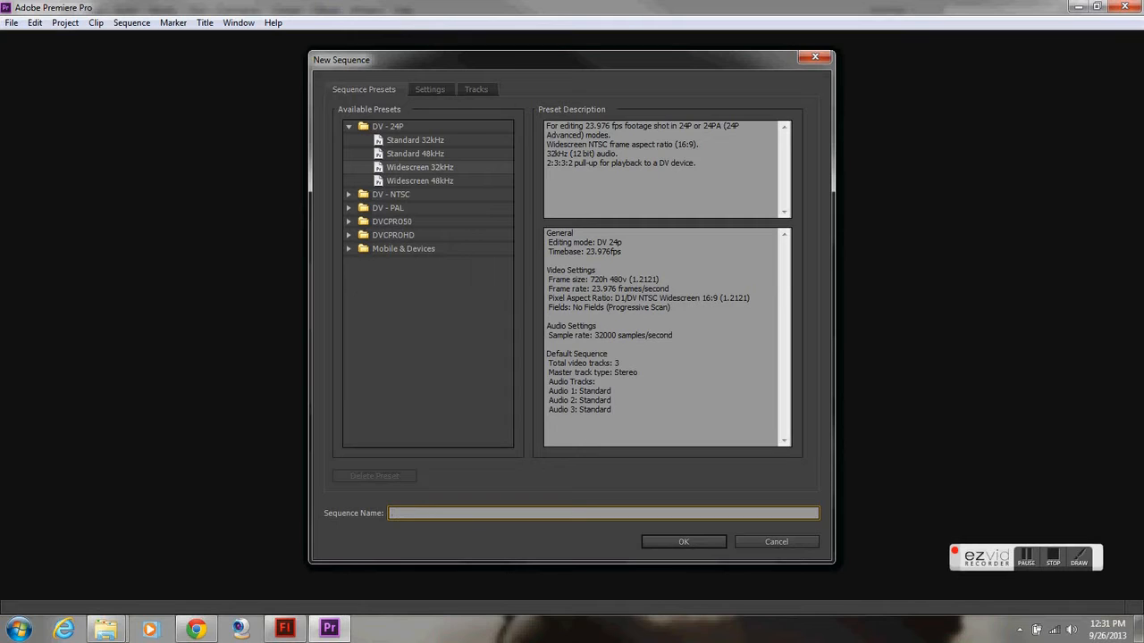
text(Body_Fall_Sound_Edit)
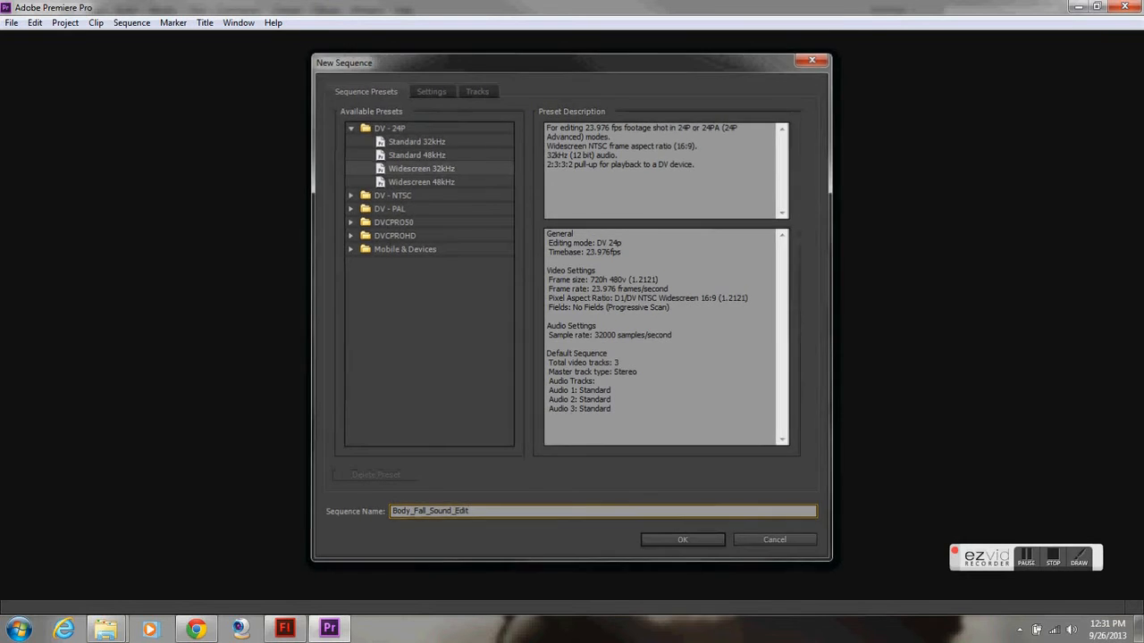
click(682, 539)
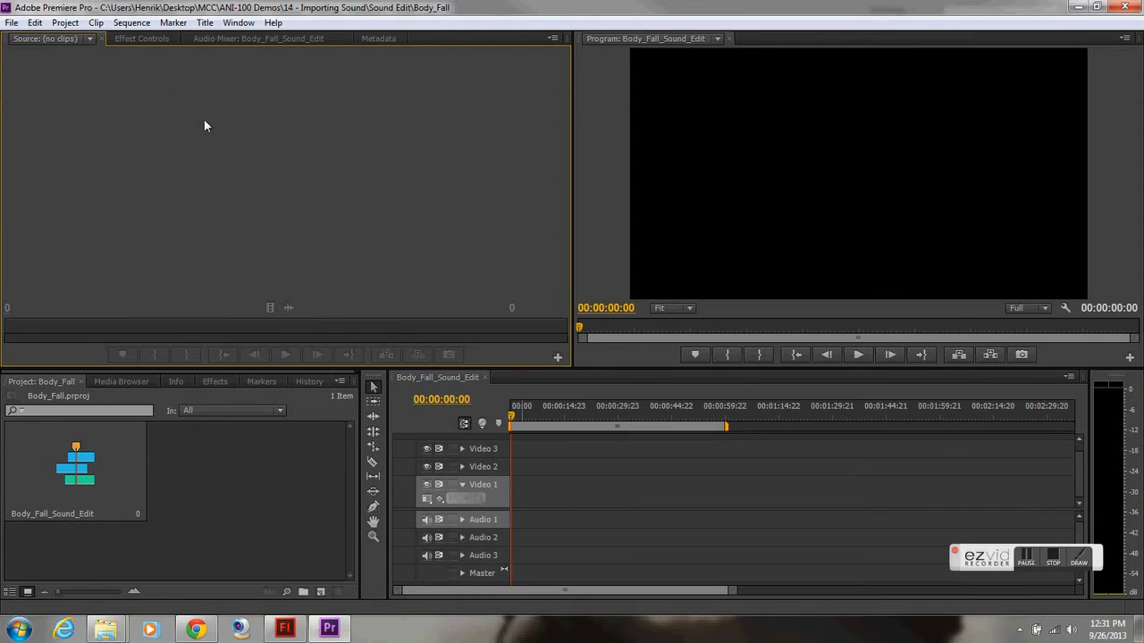
Import BodyFall.wav into the Premiere Pro project via File > Import
click(11, 22)
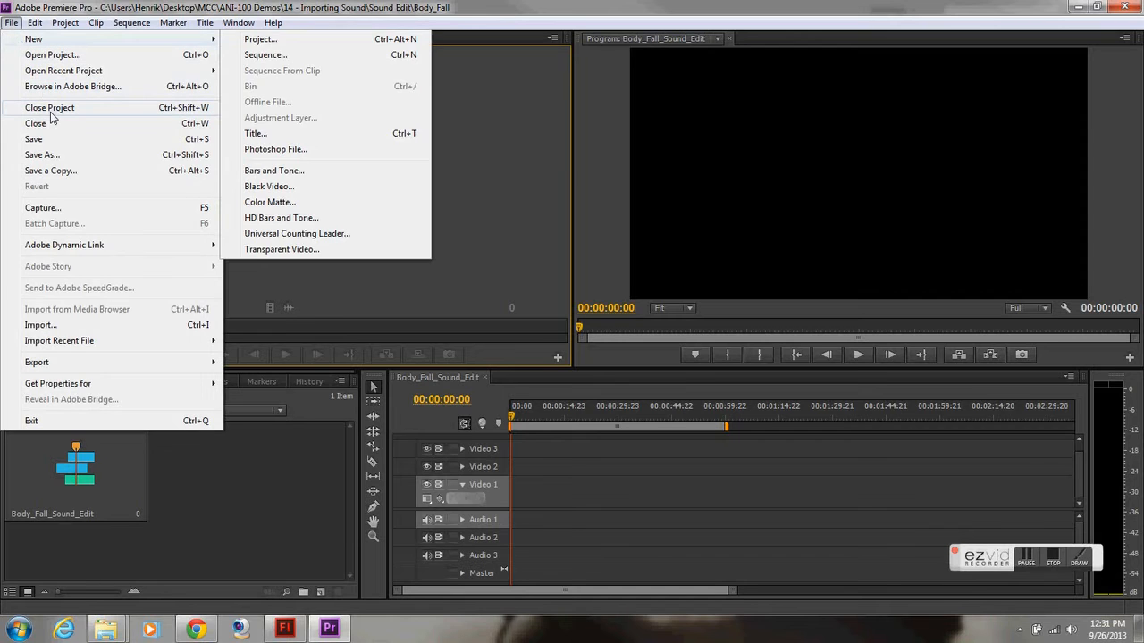
mouse_move(40, 324)
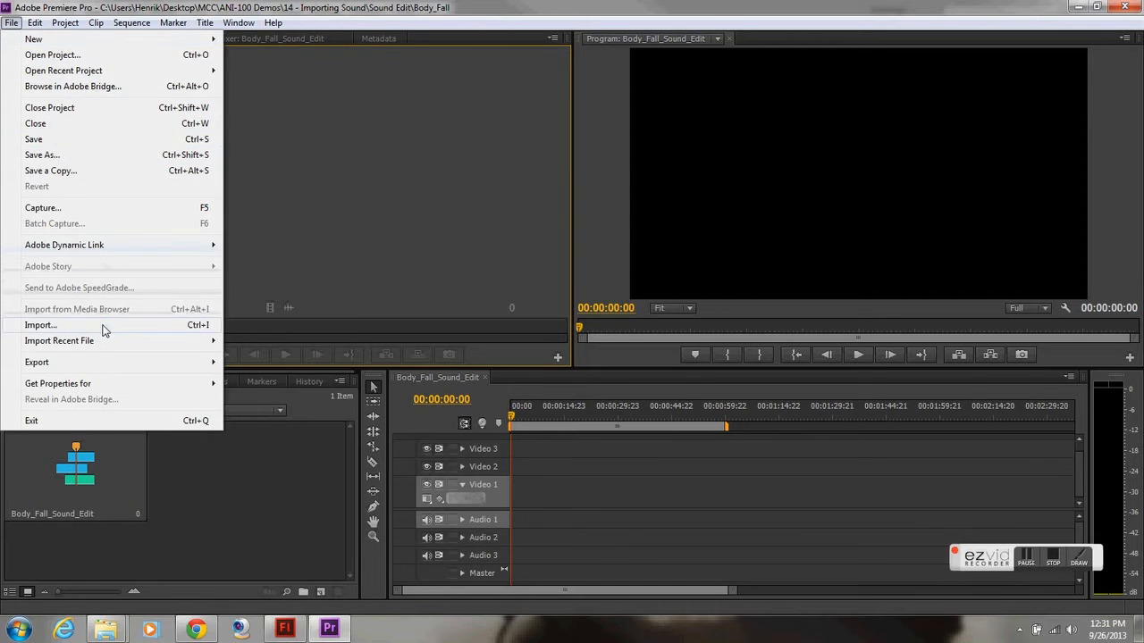
click(40, 324)
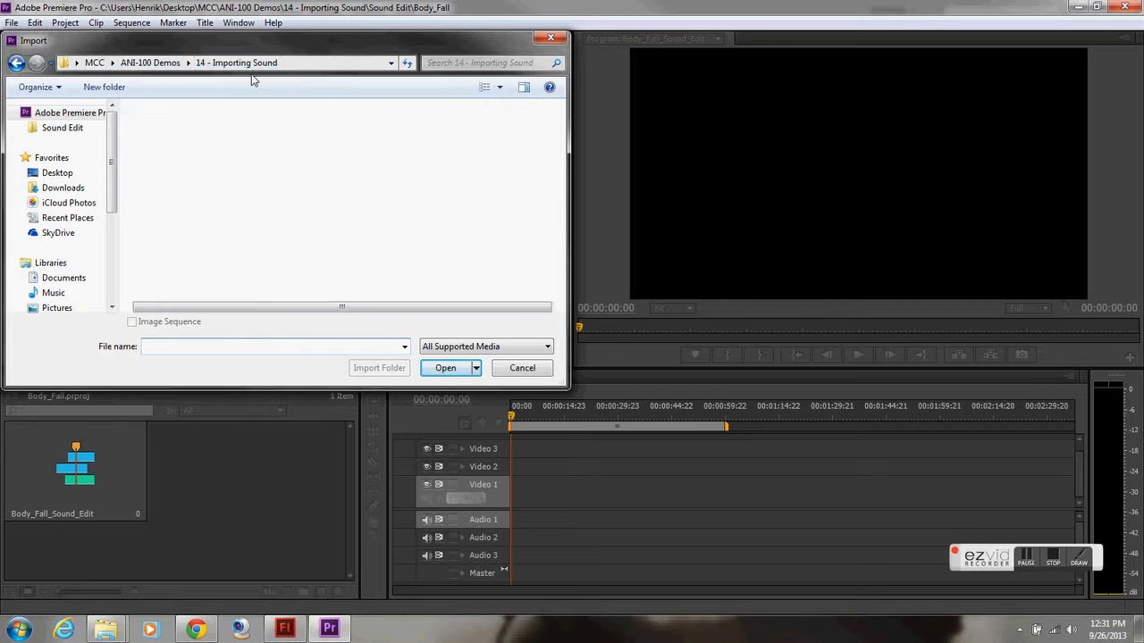
click(163, 143)
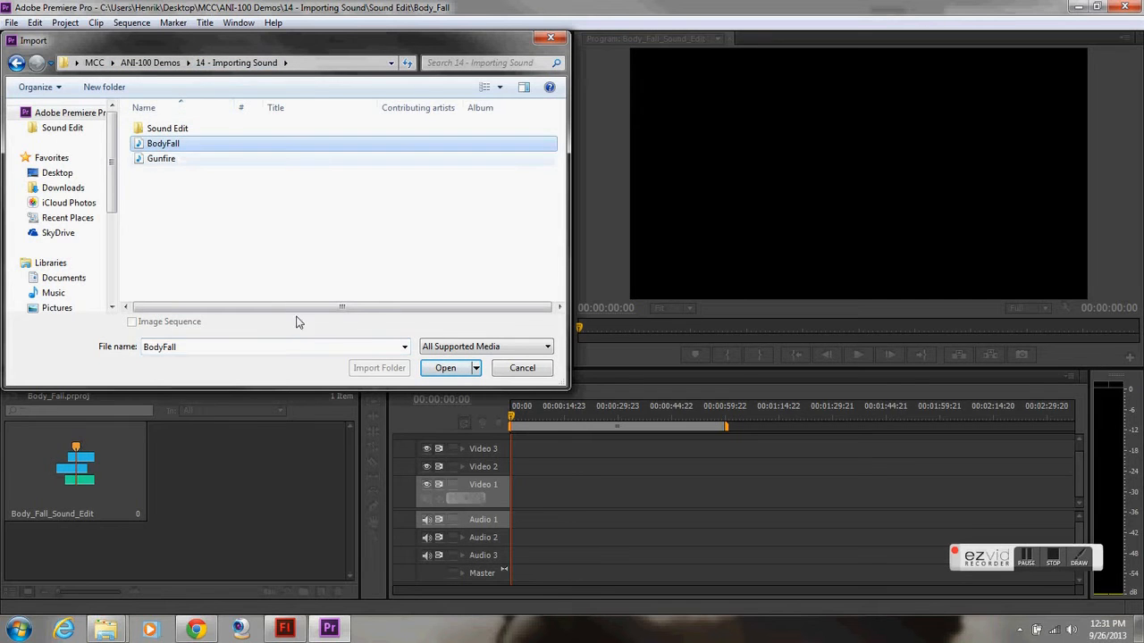
click(445, 367)
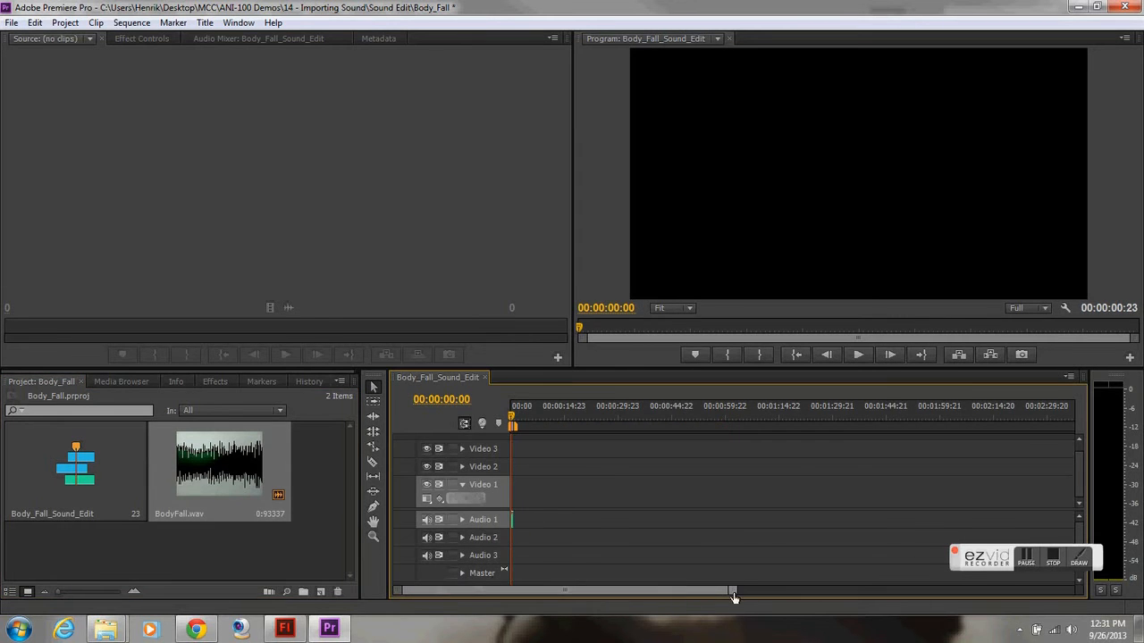
Zoom the timeline onto the short BodyFall clip and play it back from the start
drag(733, 590, 488, 589)
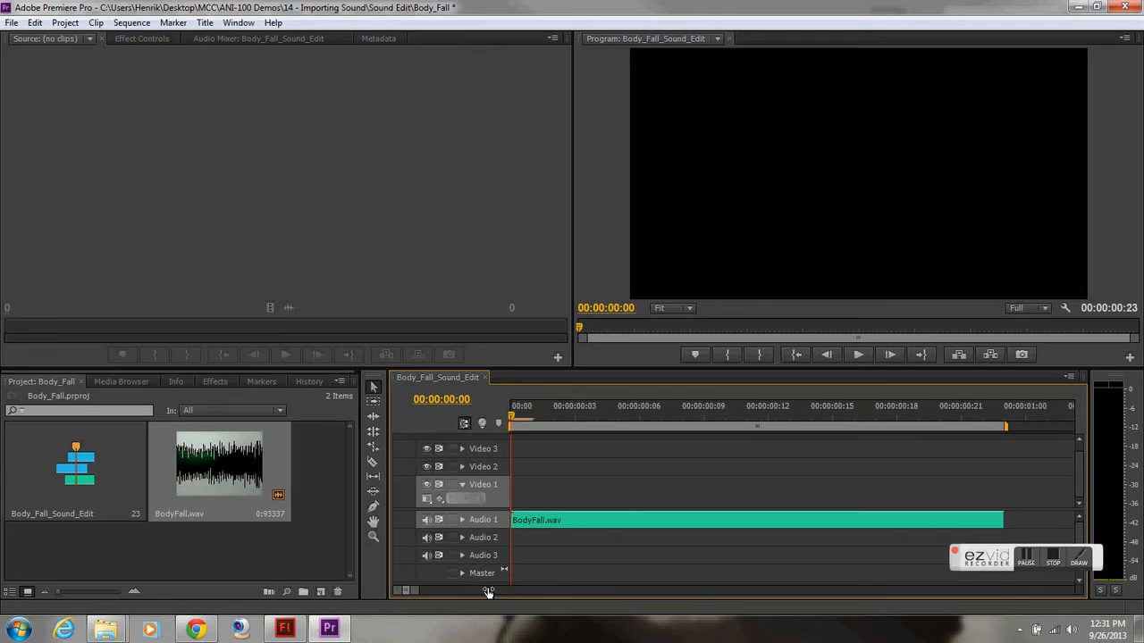
click(533, 420)
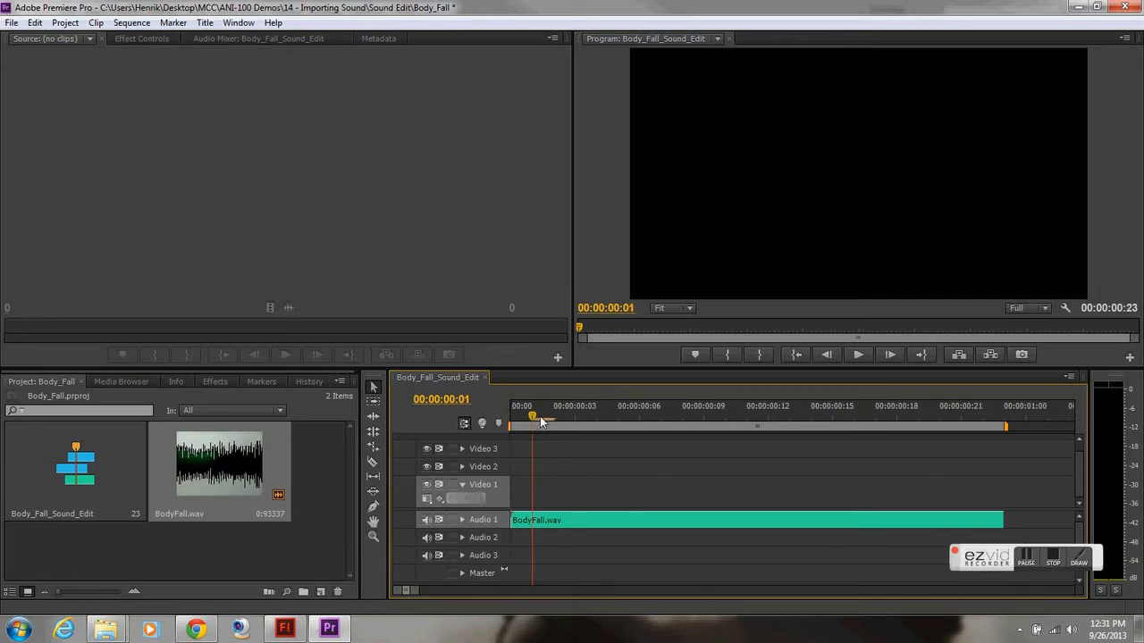
click(810, 418)
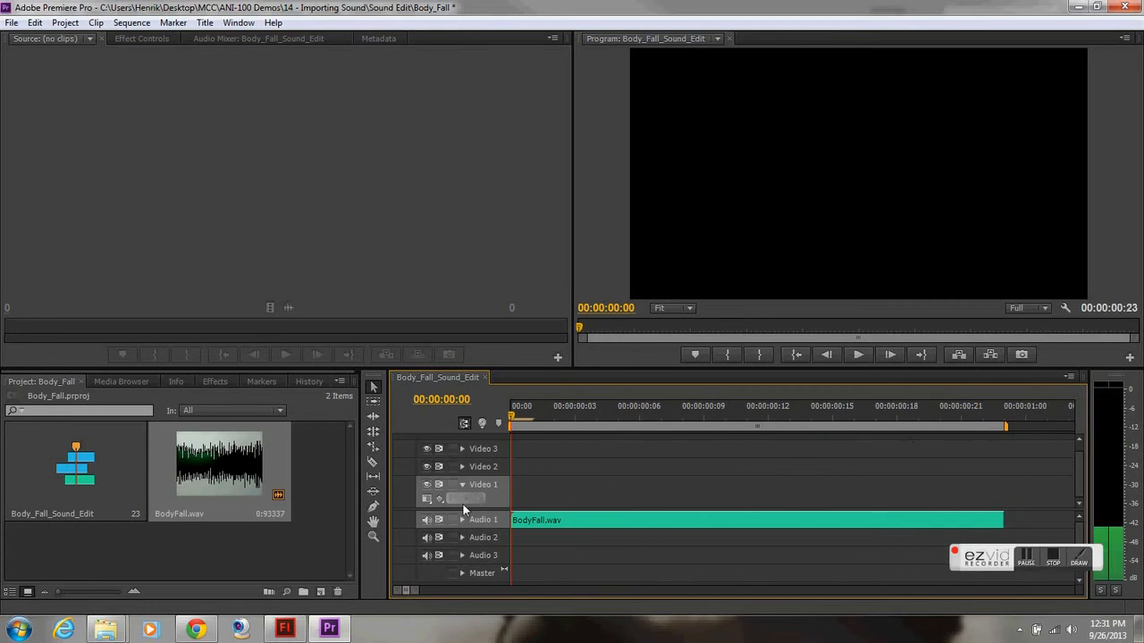
click(661, 406)
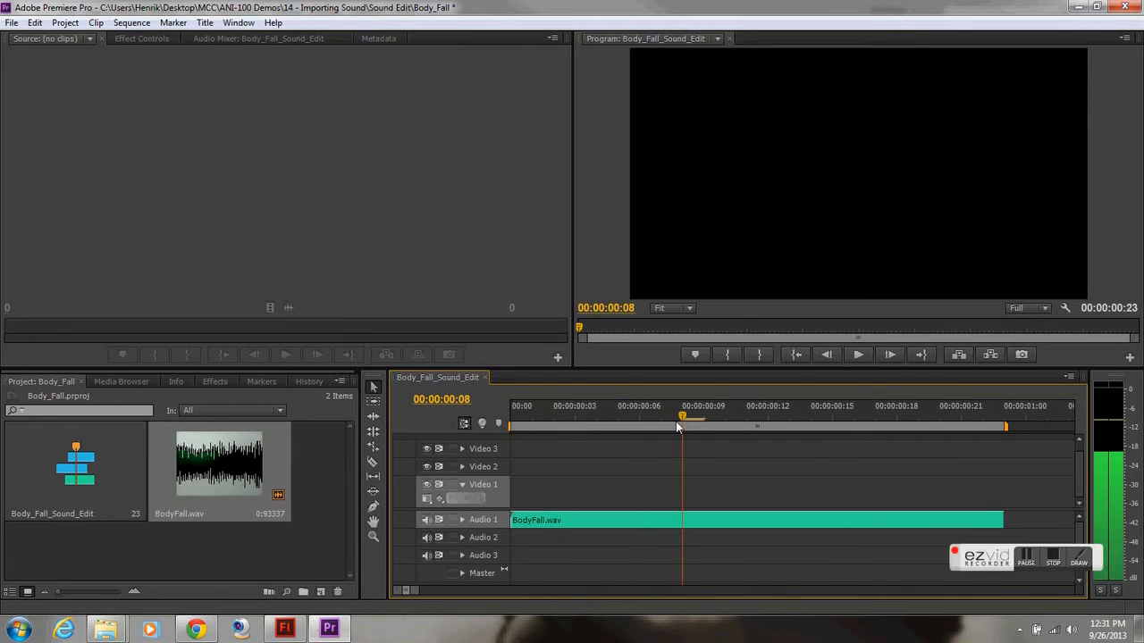
click(509, 418)
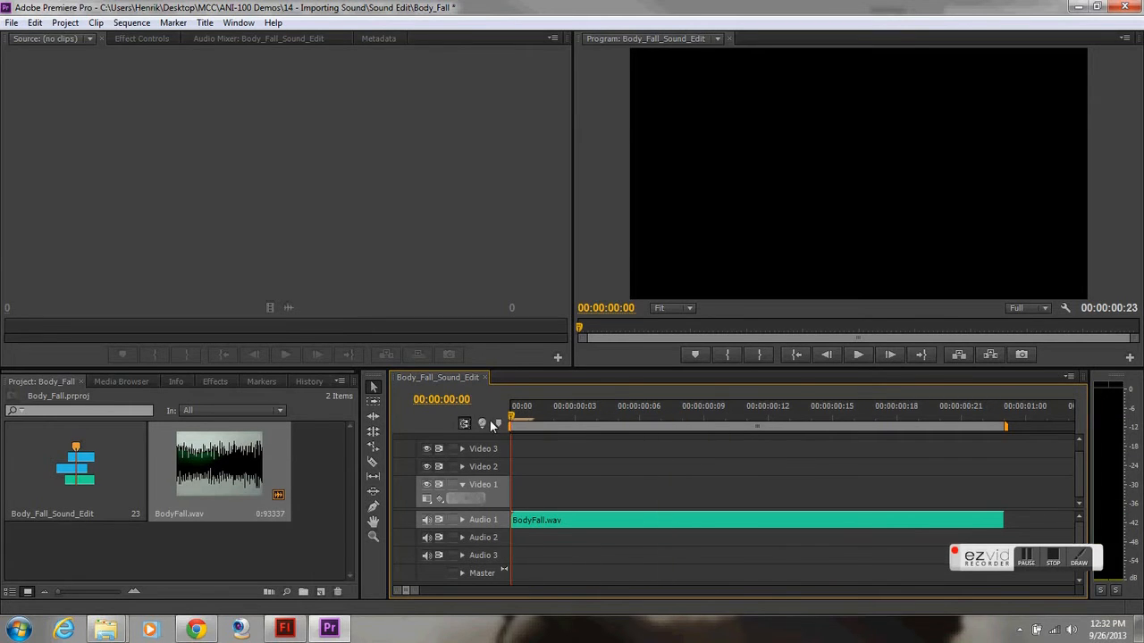
mouse_move(367, 451)
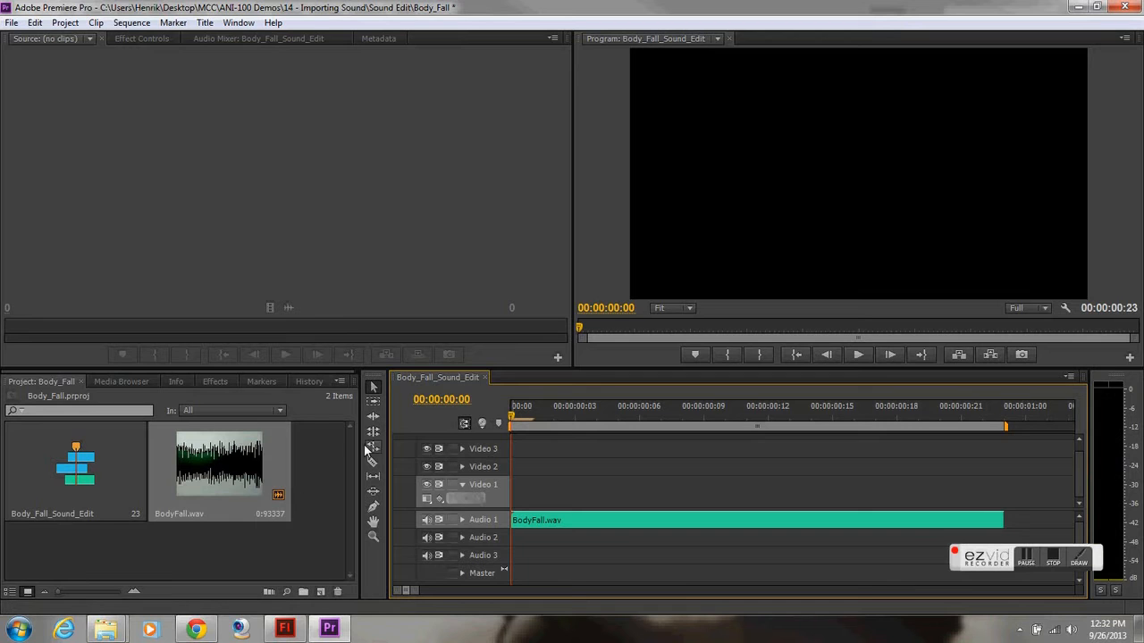
Export the sequence as MP3 Body_Fall_Sound_Edit.mp3 into the 14 - Importing Sound folder
click(11, 22)
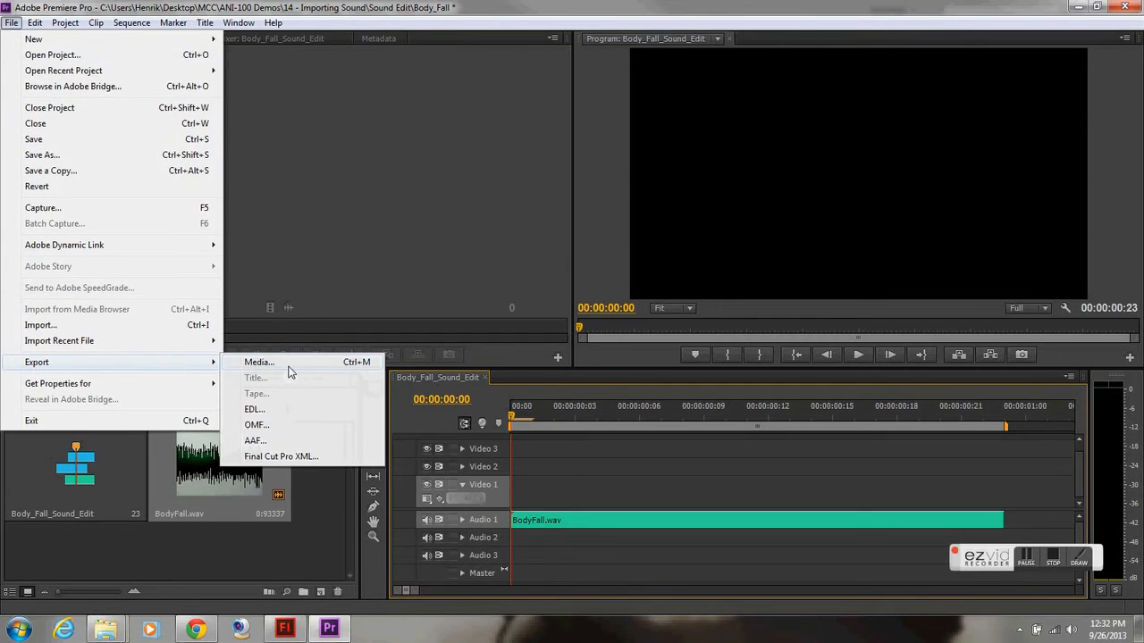
click(258, 361)
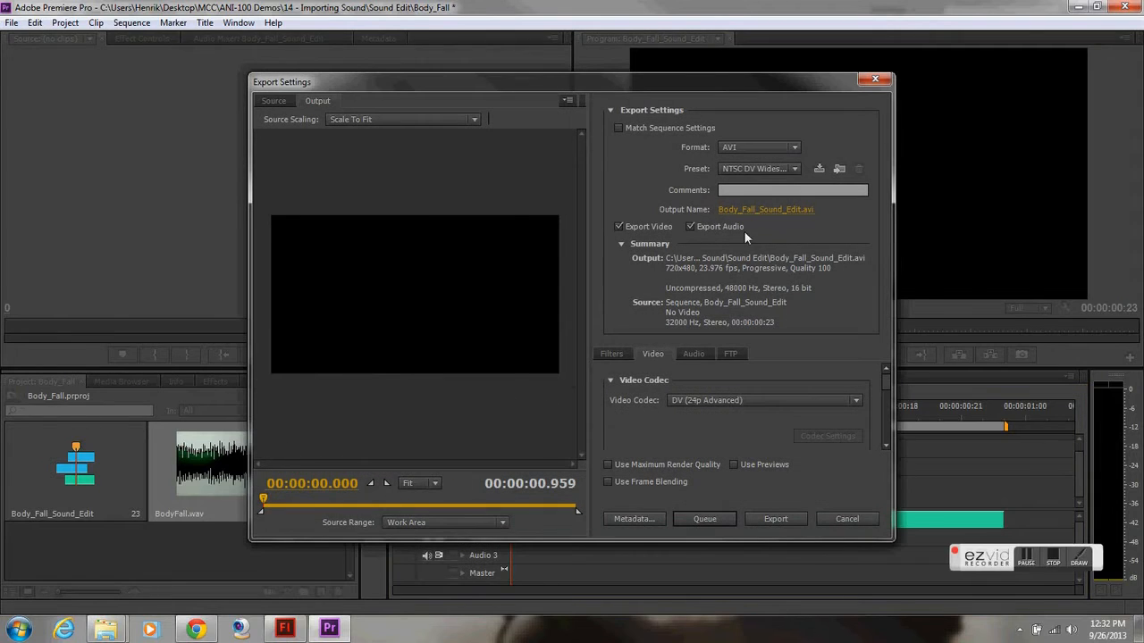
click(758, 147)
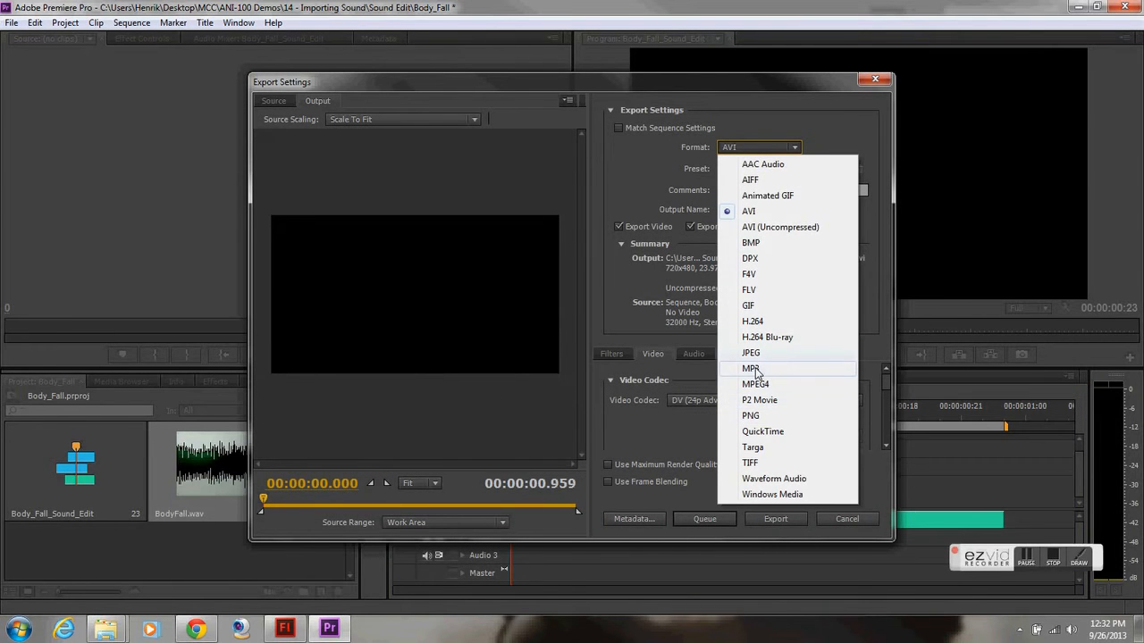
click(752, 368)
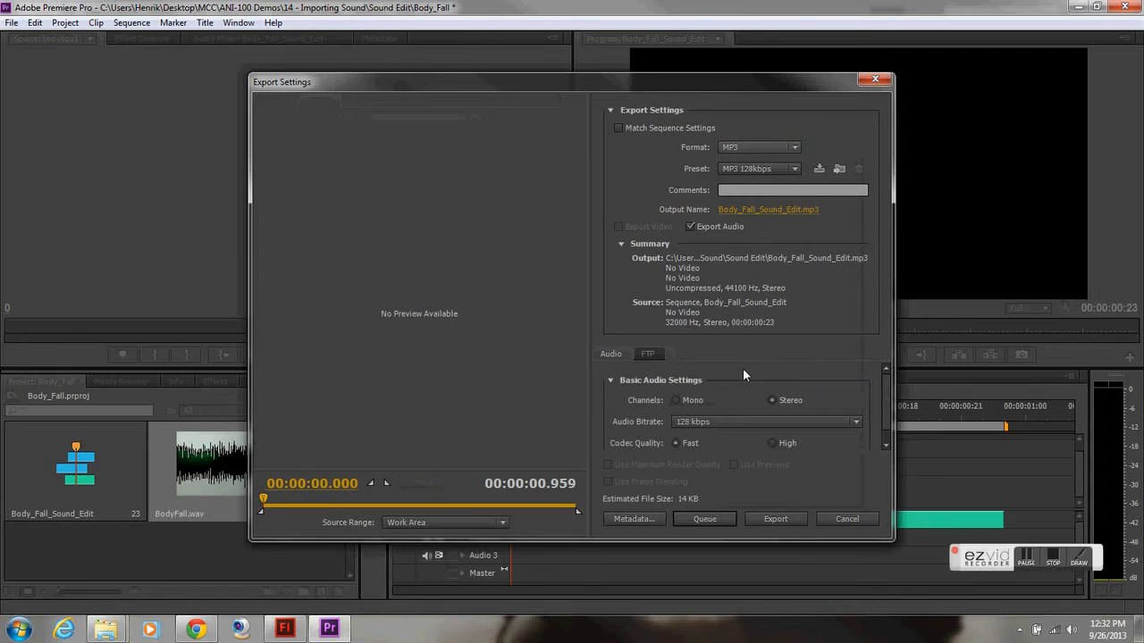
click(766, 209)
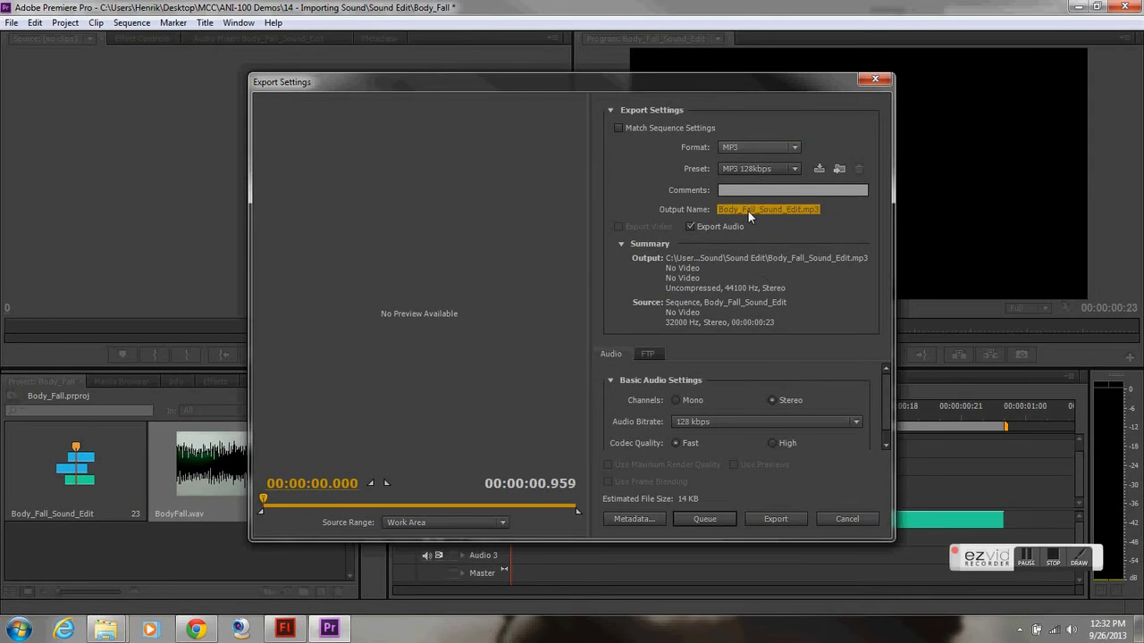
click(767, 209)
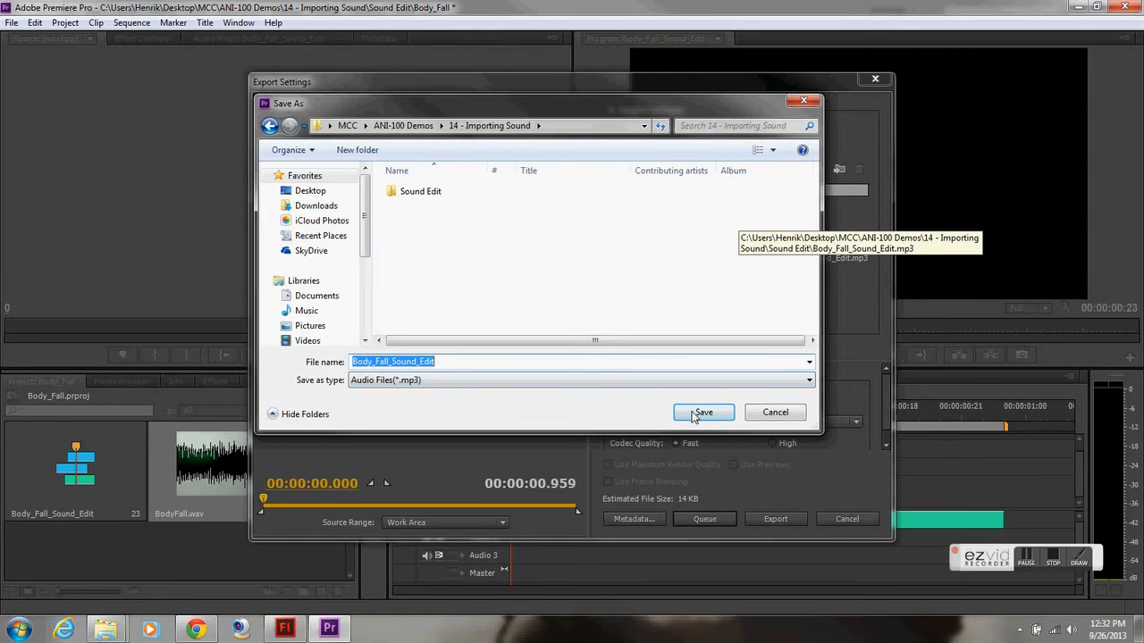
click(703, 412)
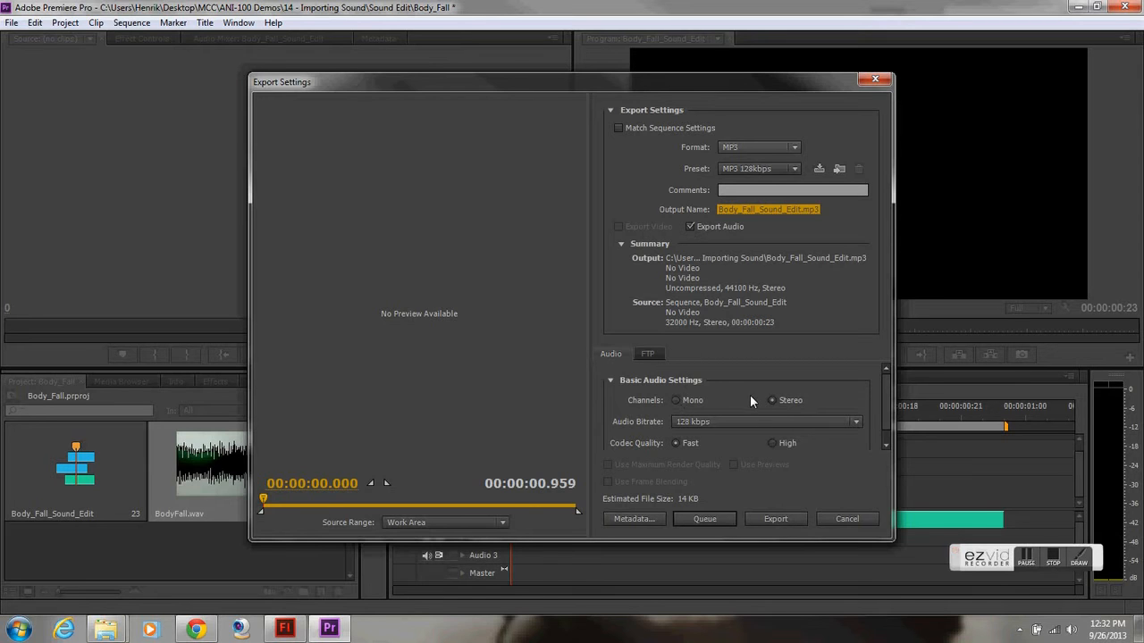
mouse_move(750, 500)
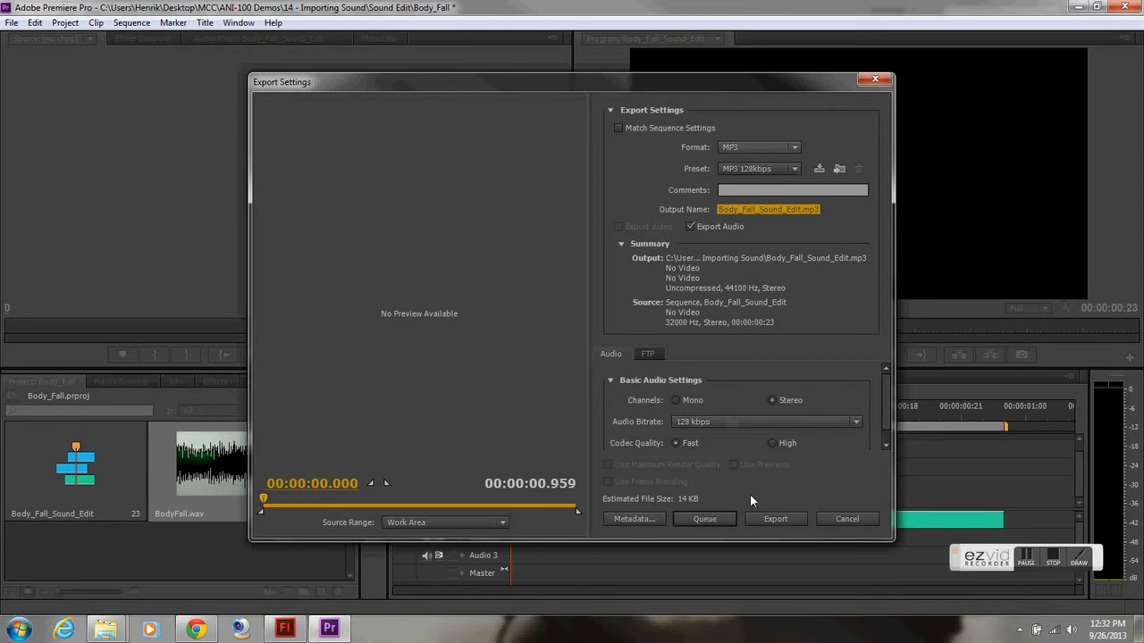
click(775, 520)
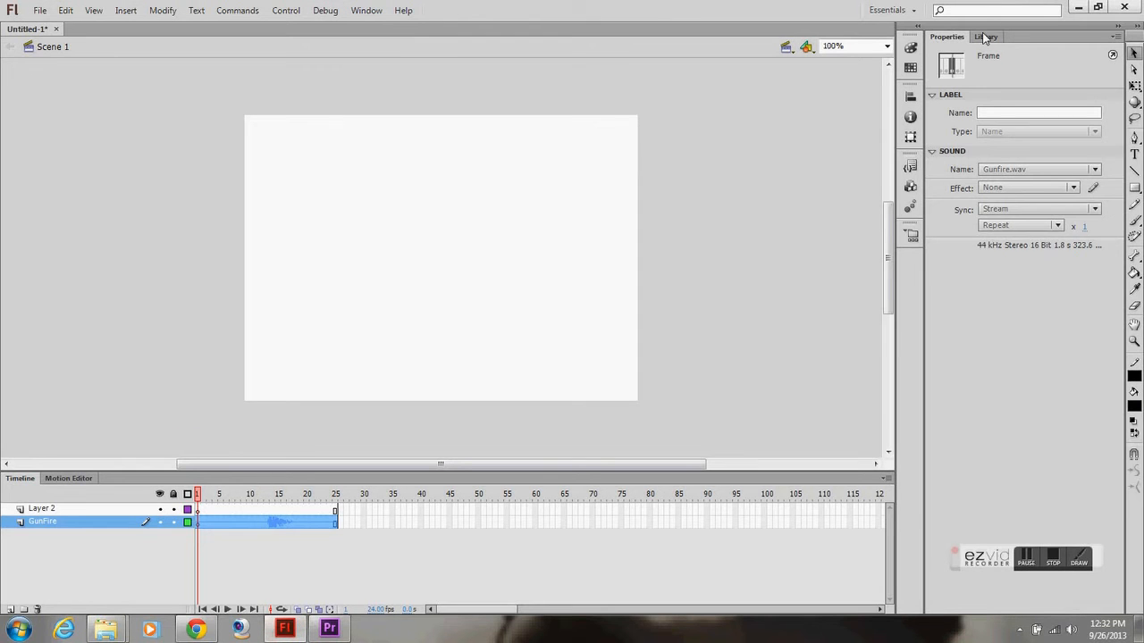
Show the Library panel and import Body_Fall_Sound_Edit.mp3 into the Flash library
click(986, 37)
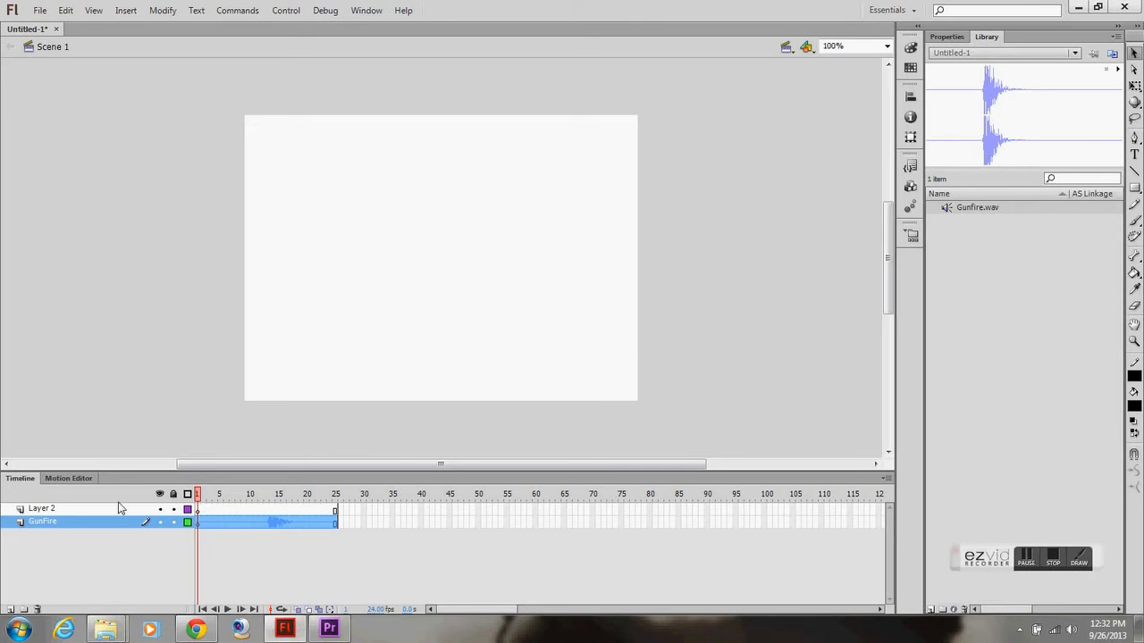
double_click(42, 509)
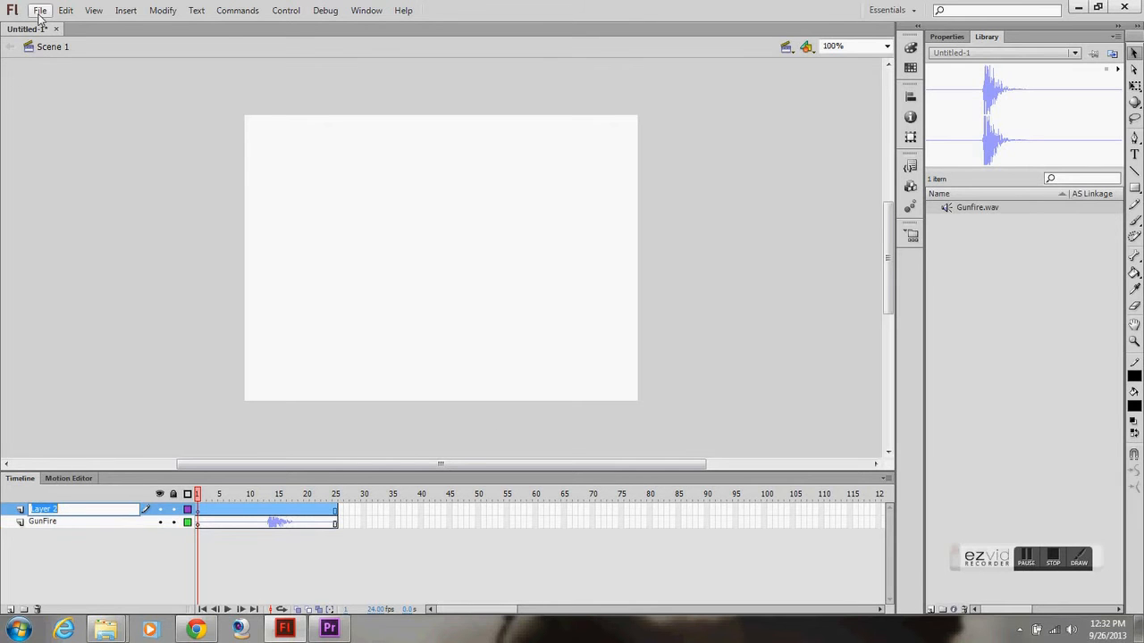
click(39, 10)
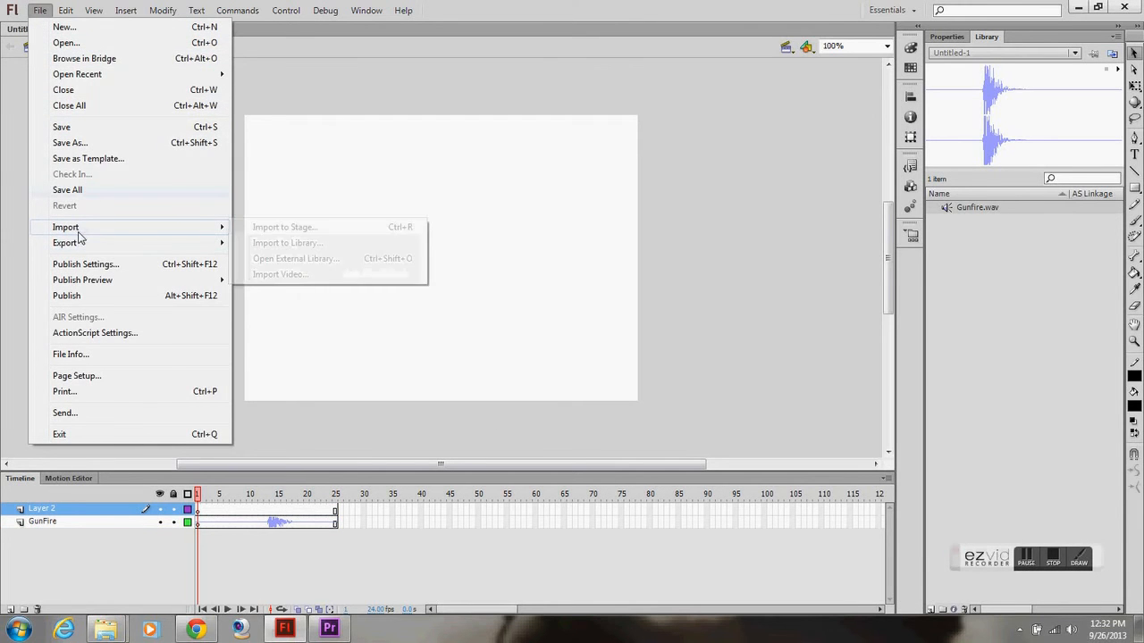
click(287, 242)
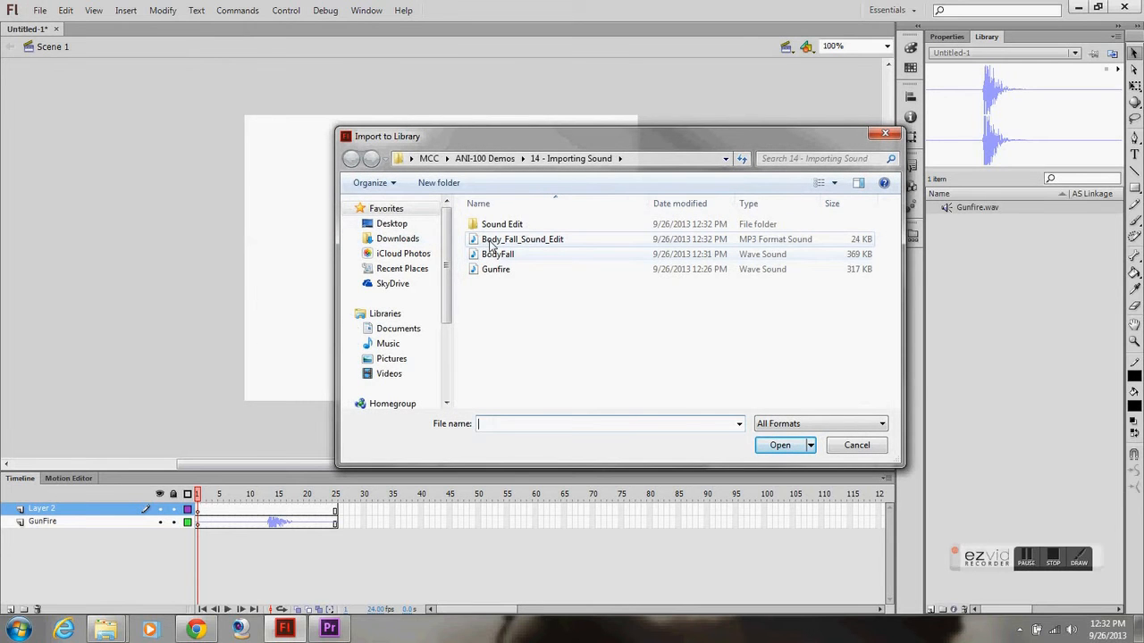
click(523, 238)
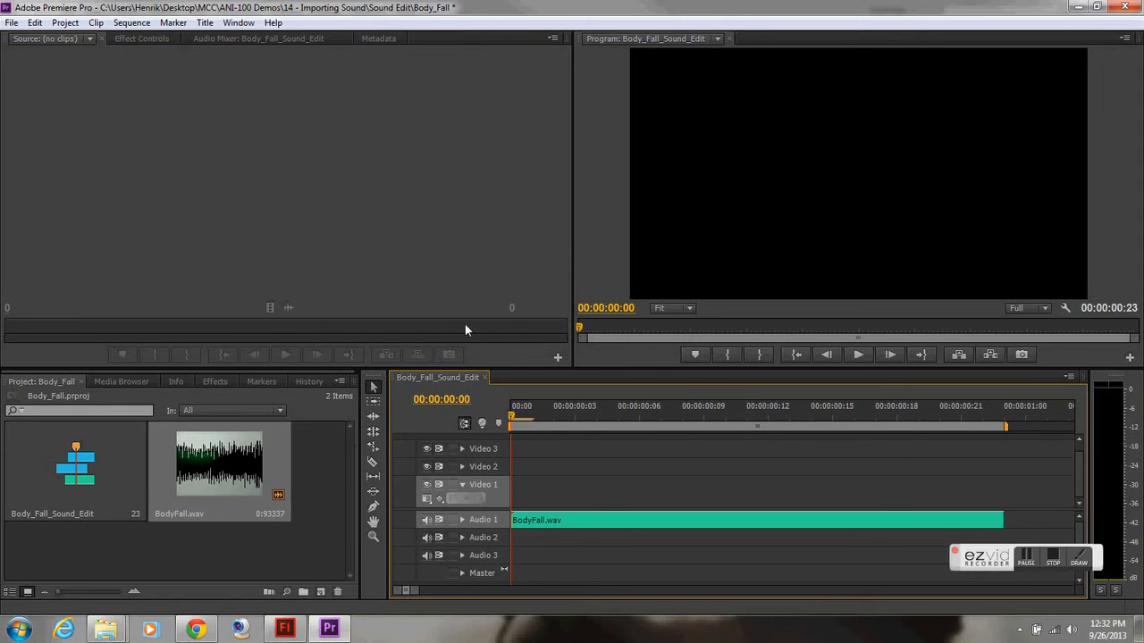
click(284, 629)
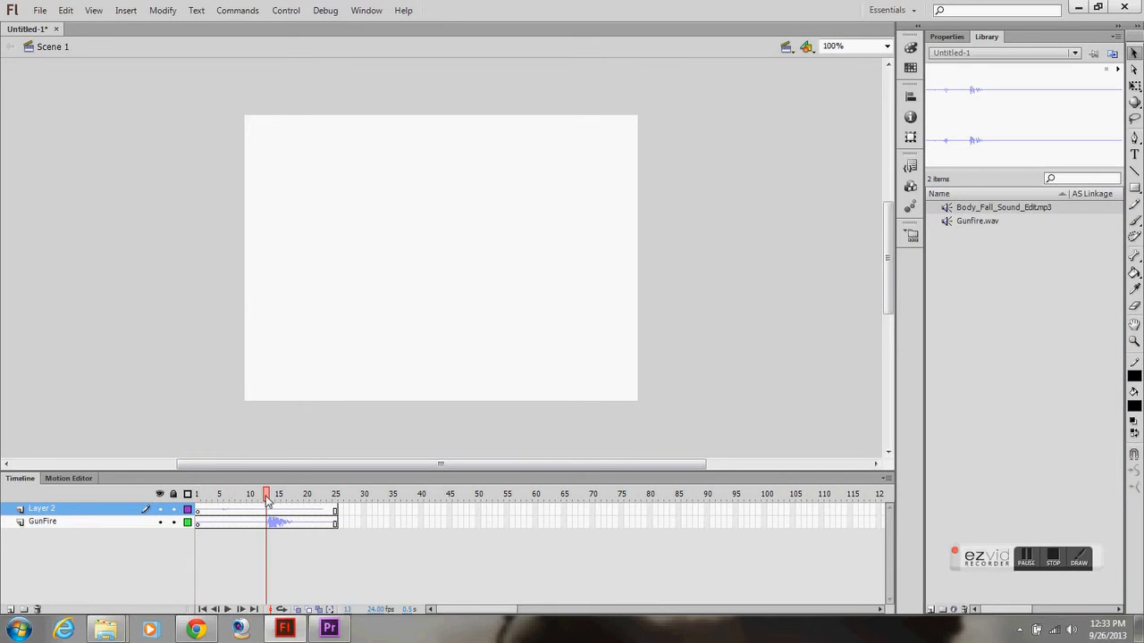
Delete the GunFire layer and preview the timeline playback
click(219, 494)
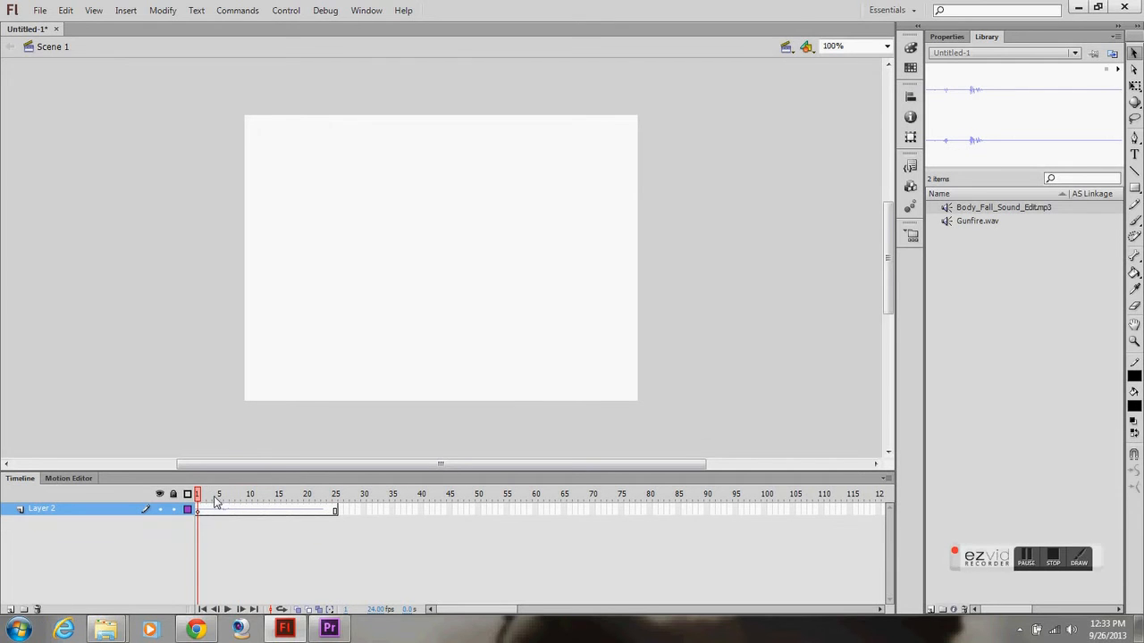
click(227, 610)
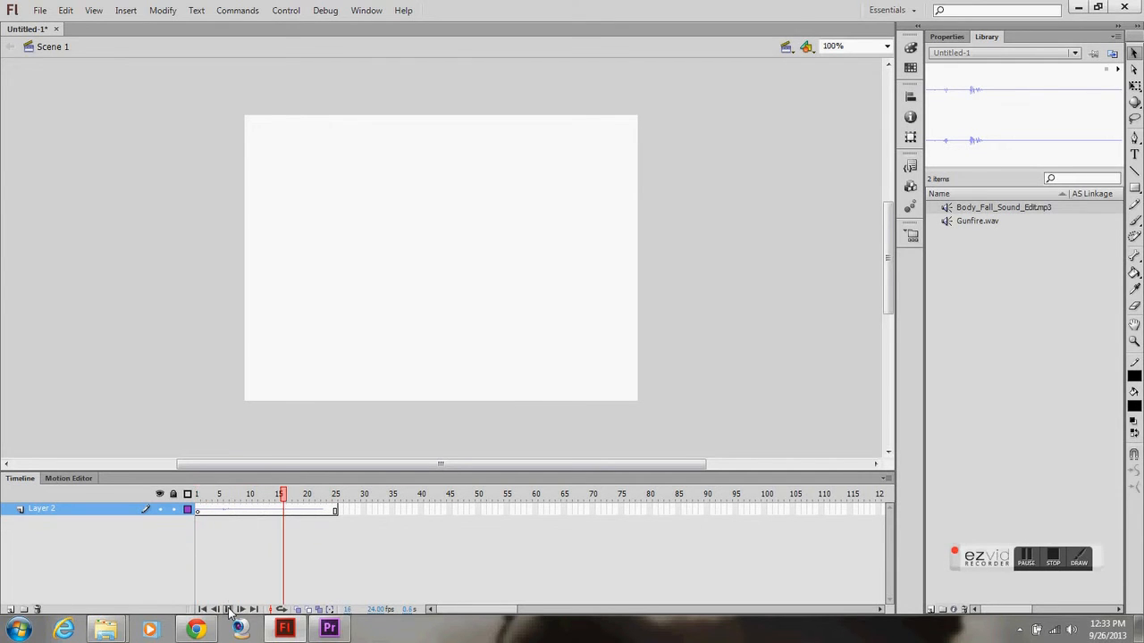
click(240, 609)
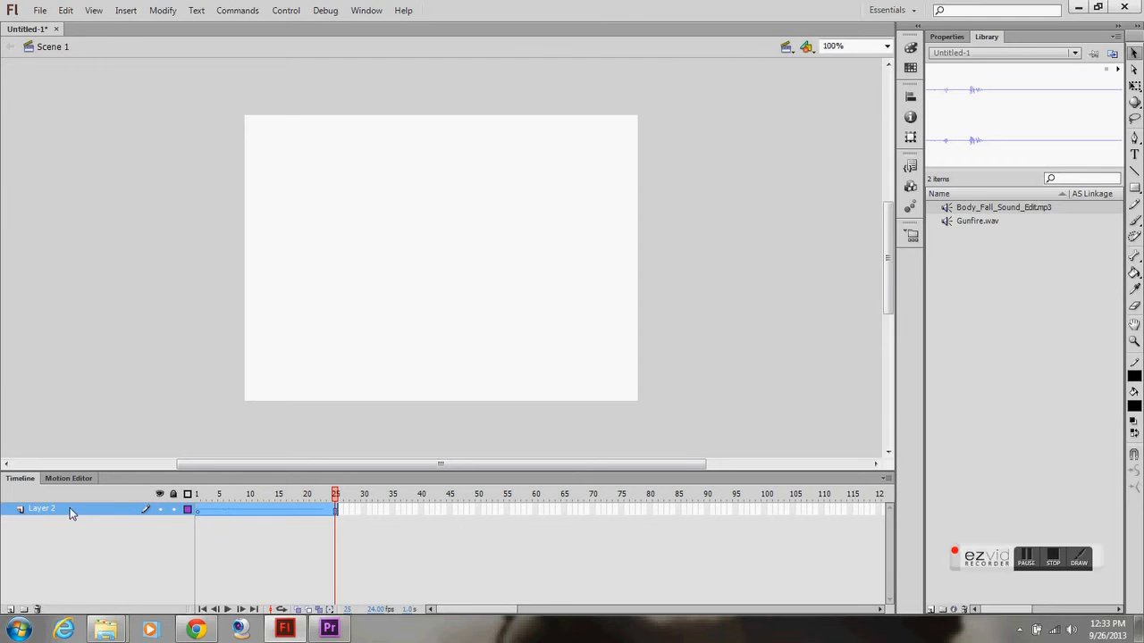
Rename Layer 2 to BodyFall and play back its sound
double_click(42, 508)
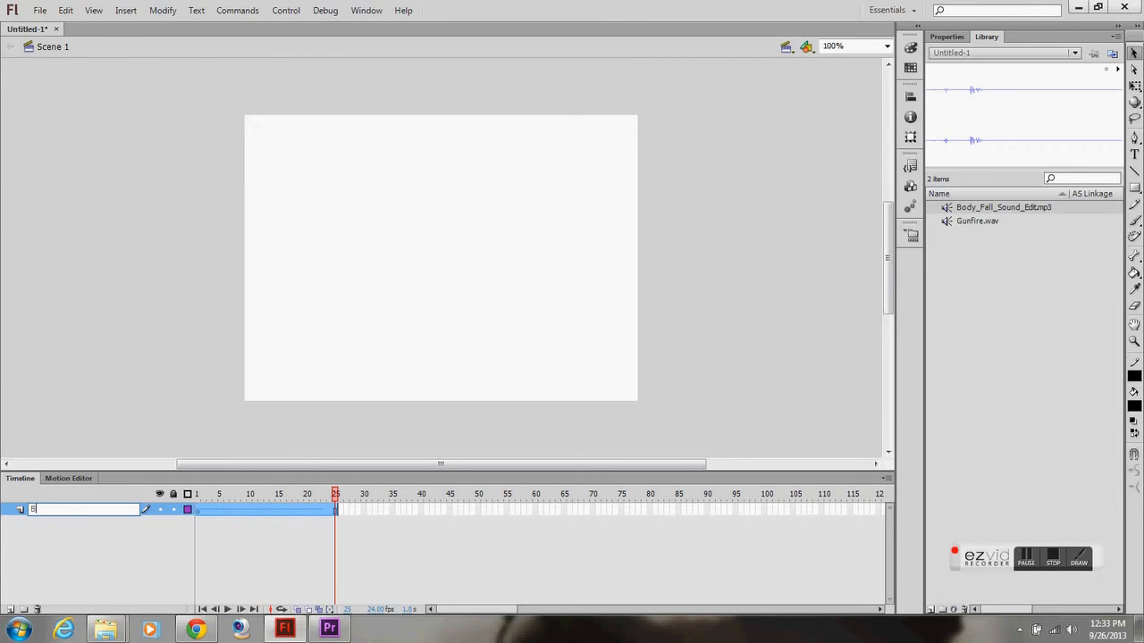
text(BodyFall)
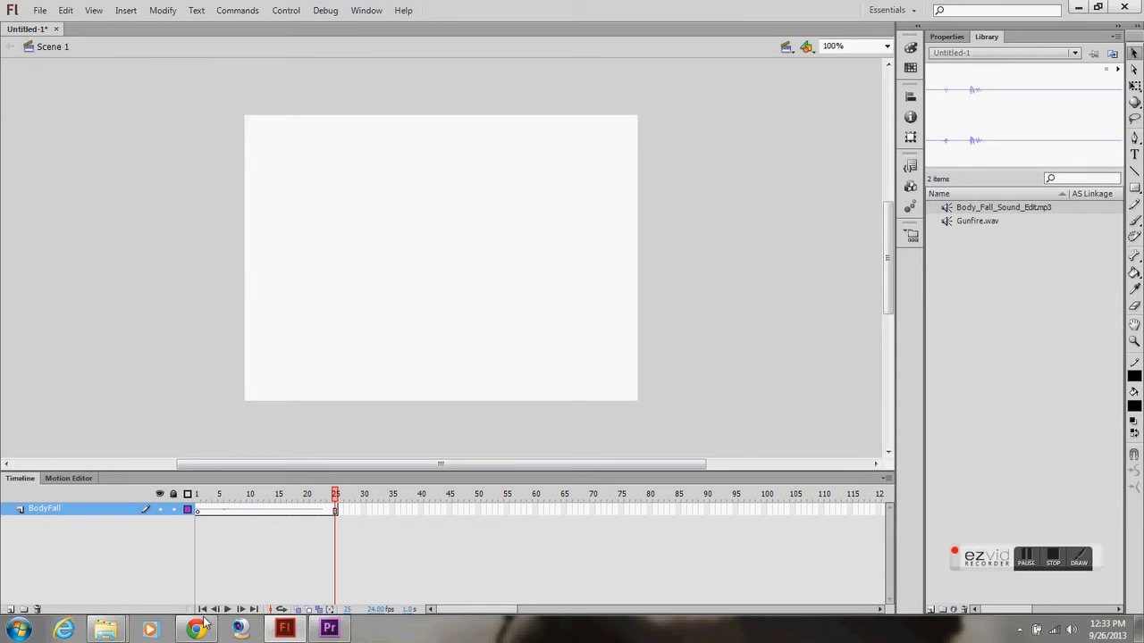
click(228, 610)
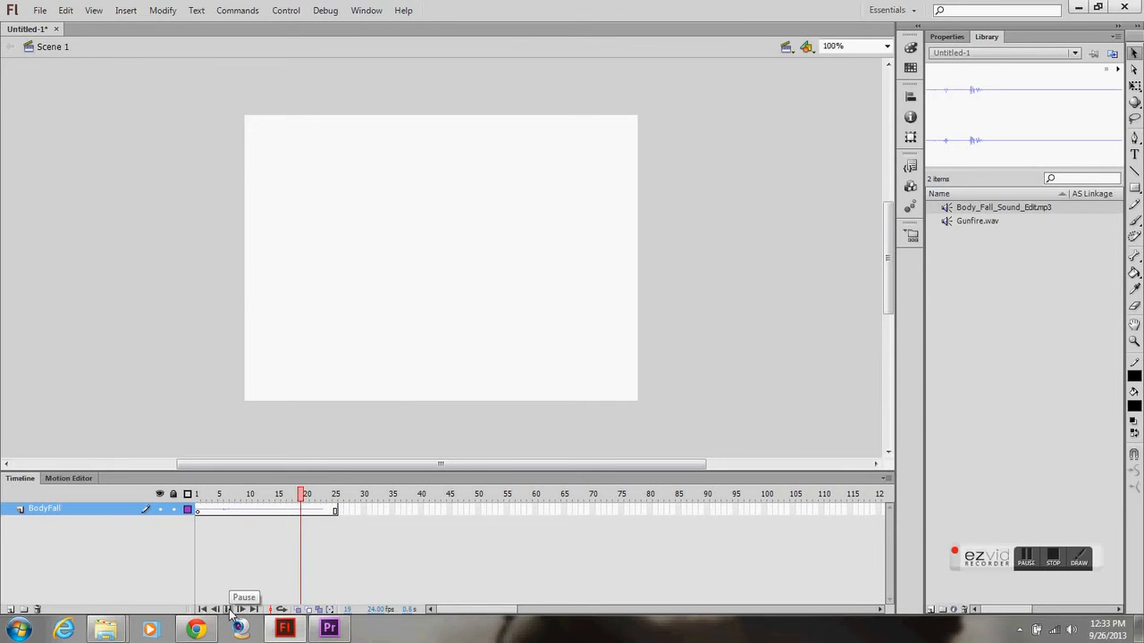
click(227, 609)
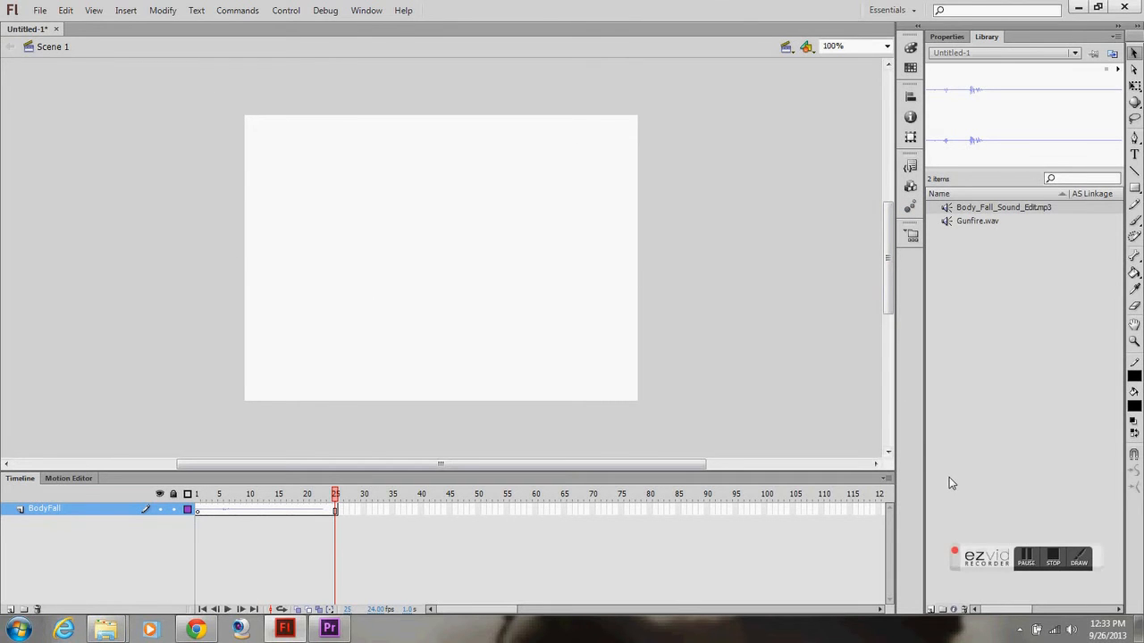
mouse_move(206, 597)
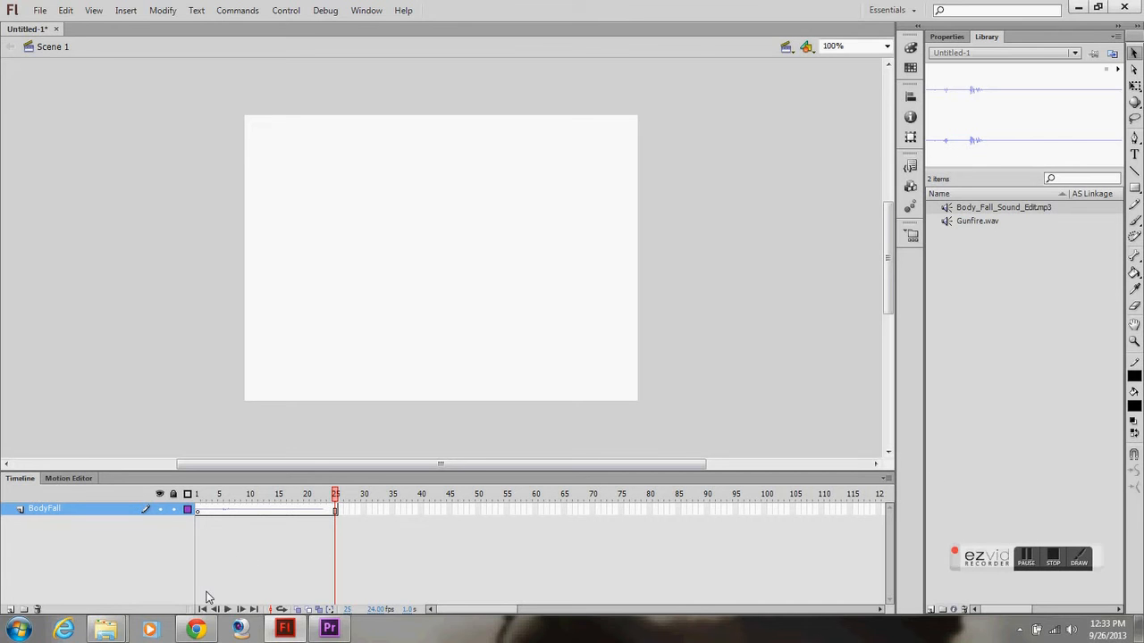
click(329, 629)
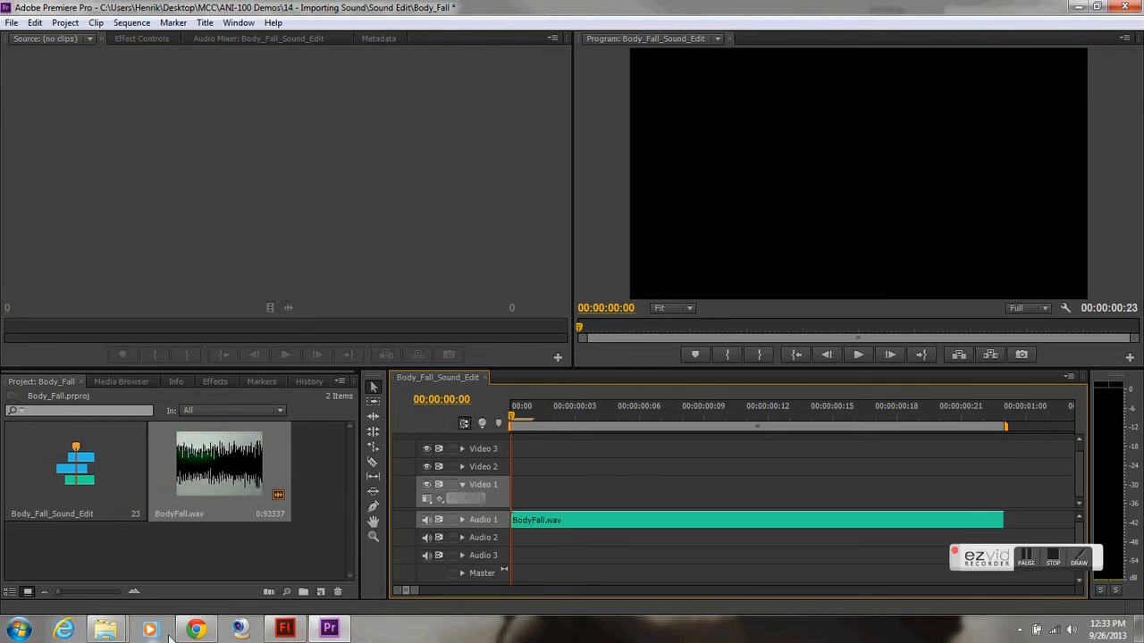
Open offliberty.com in a Chrome tab, then go to youtube.com in another tab
click(196, 629)
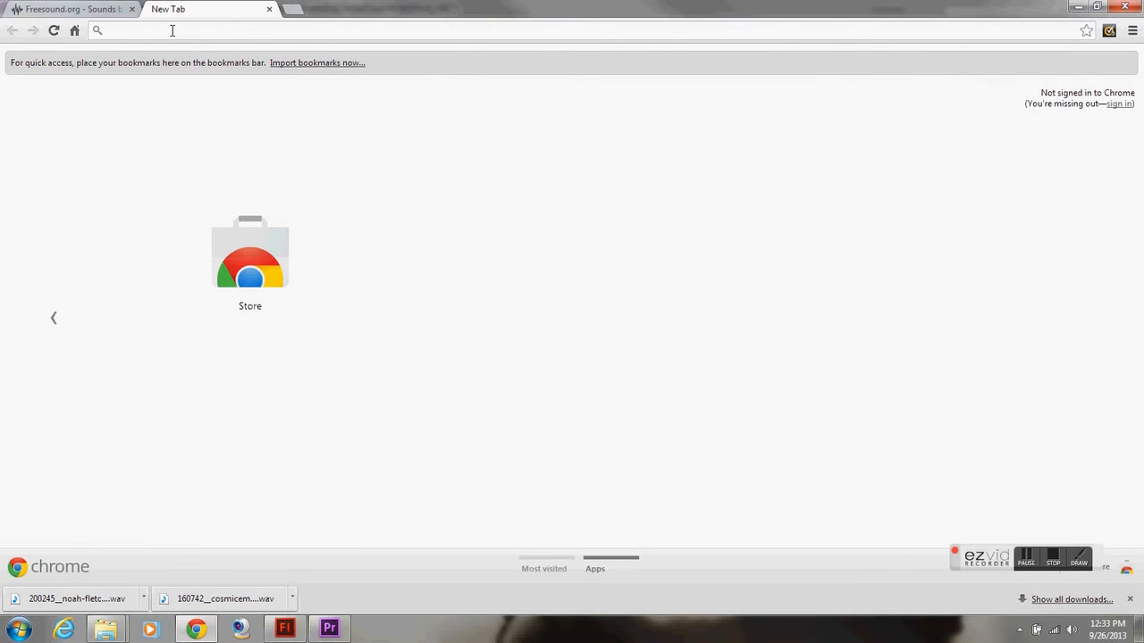
text(offliberty)
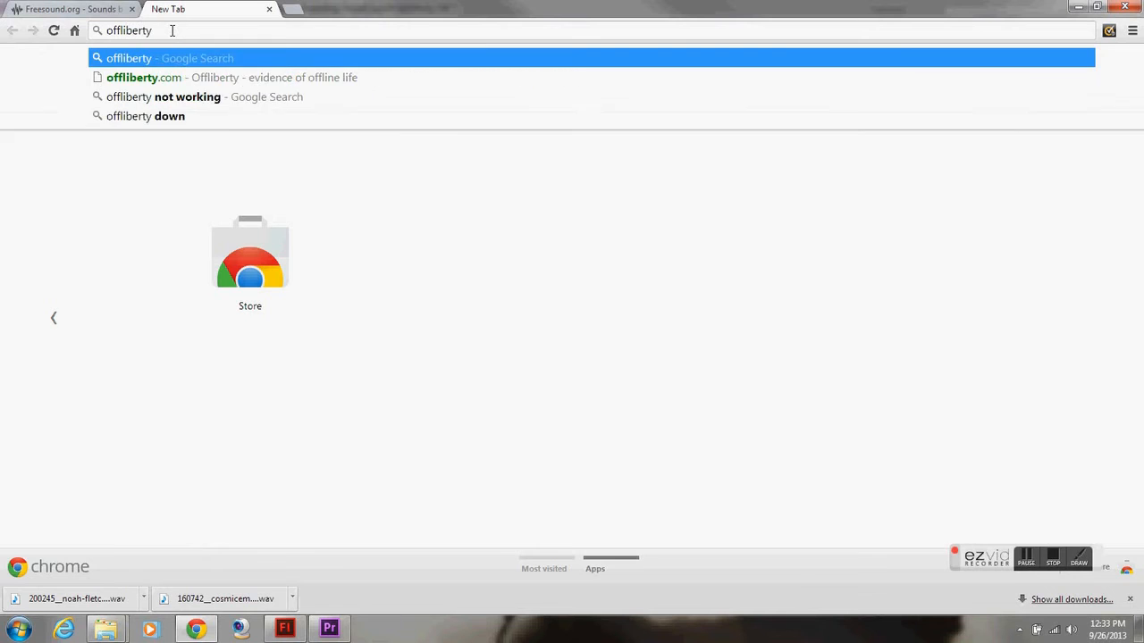
click(144, 77)
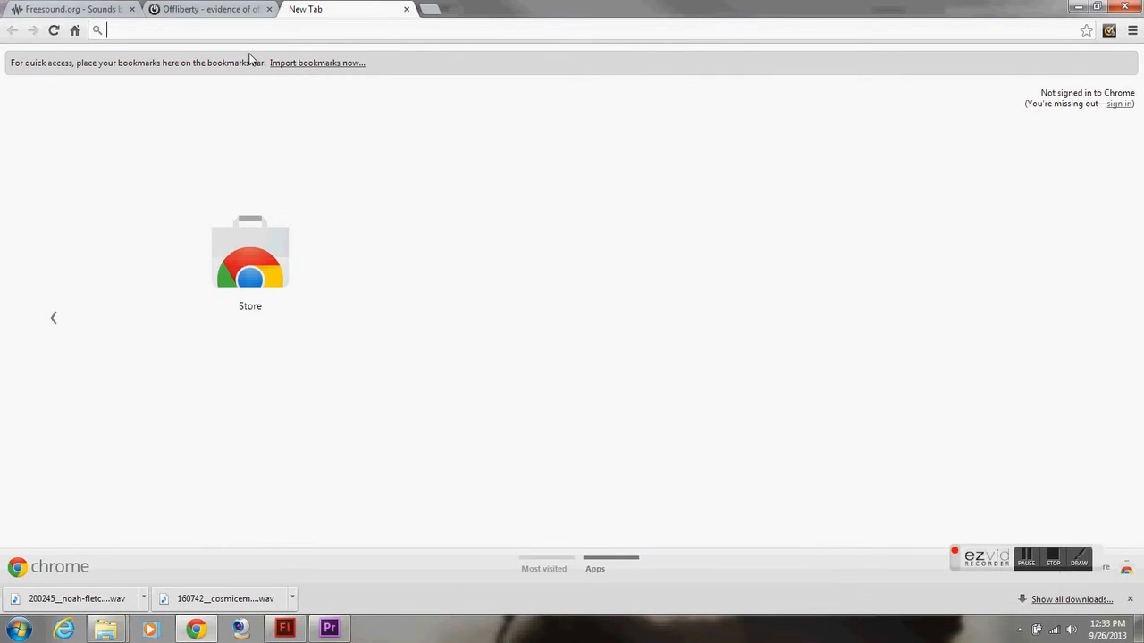
text(youtube.com)
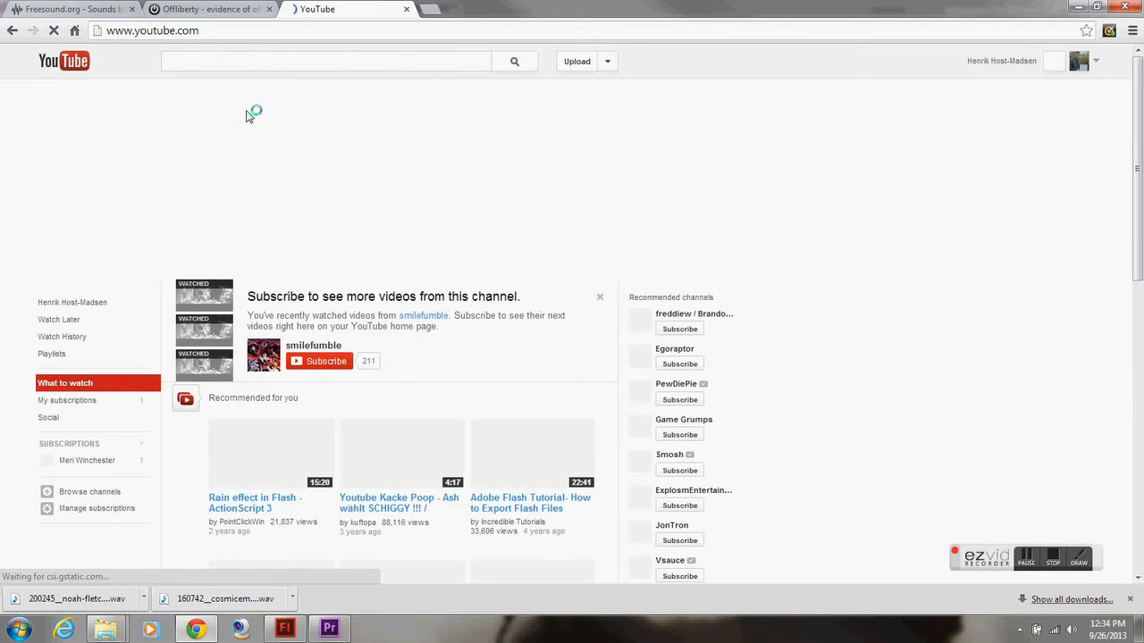
Search YouTube for 'gun fire sound effect' and open 'Gun sound effects heard in movies'
click(325, 61)
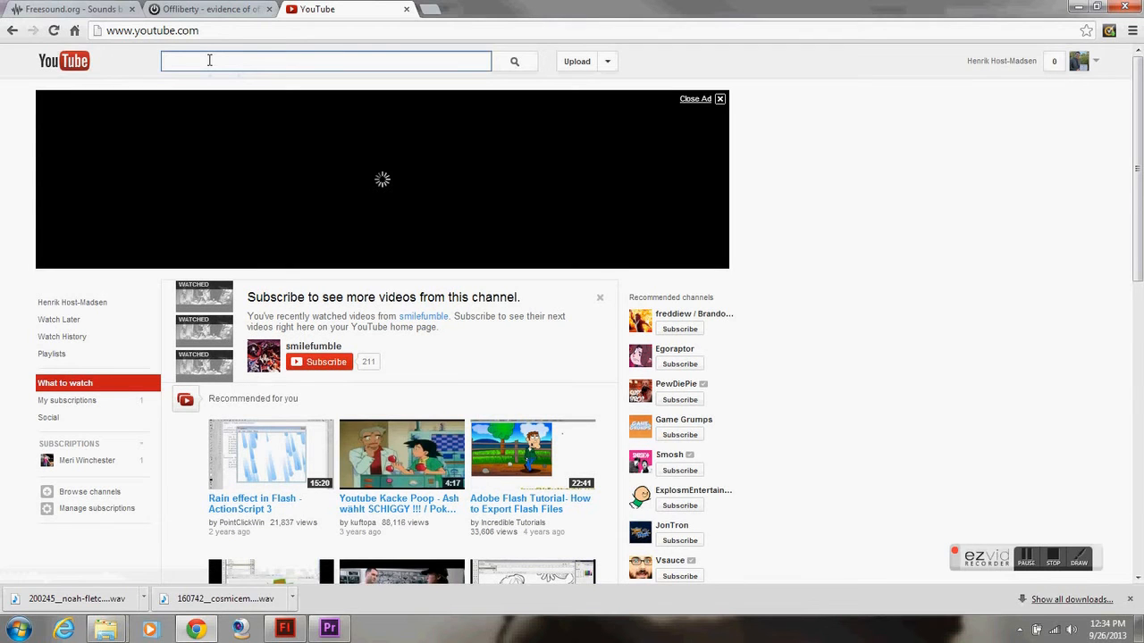
click(326, 60)
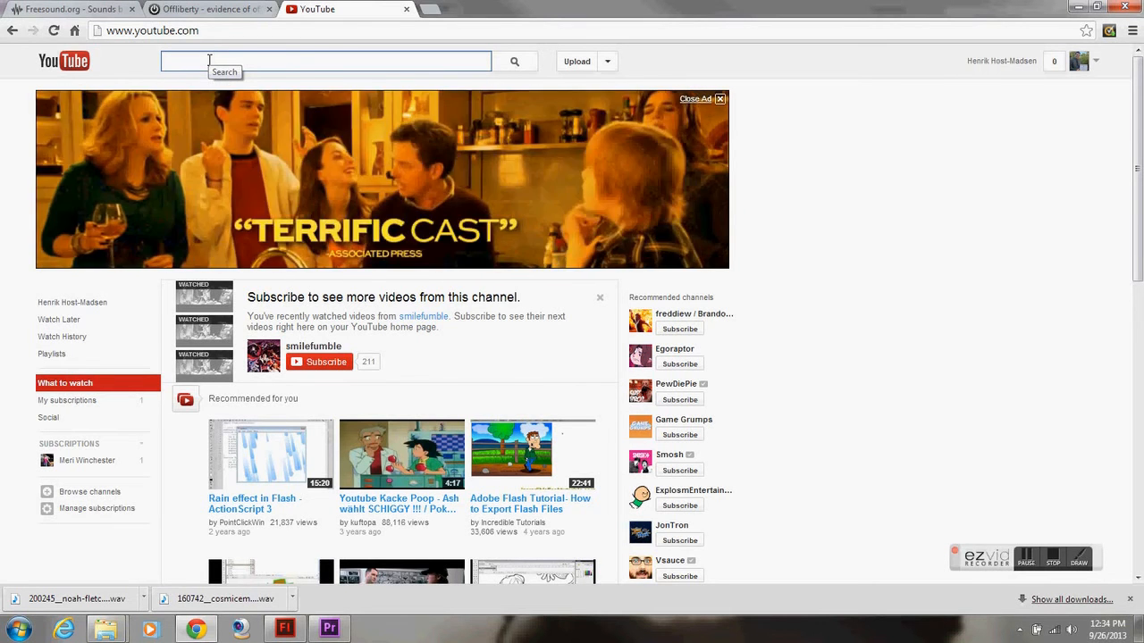
text(gun fire sound effect)
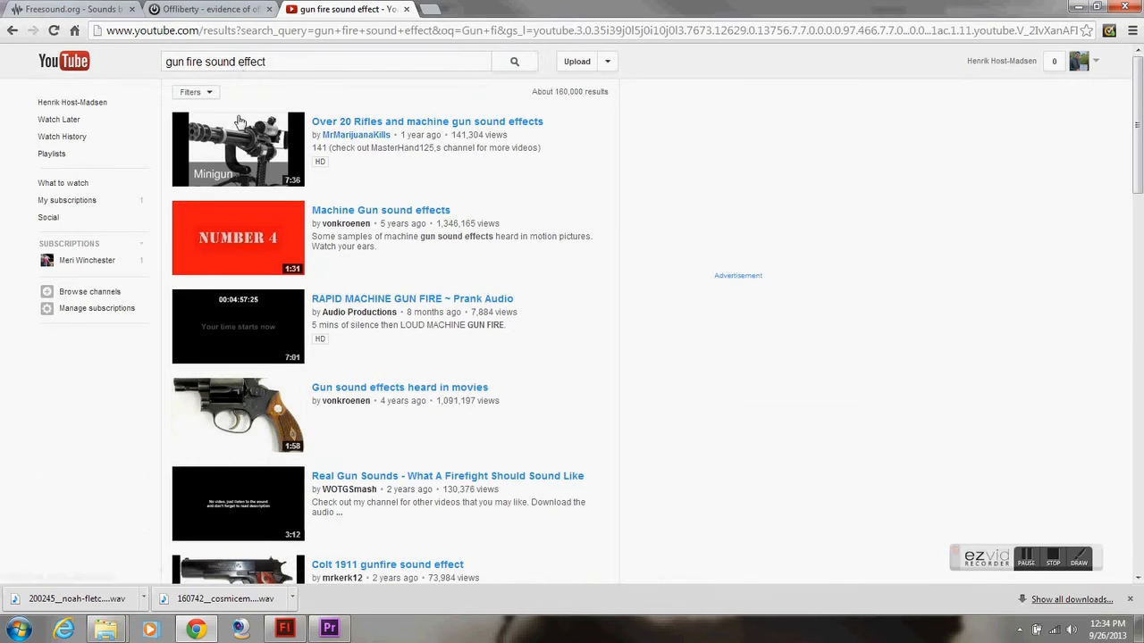
mouse_move(249, 234)
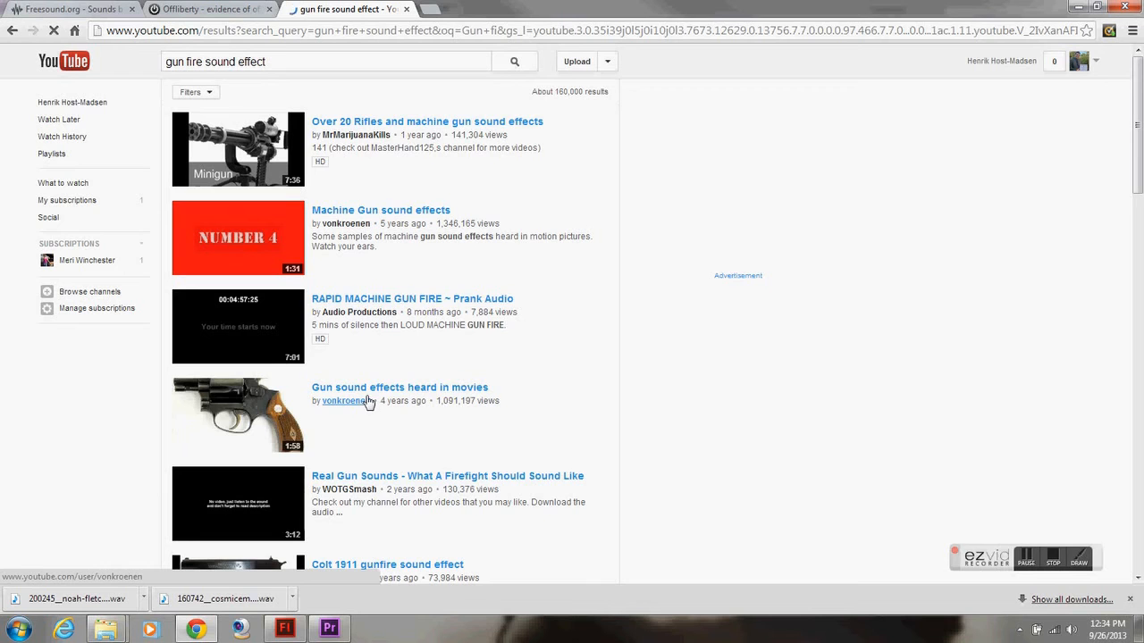
click(400, 387)
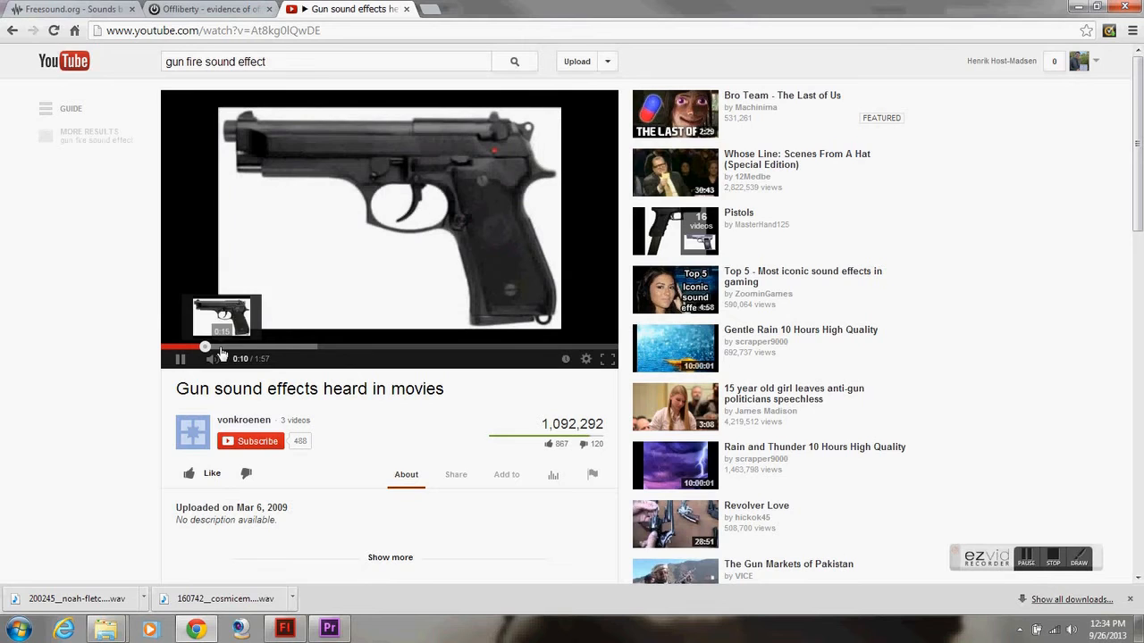
Pause the video and copy its web address from the address bar
click(180, 358)
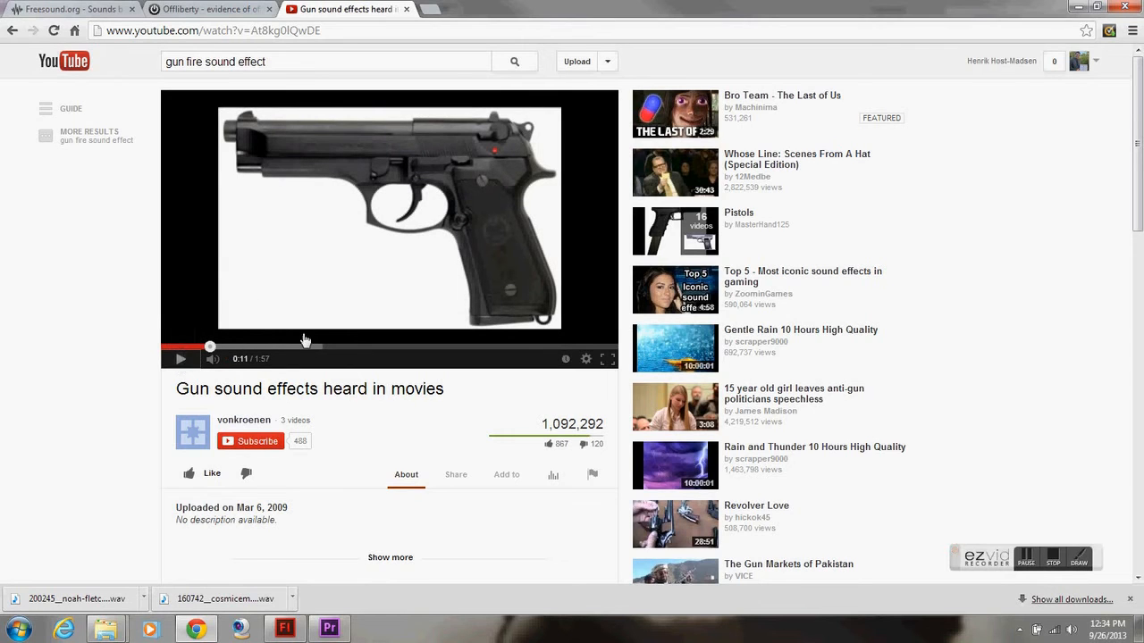
click(214, 30)
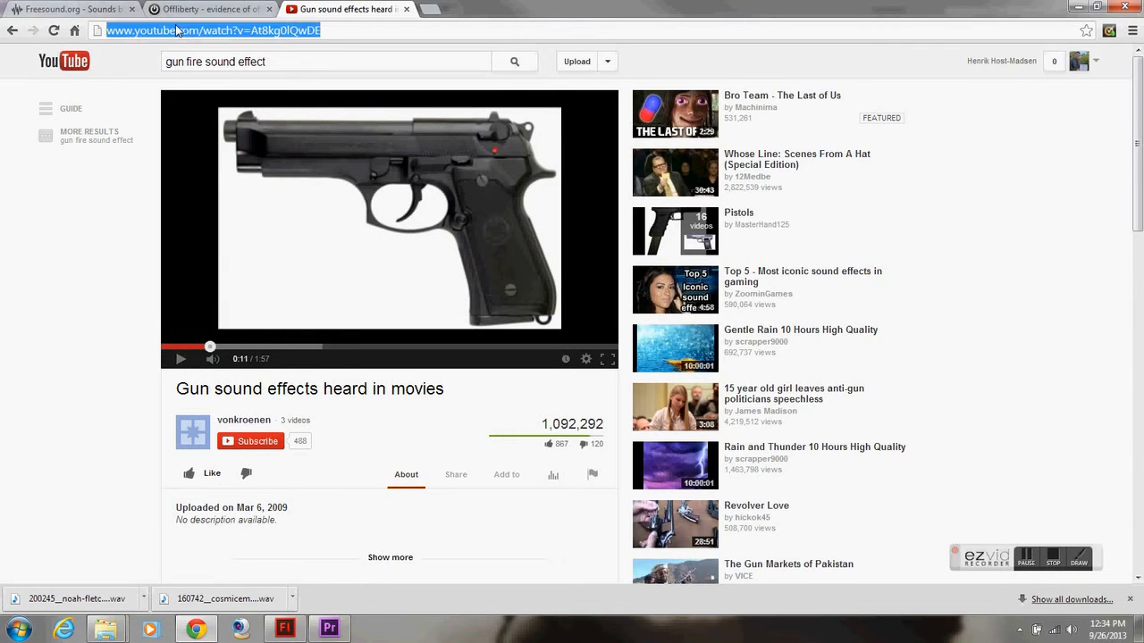
right_click(178, 31)
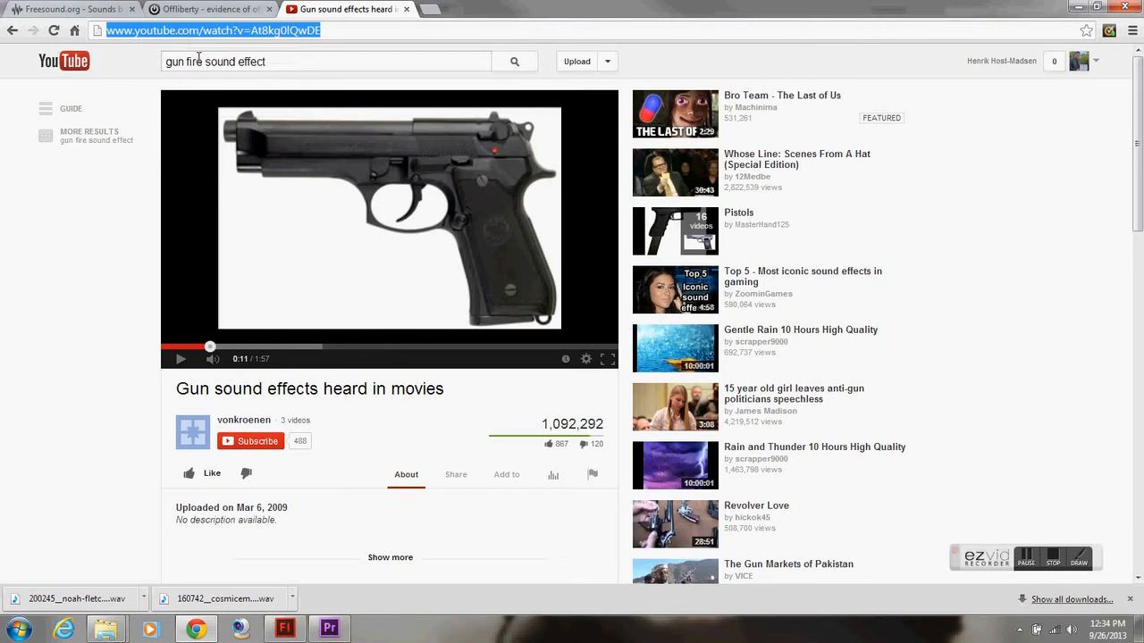
Paste the copied YouTube video link into Offliberty's link box for conversion
click(210, 9)
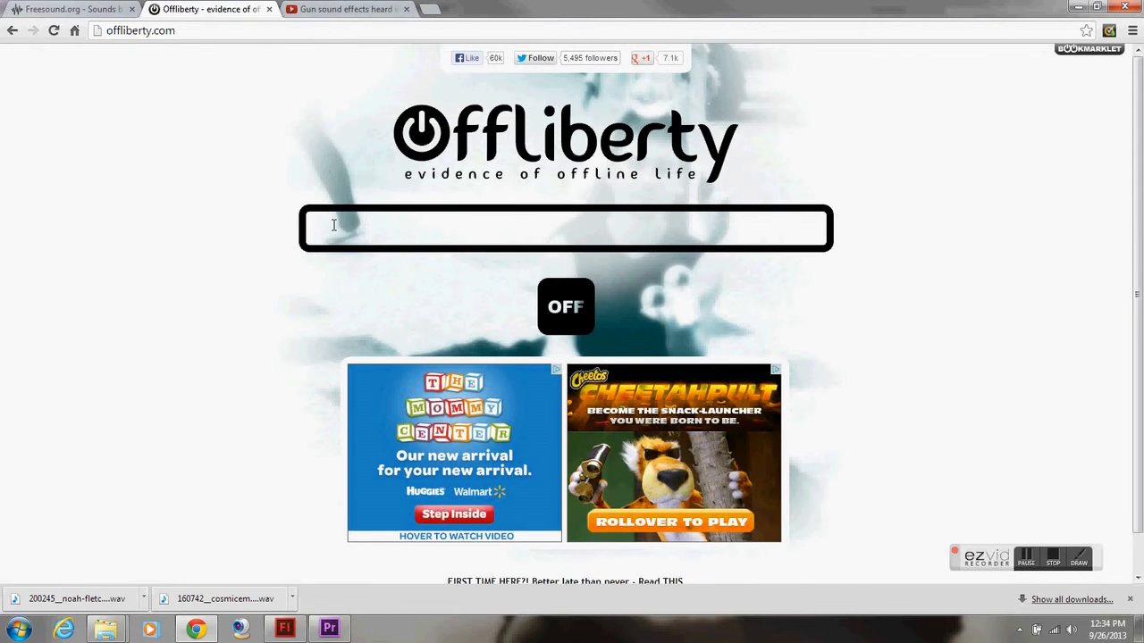
right_click(335, 228)
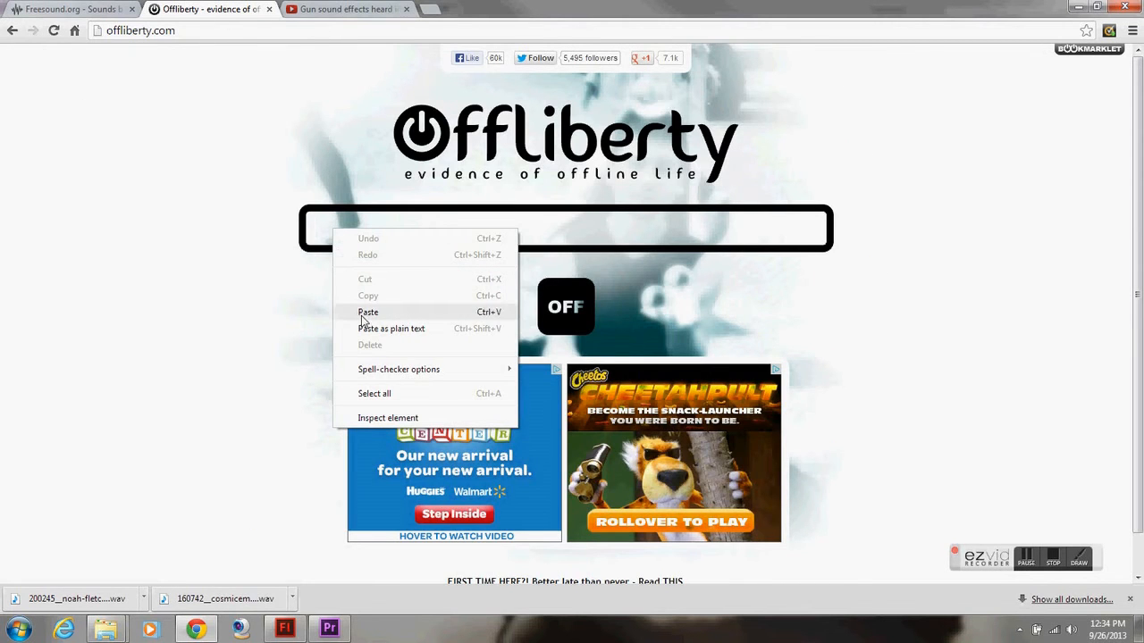
click(368, 312)
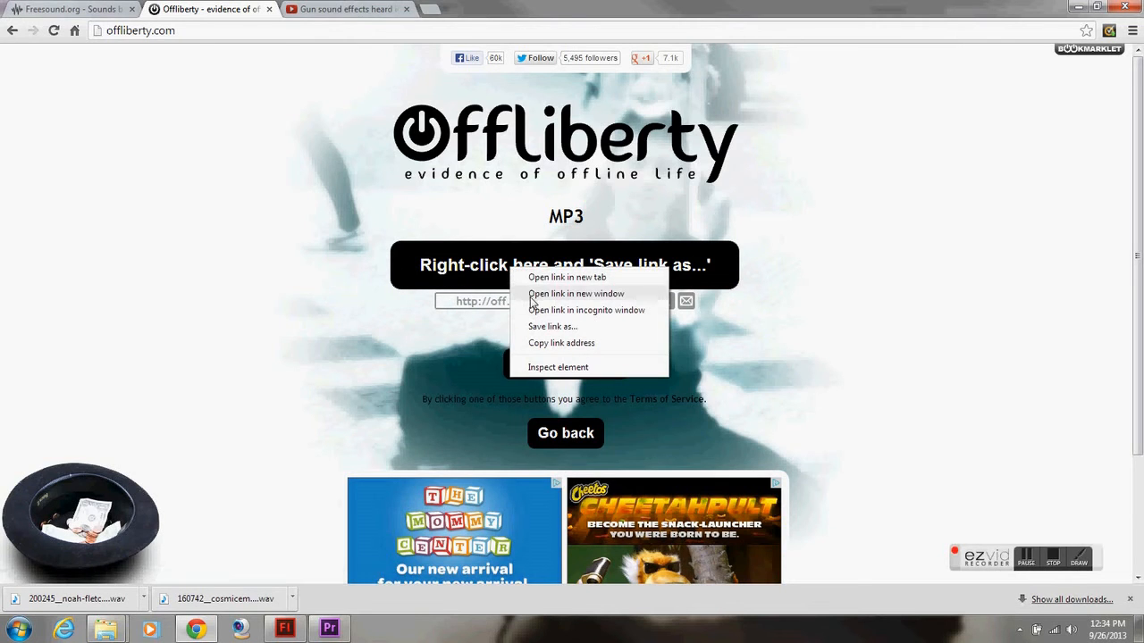
mouse_move(561, 302)
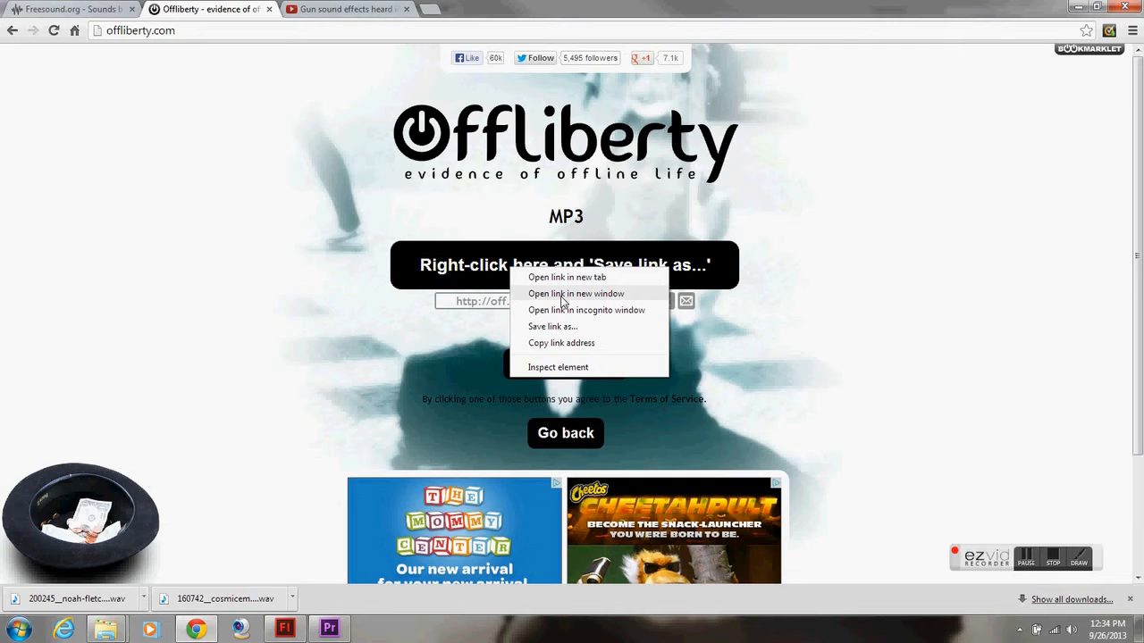
mouse_move(562, 333)
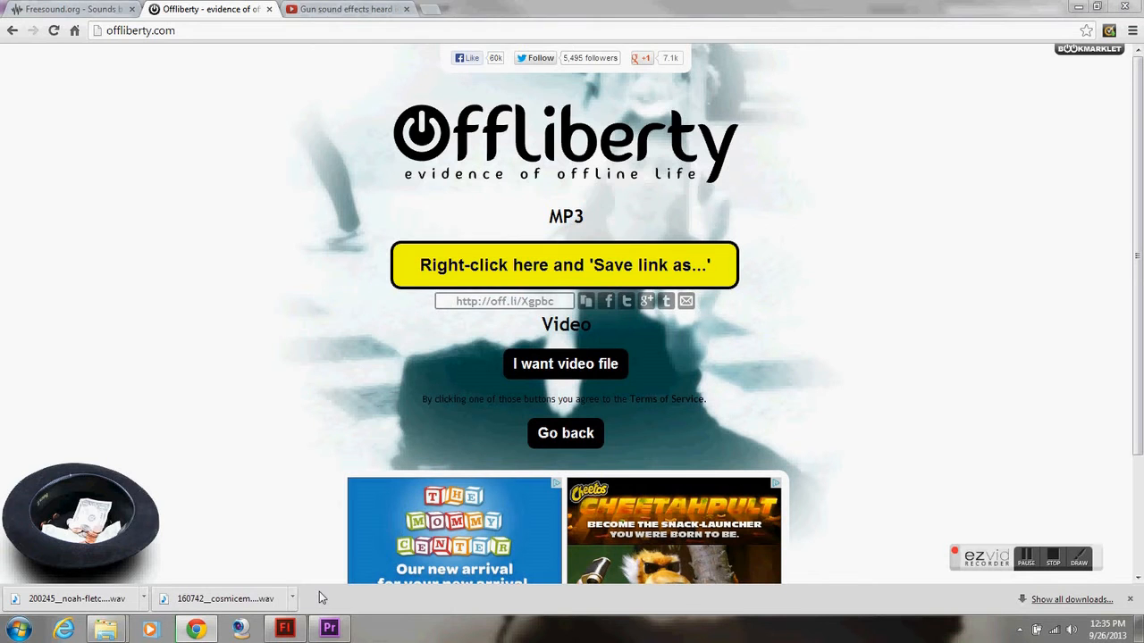
Save the gun sound MP3 into 14 - Importing Sound, then remove the old body-fall clip in Premiere
right_click(565, 265)
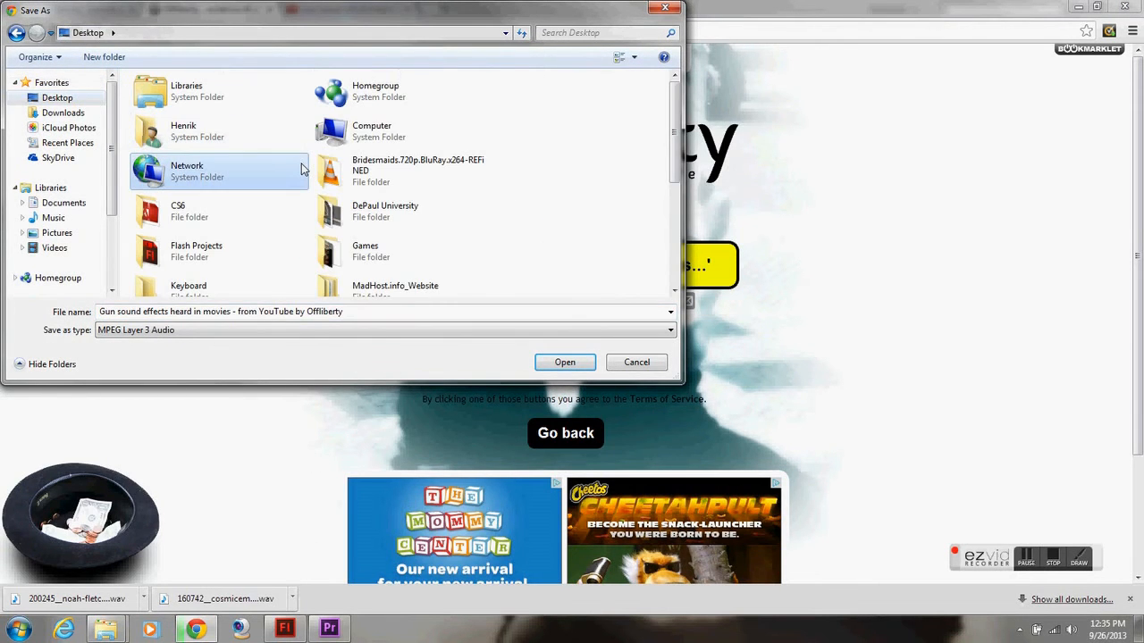
scroll(down, 3)
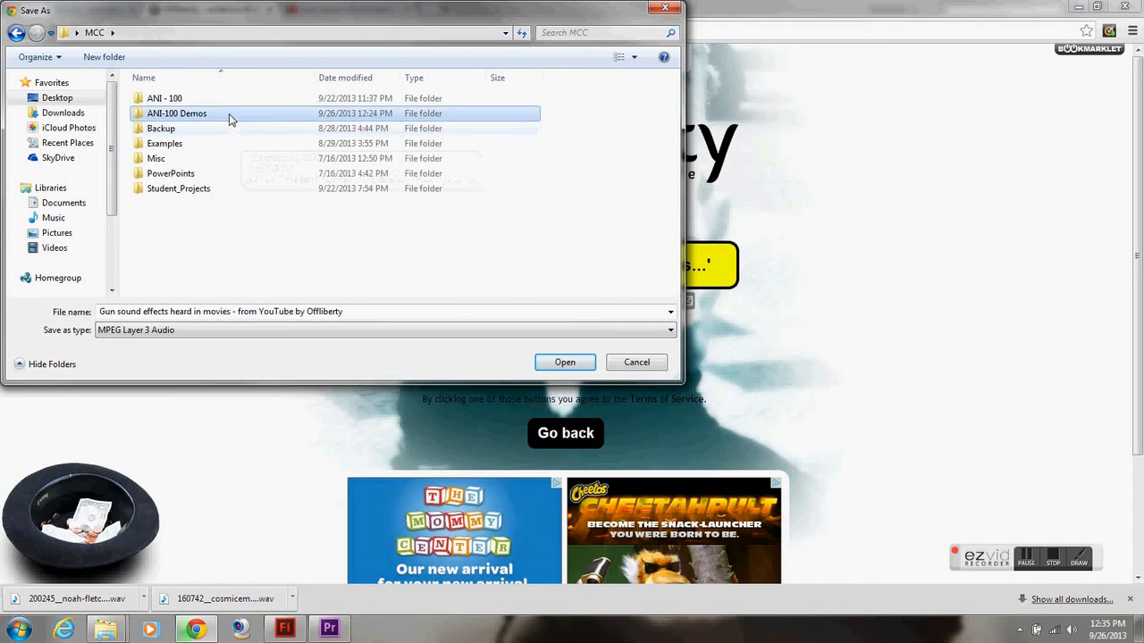
double_click(176, 113)
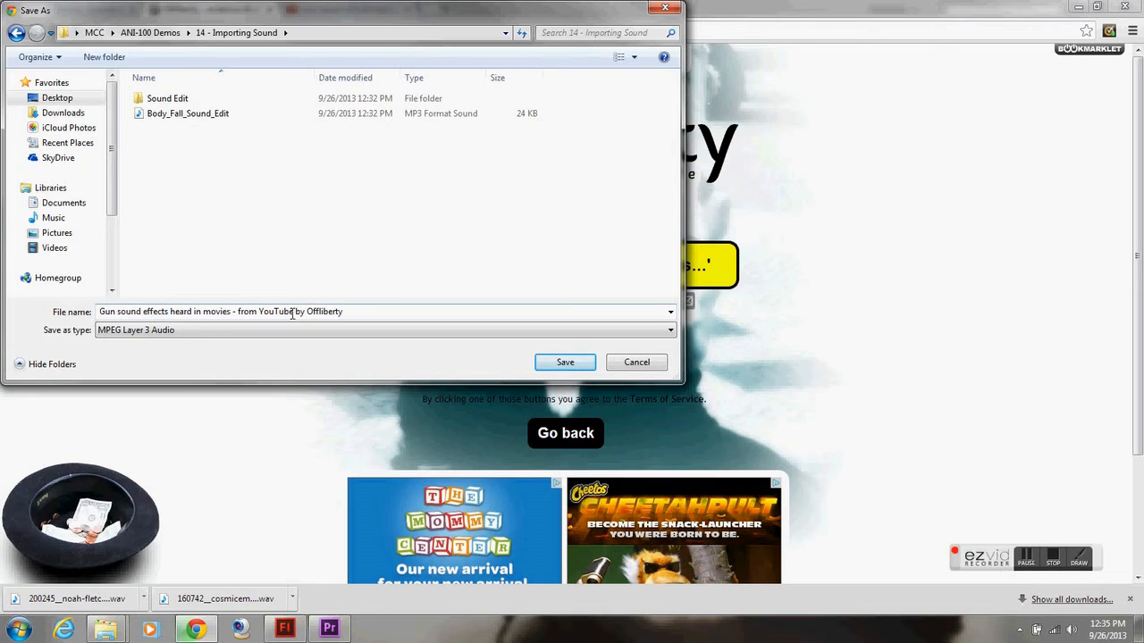
mouse_move(565, 362)
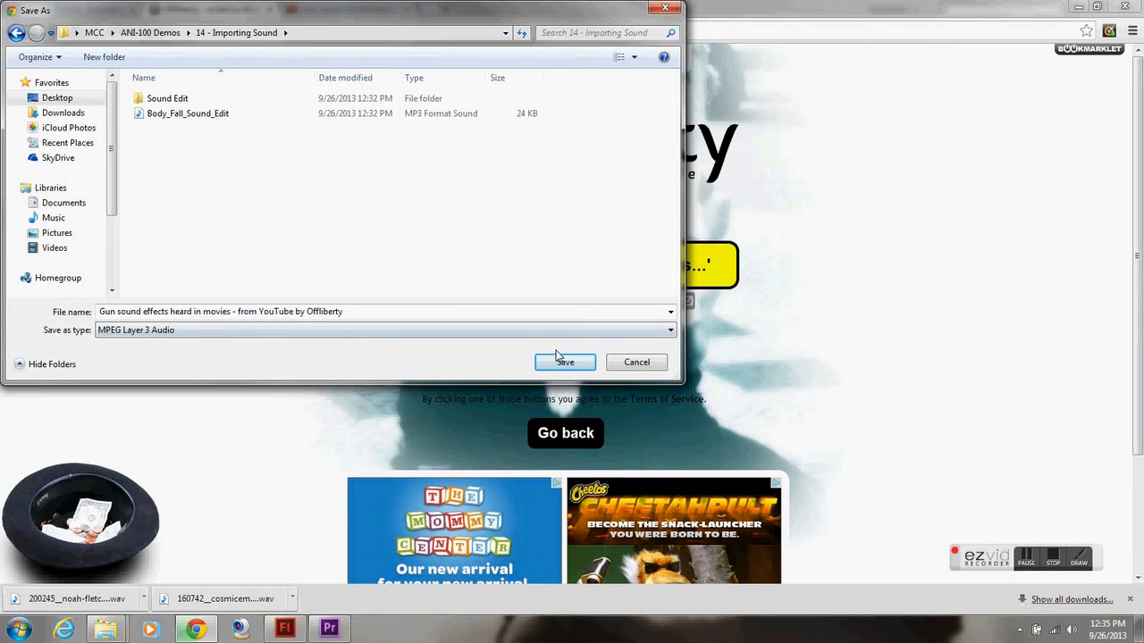
click(564, 362)
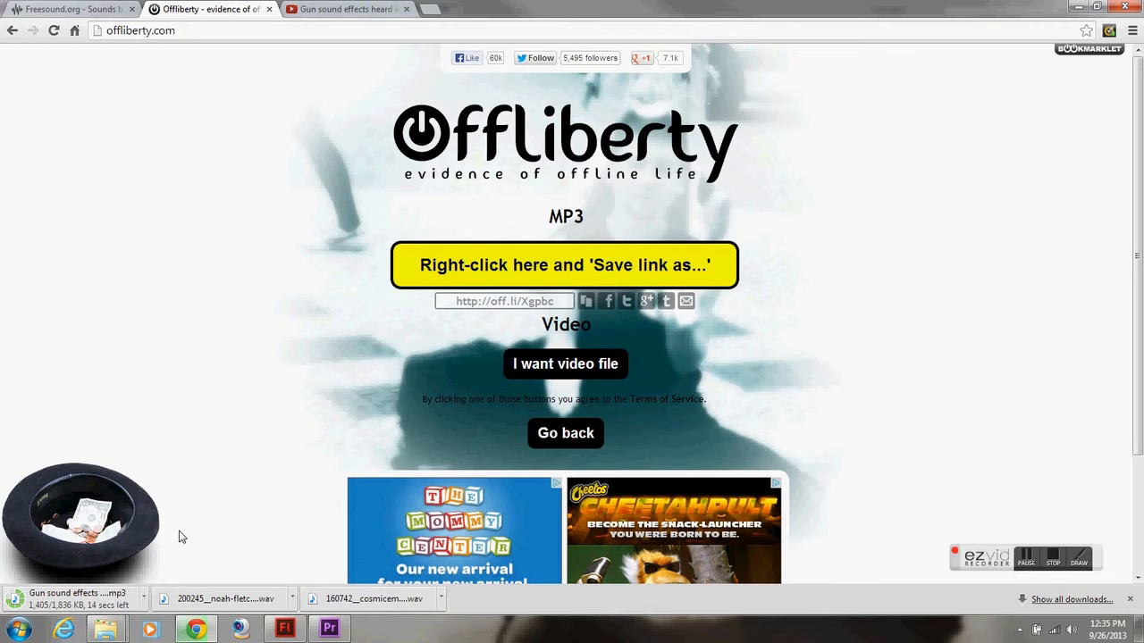
mouse_move(163, 590)
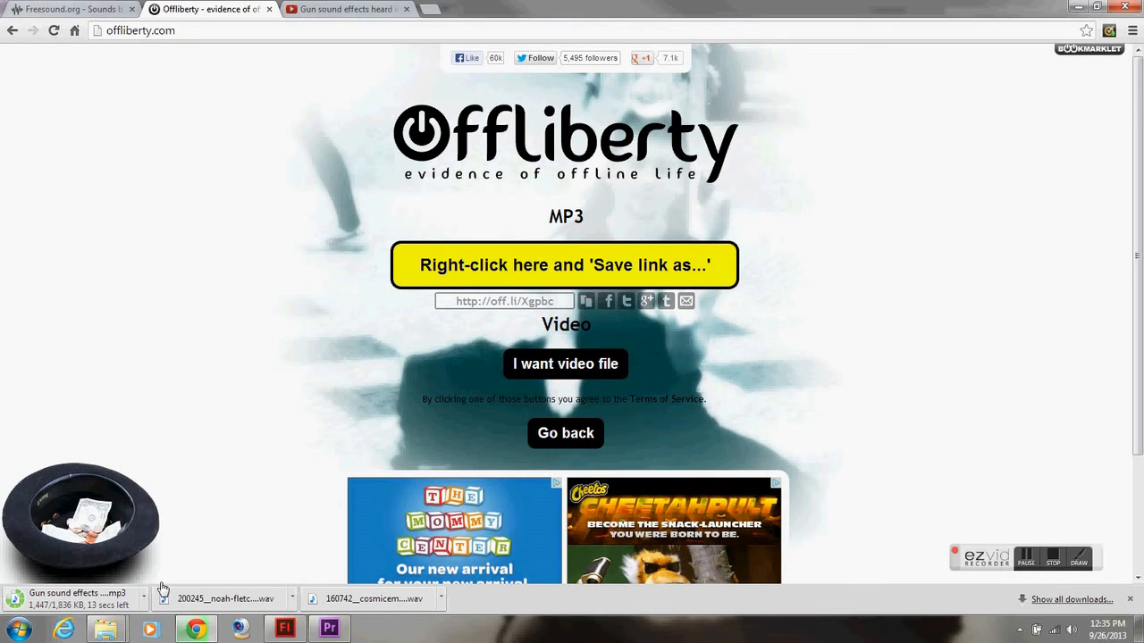
mouse_move(179, 554)
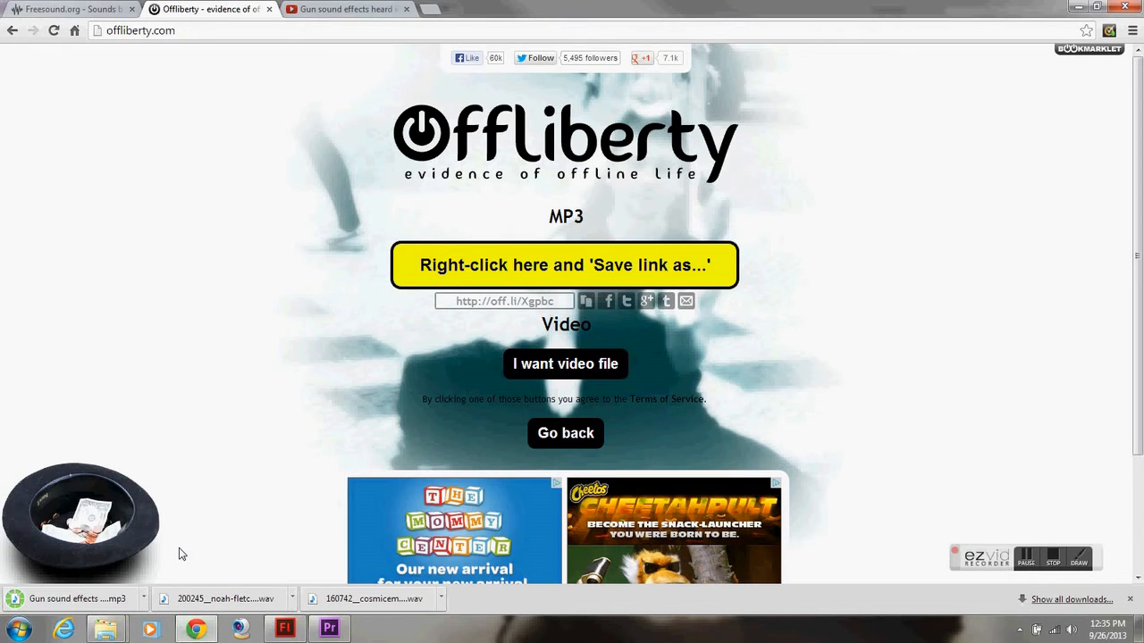
mouse_move(156, 582)
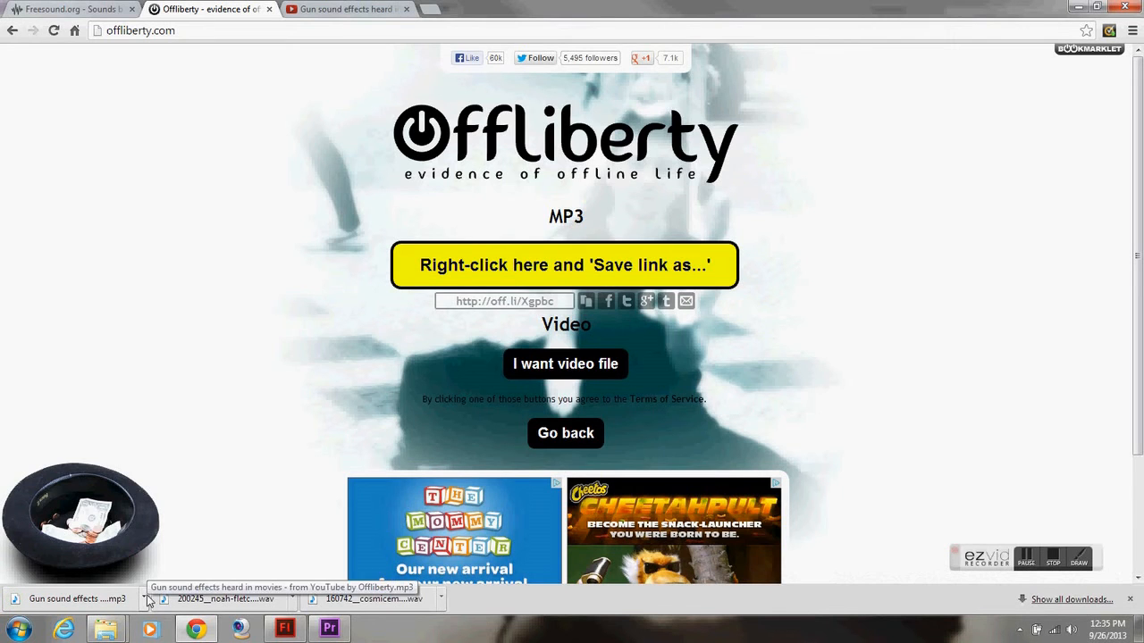
click(329, 629)
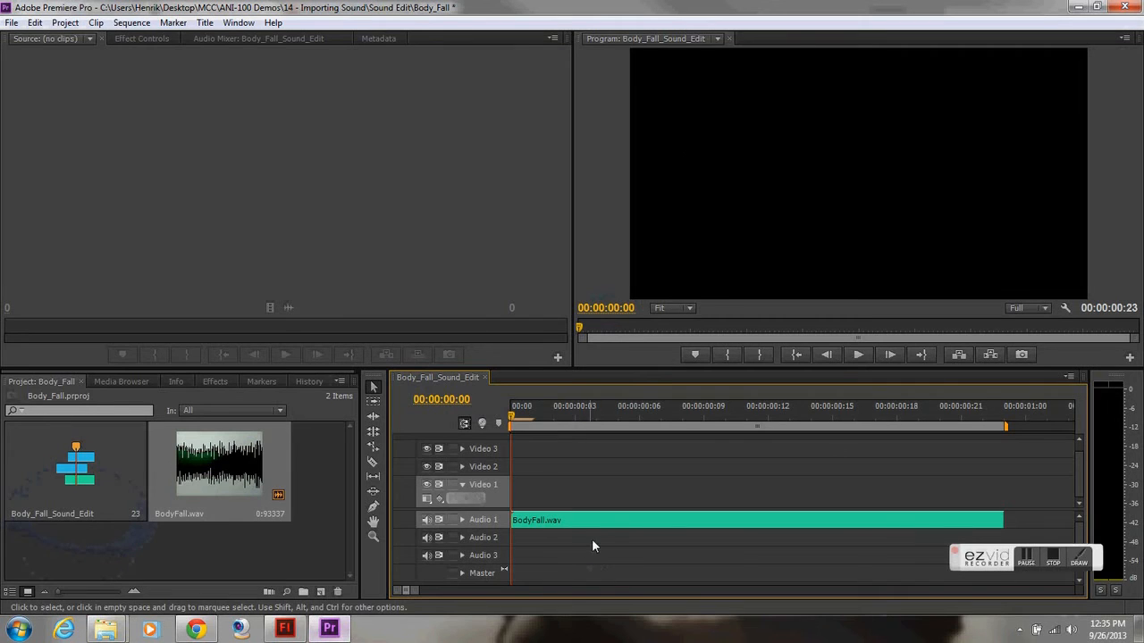
click(757, 519)
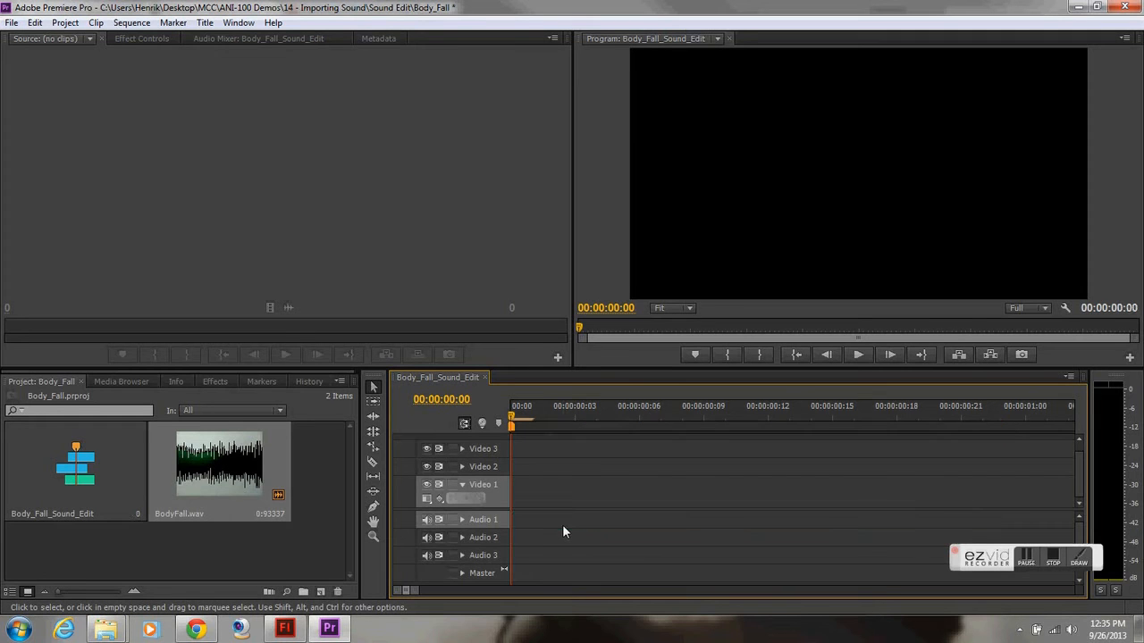
Import the downloaded gun sound effects MP3 into the Premiere Pro project
click(12, 22)
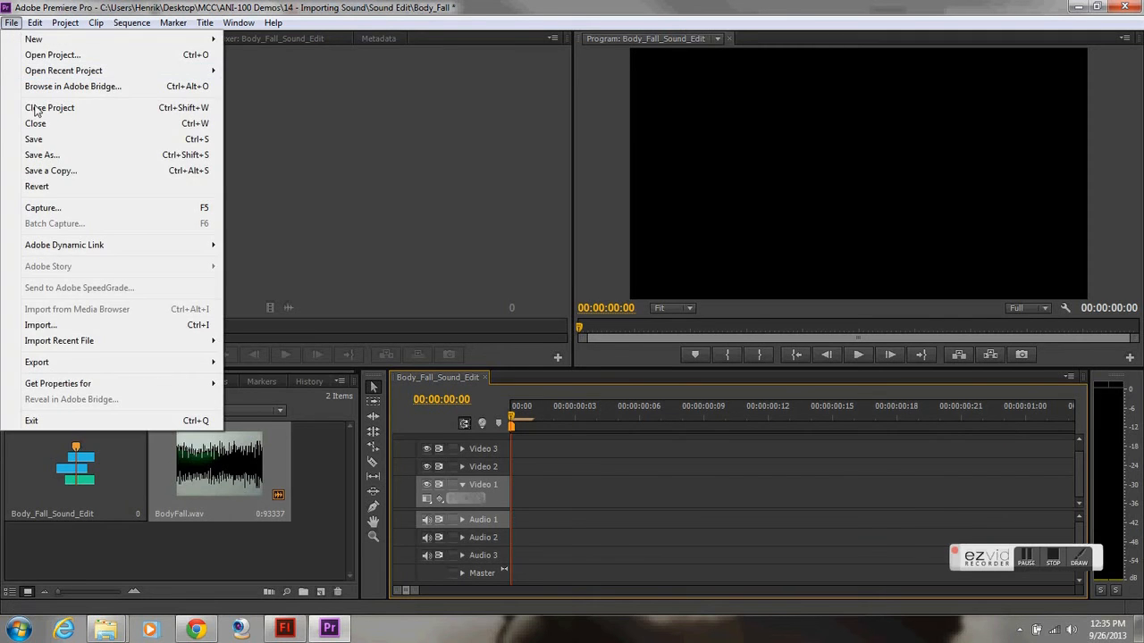
mouse_move(78, 325)
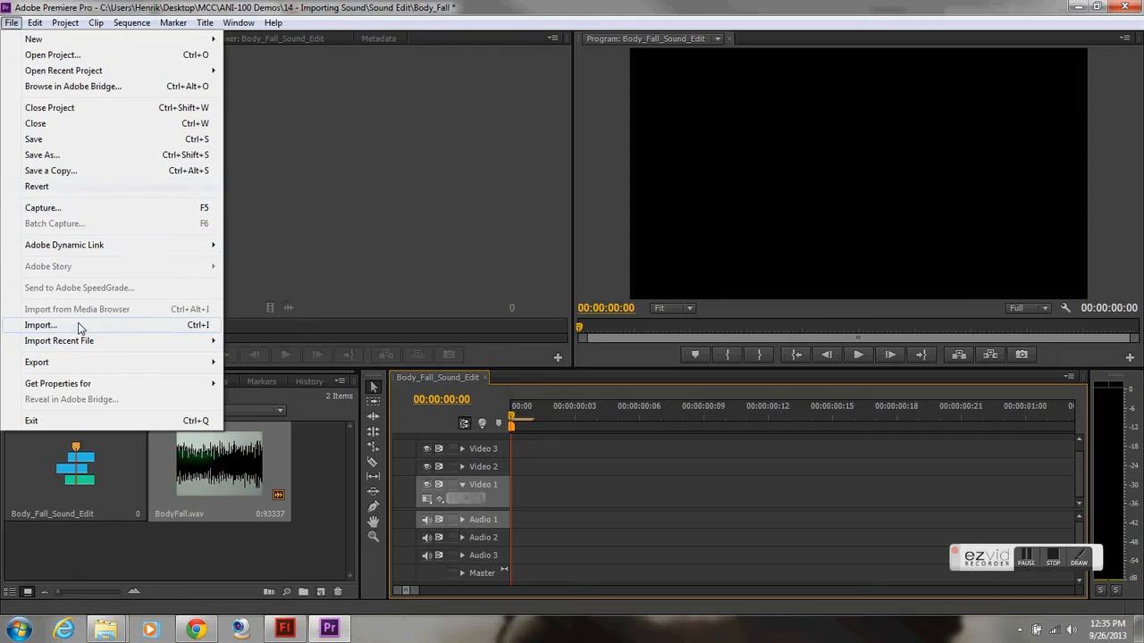
click(40, 324)
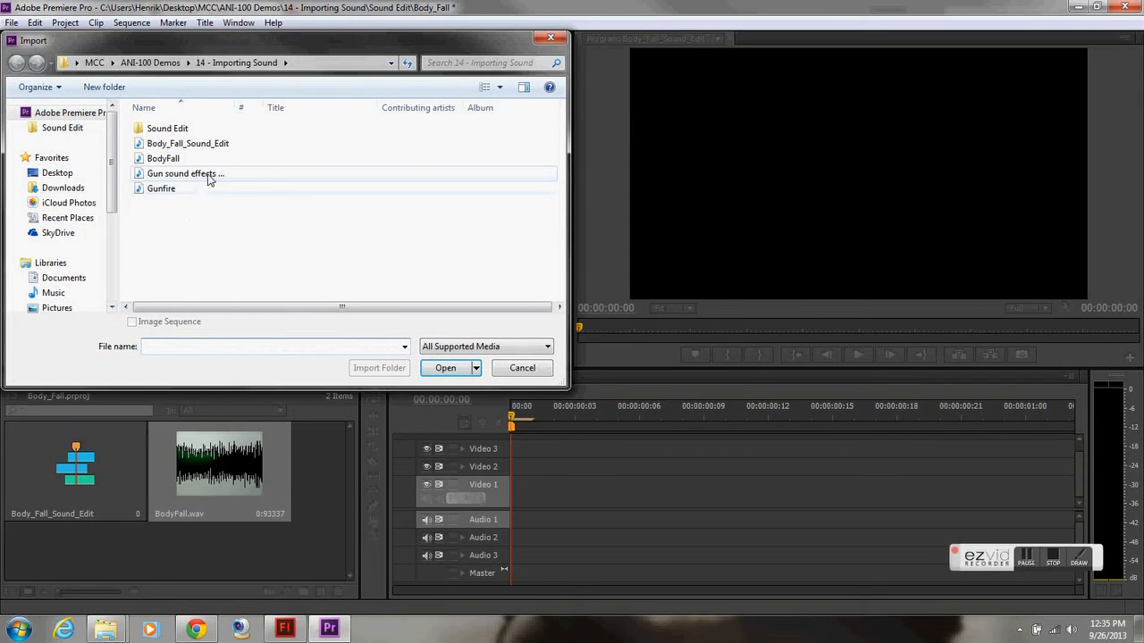
click(185, 174)
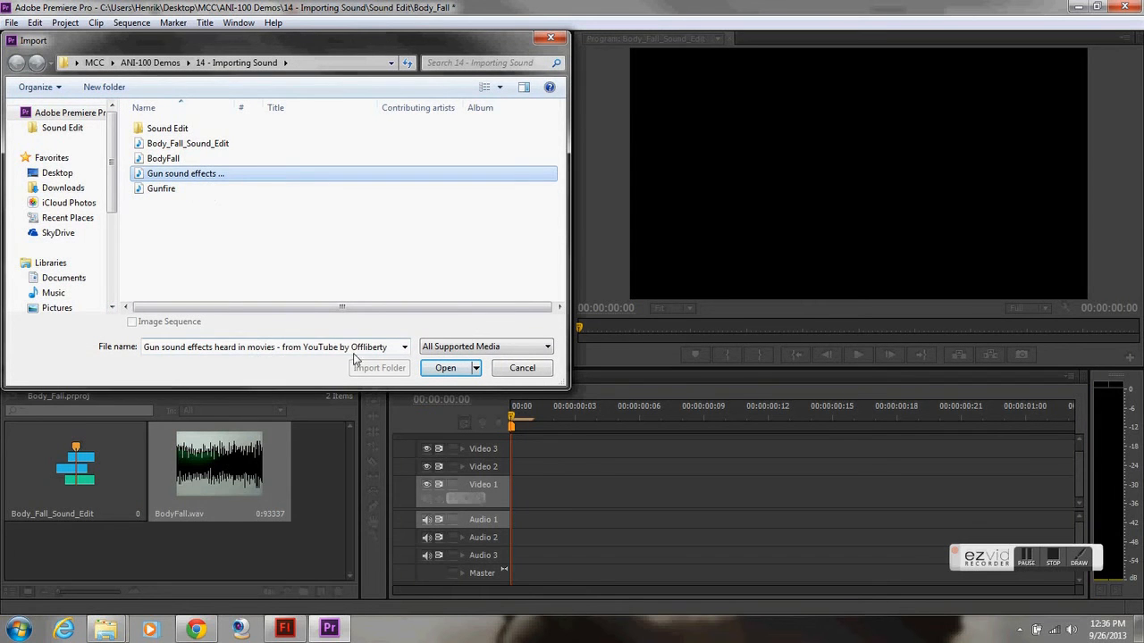
click(445, 367)
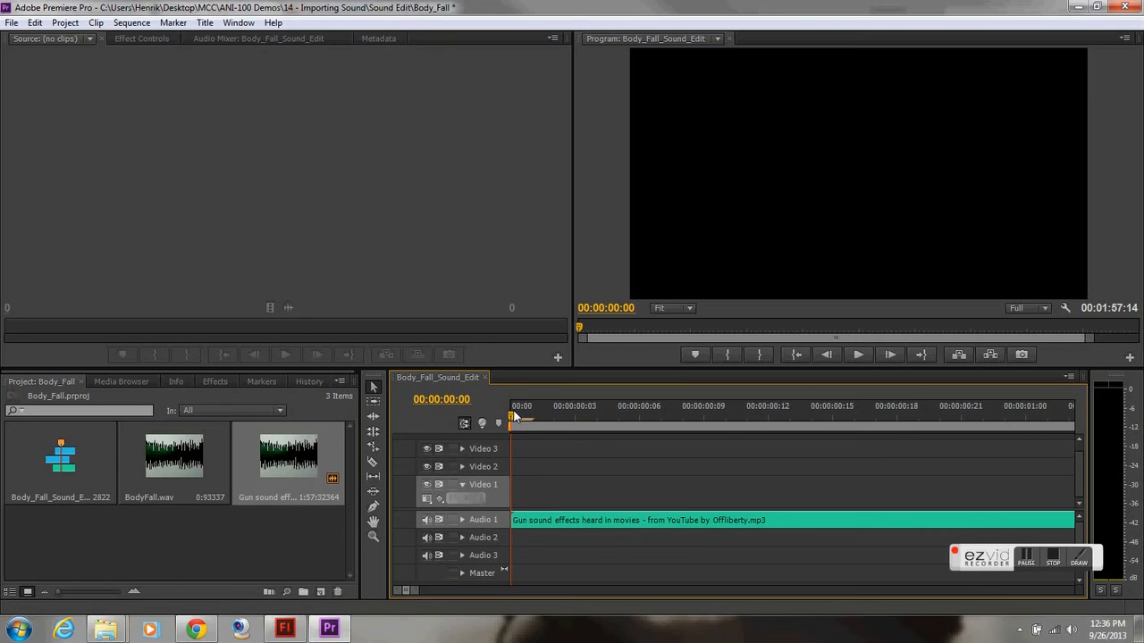
Scrub the playhead along the gun sound clip to where the gunfire starts, around 00:00:32:17
click(574, 417)
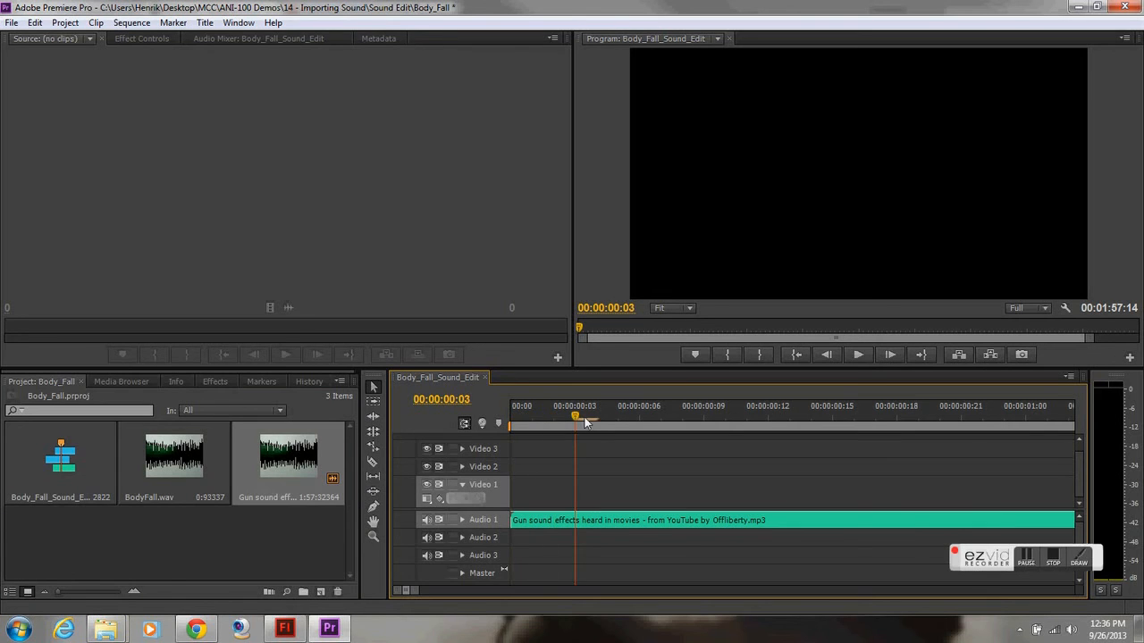
click(747, 417)
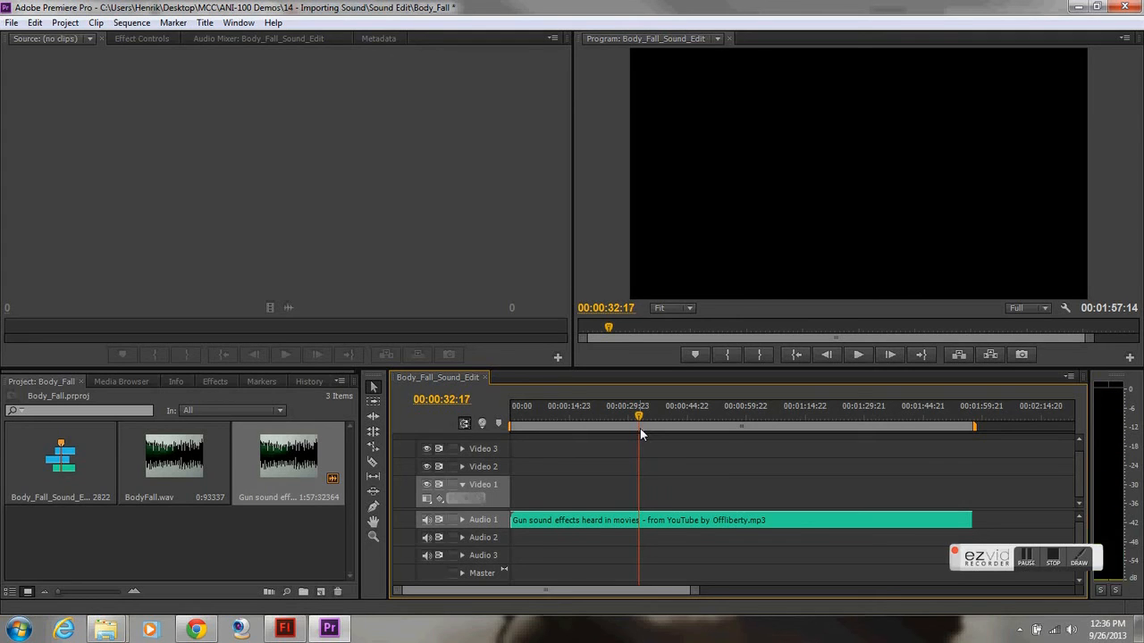
mouse_move(639, 433)
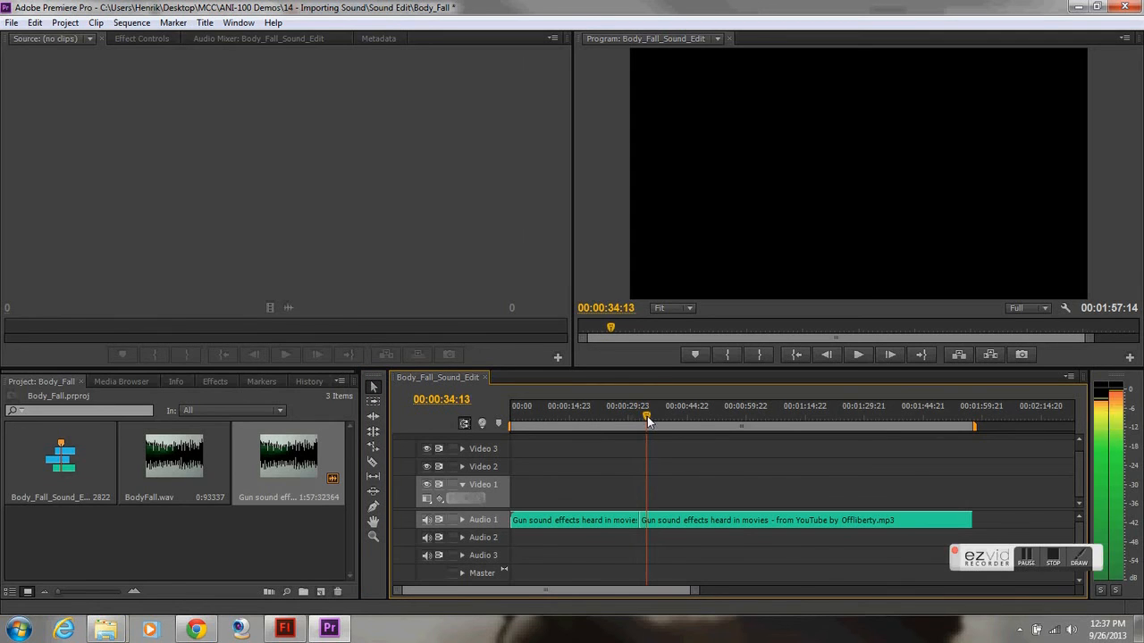
Stop playback where the gunfire ends at 00:00:37:00 and select the leftover piece
click(647, 417)
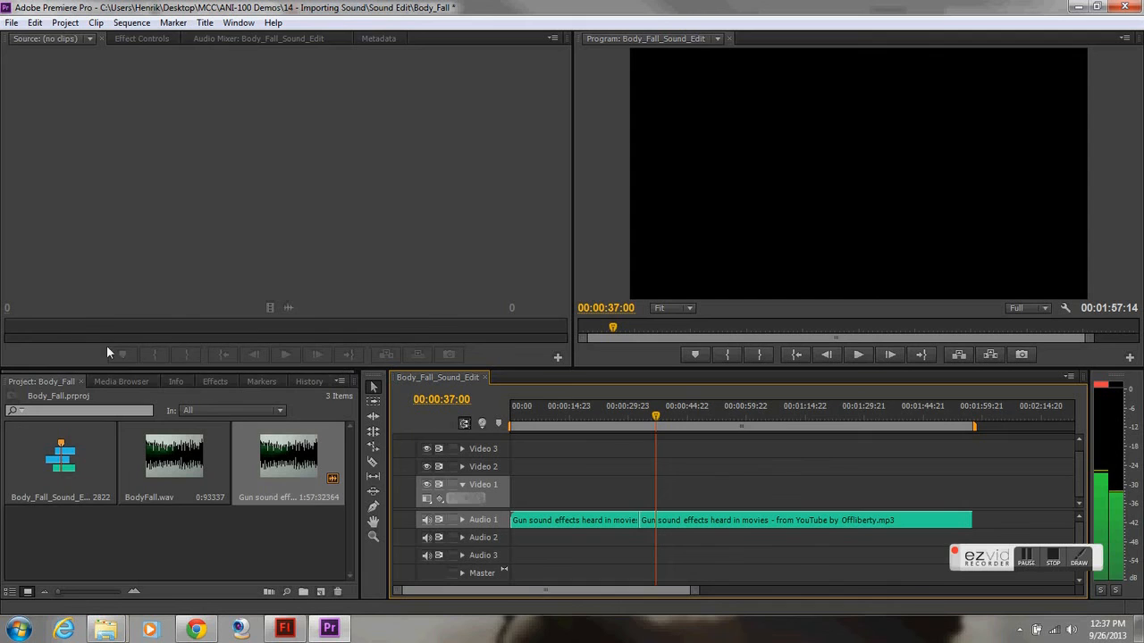
mouse_move(373, 463)
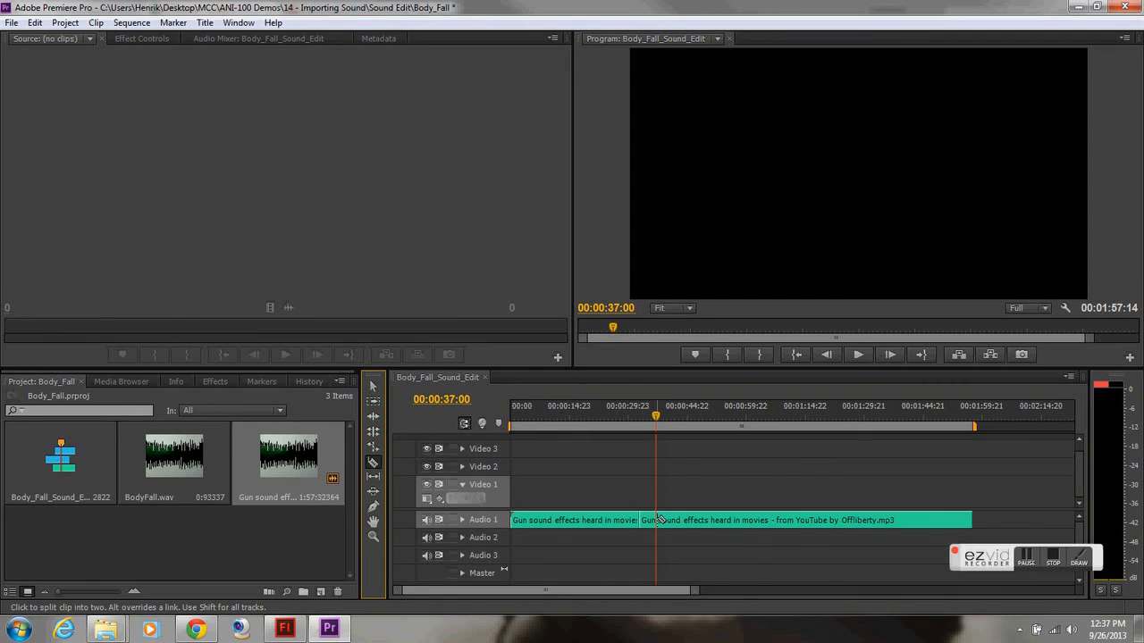
mouse_move(441, 400)
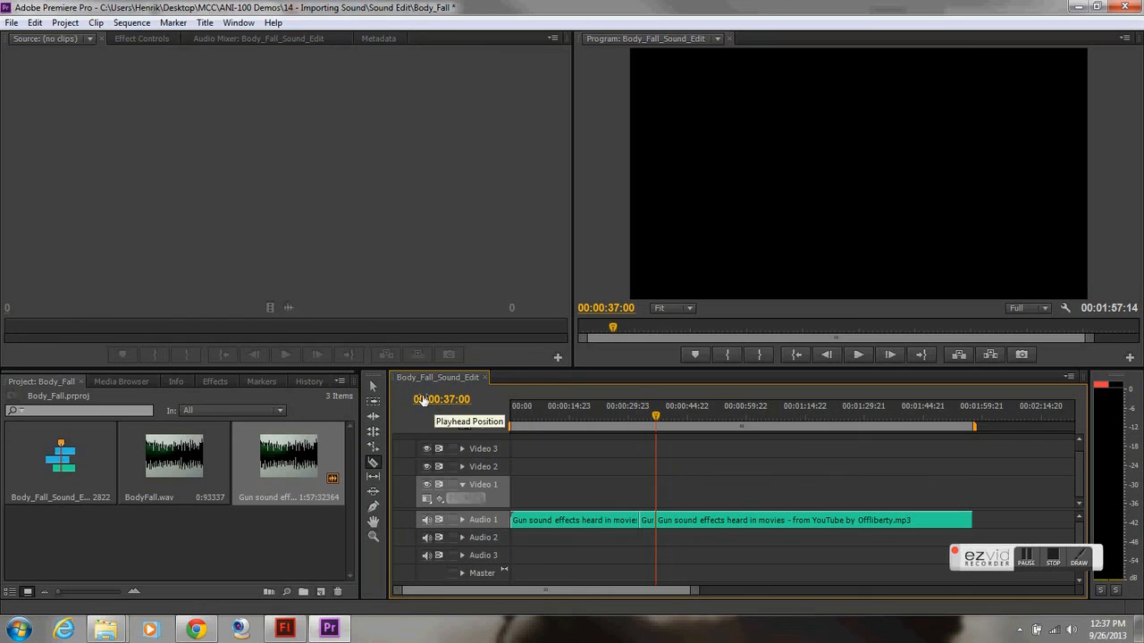
click(572, 520)
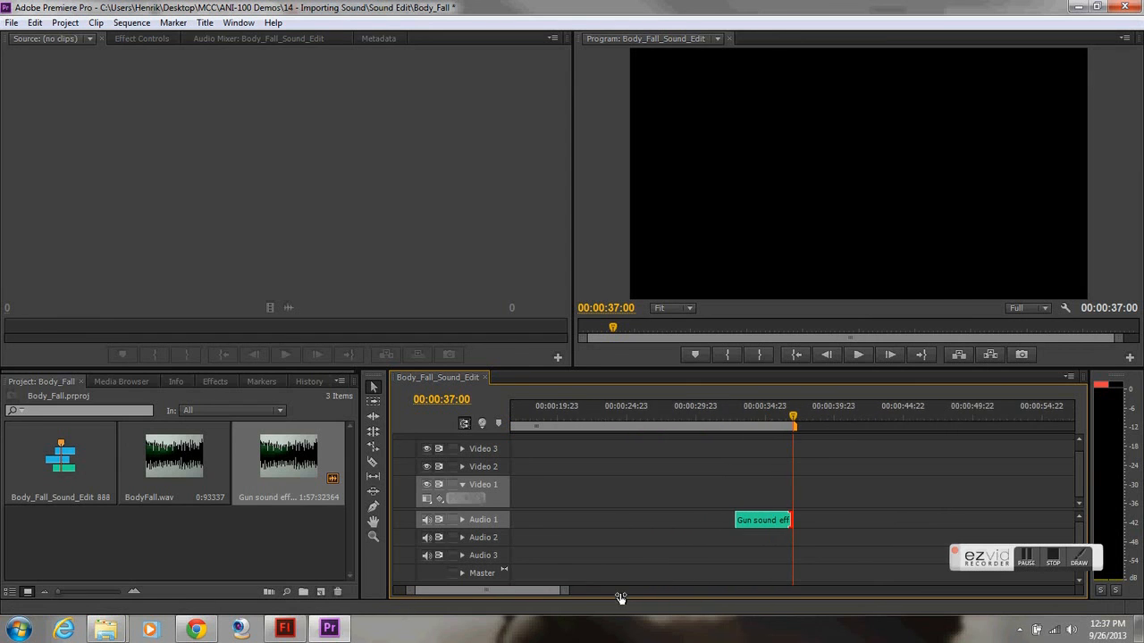
Move the four-second gunfire clip to the sequence start and open the File menu
drag(762, 519, 703, 519)
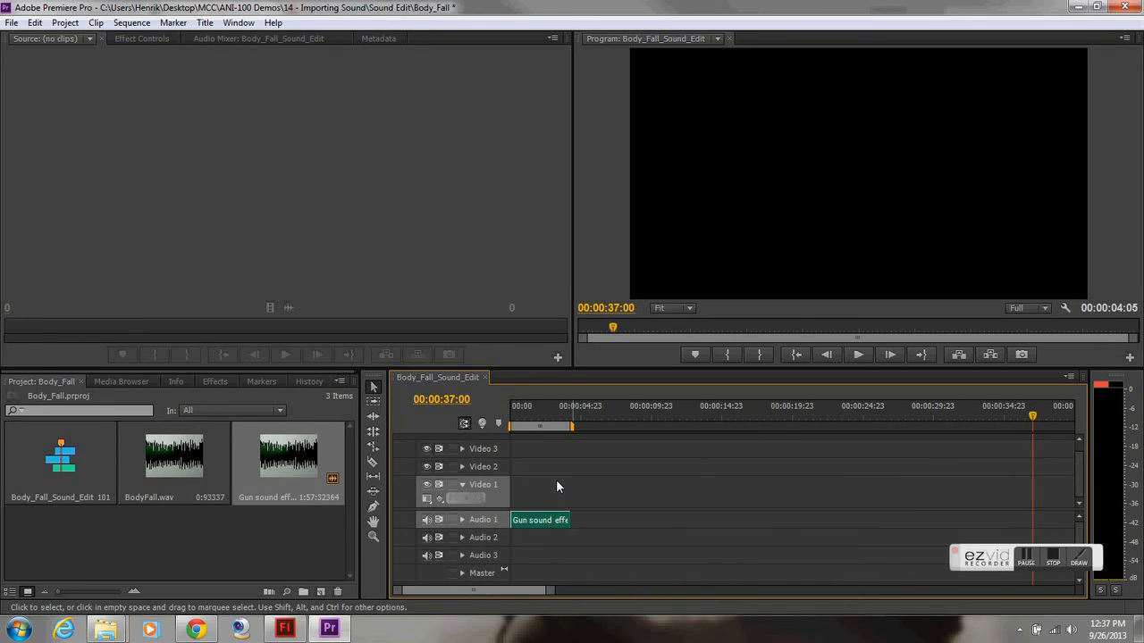
click(12, 22)
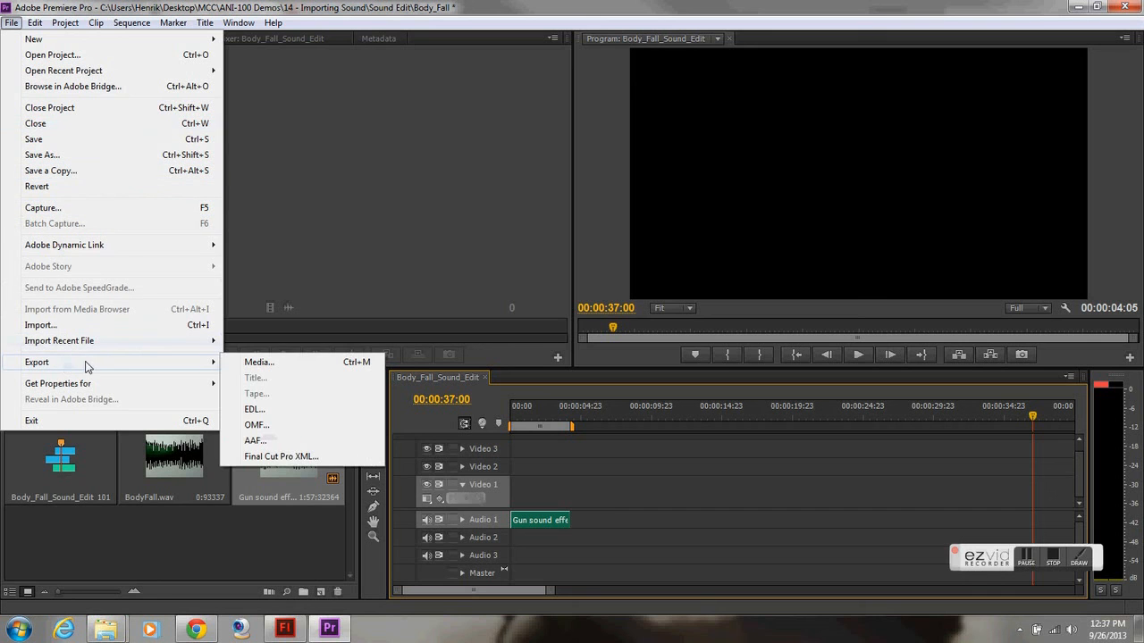
Open Export Settings and keep MP3 as the export format with the 128kbps preset
click(258, 362)
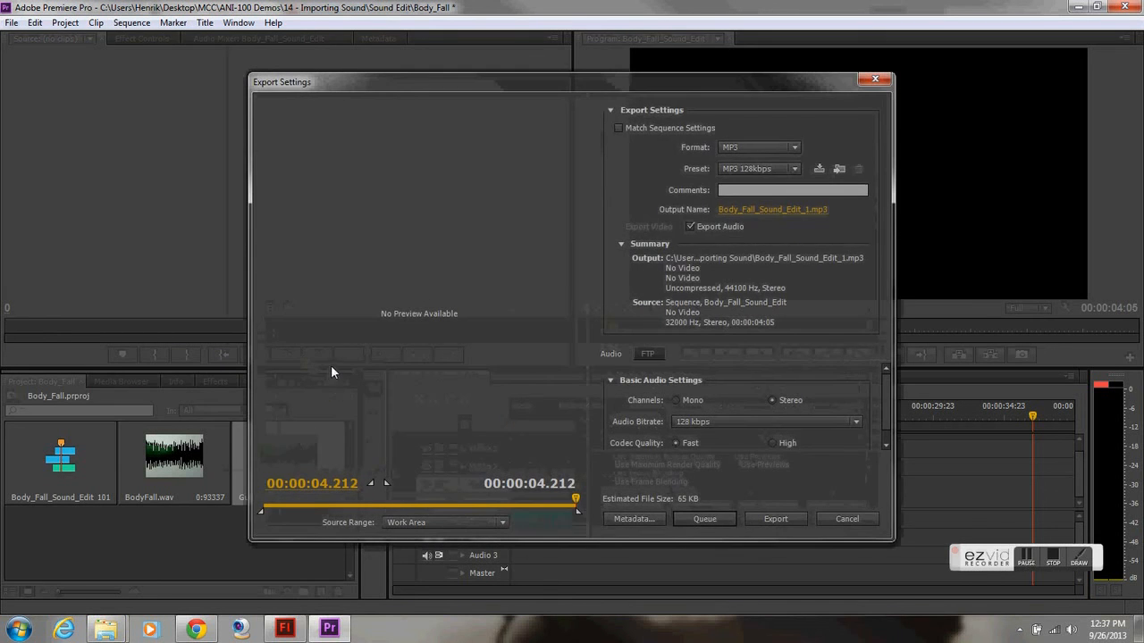
mouse_move(728, 147)
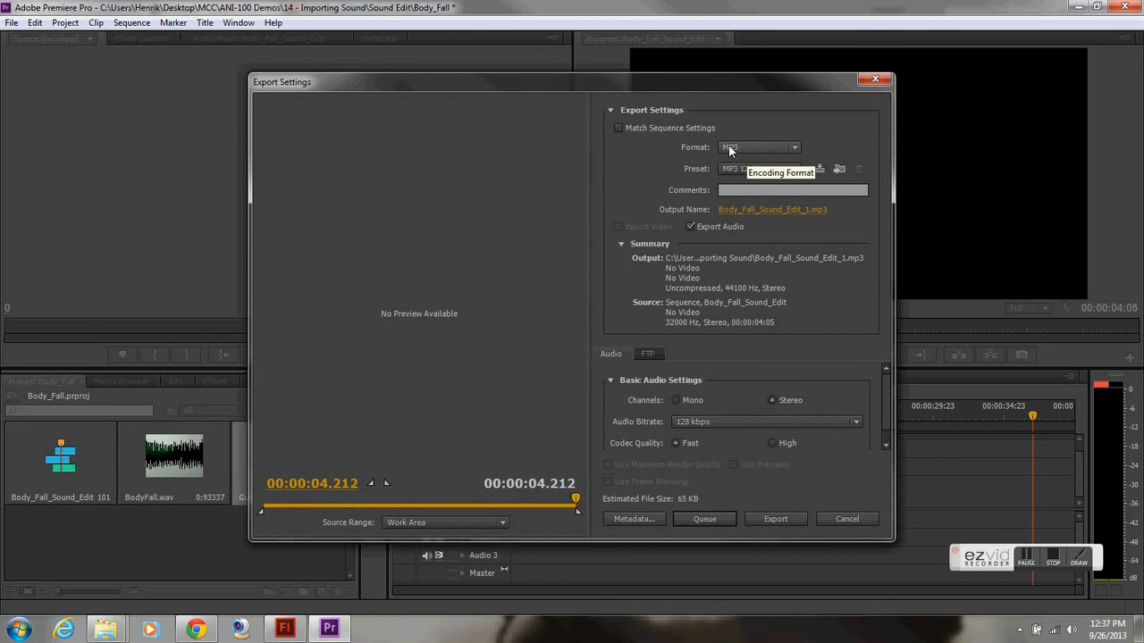
click(757, 146)
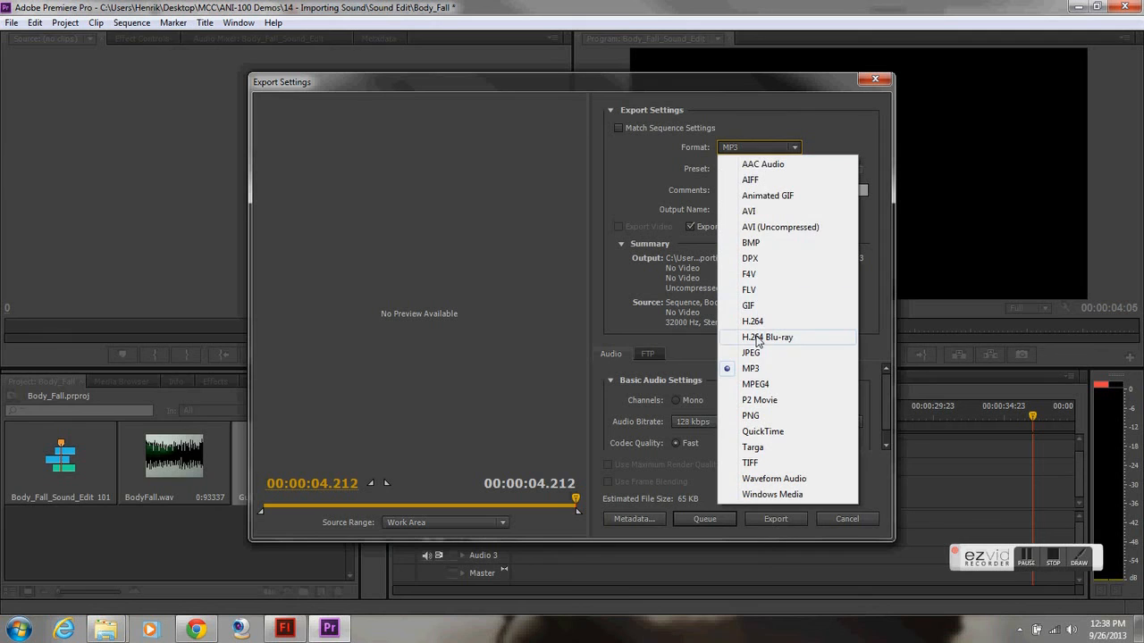
mouse_move(770, 395)
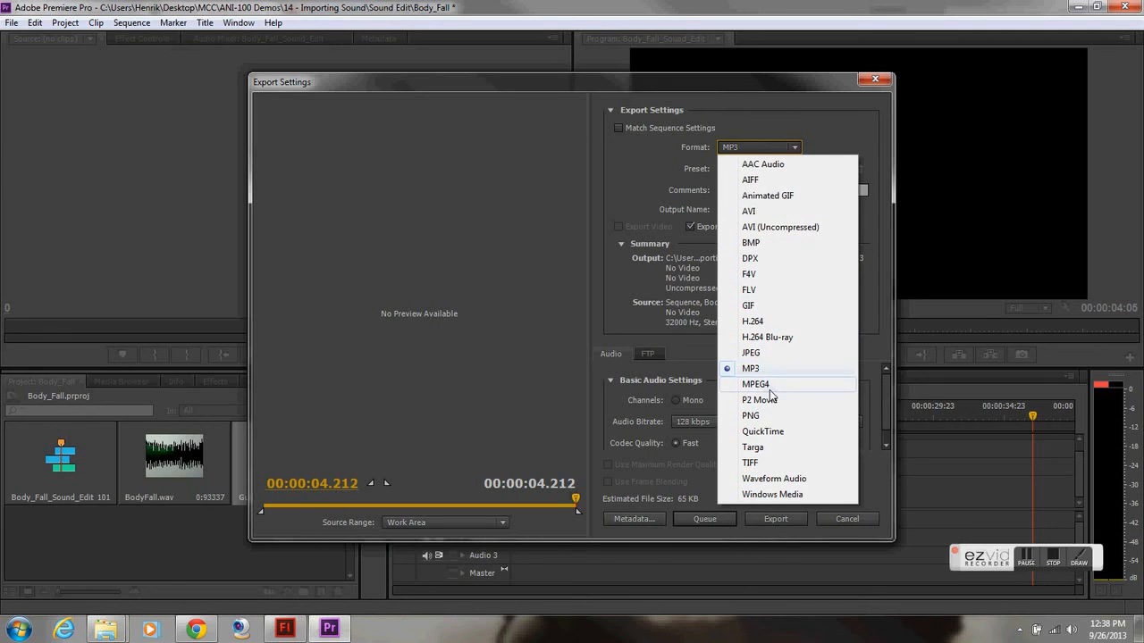
mouse_move(788, 462)
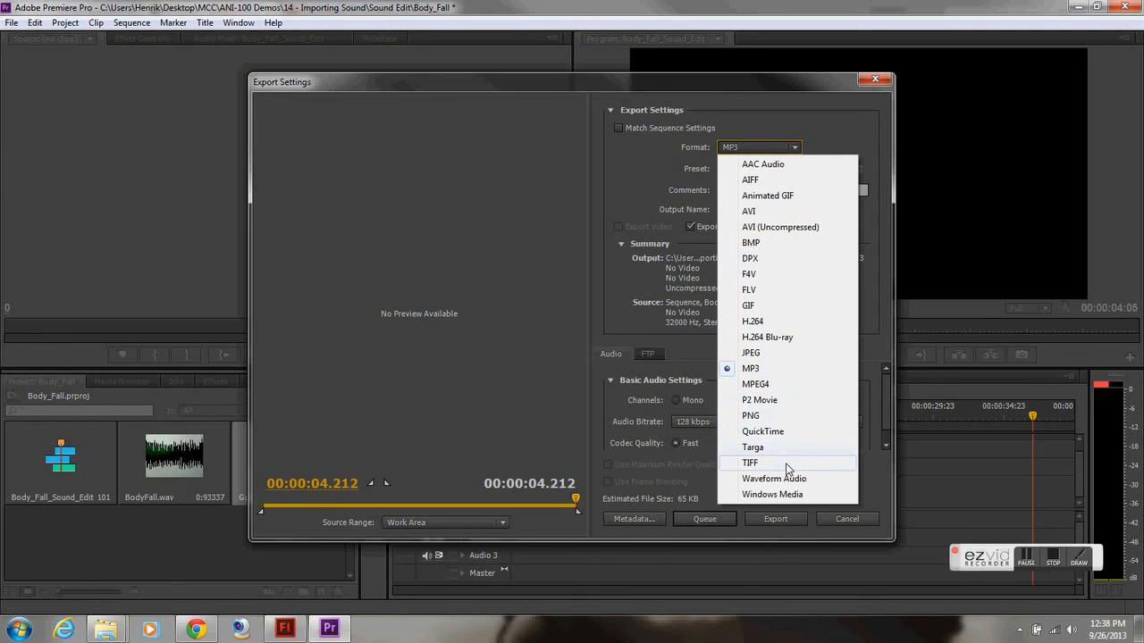
mouse_move(784, 478)
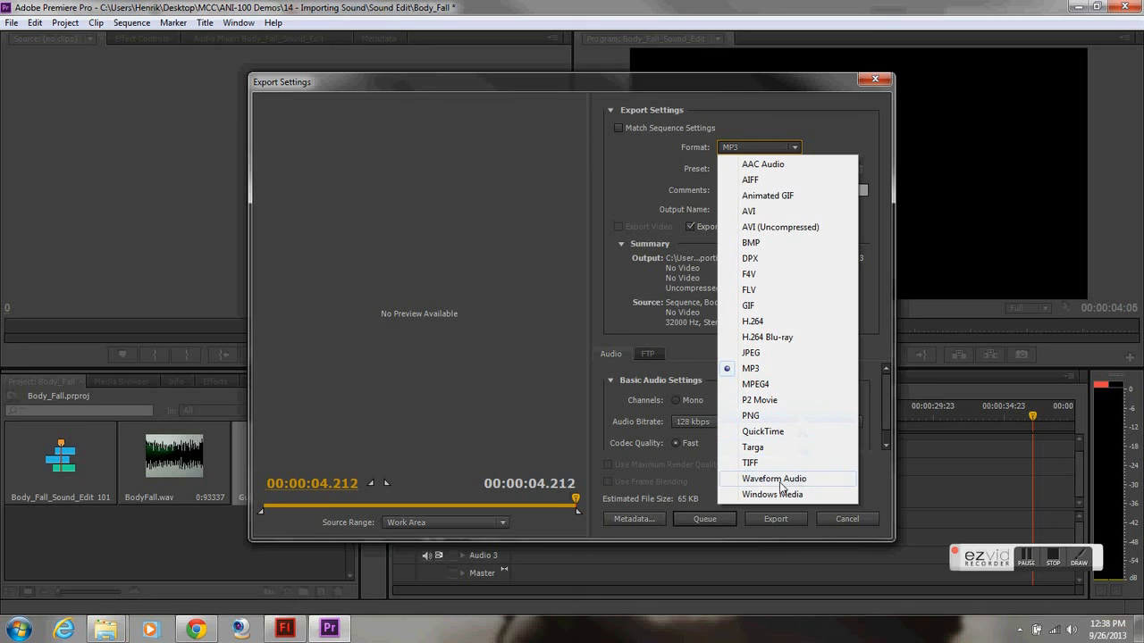
mouse_move(799, 227)
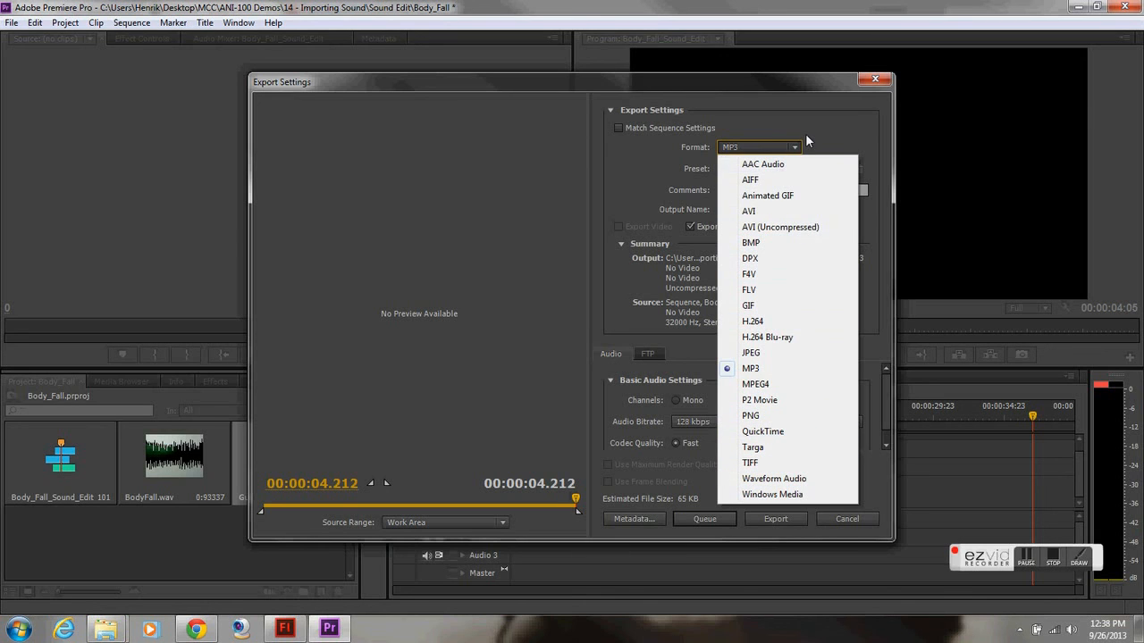
click(751, 368)
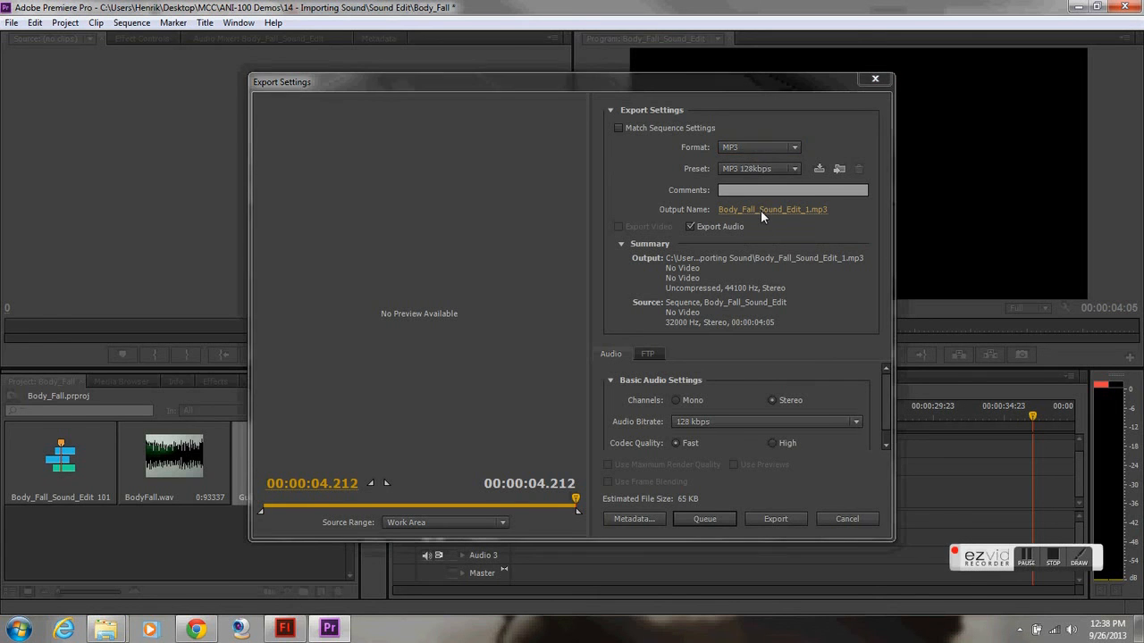
Rename the output to GunFire2.mp3 and export the trimmed gunfire audio
click(771, 209)
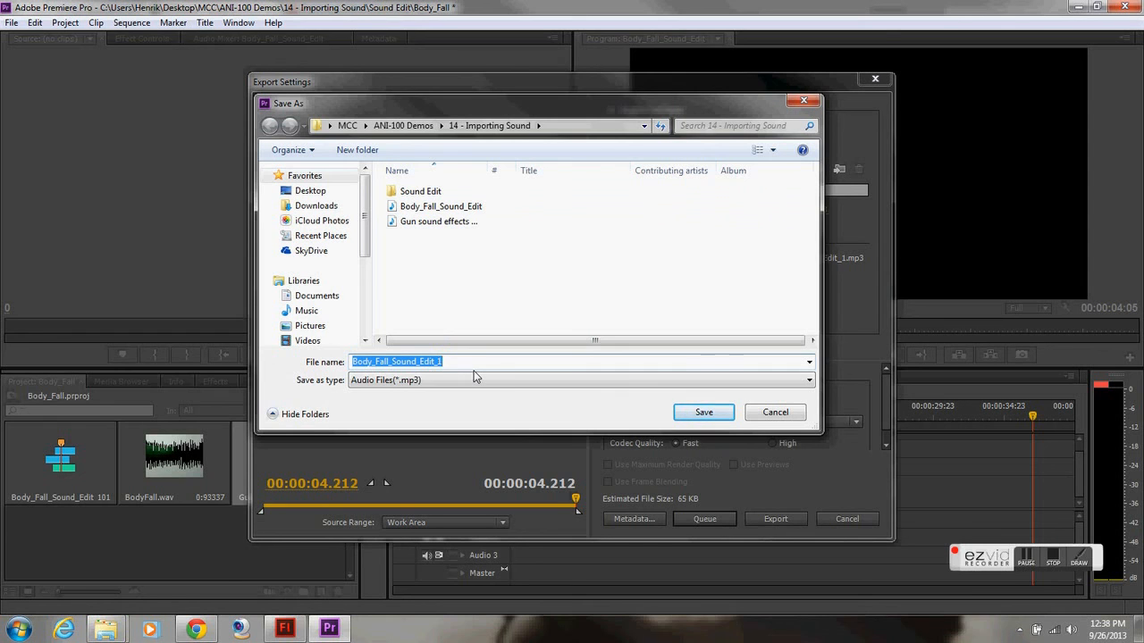
text(GunFire2)
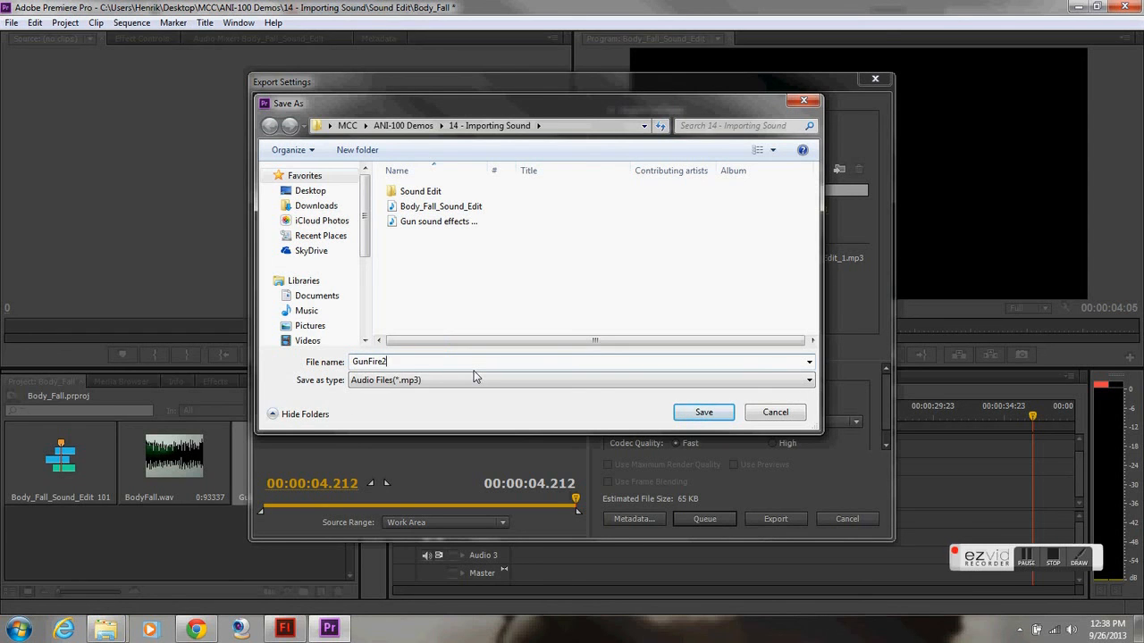
mouse_move(703, 412)
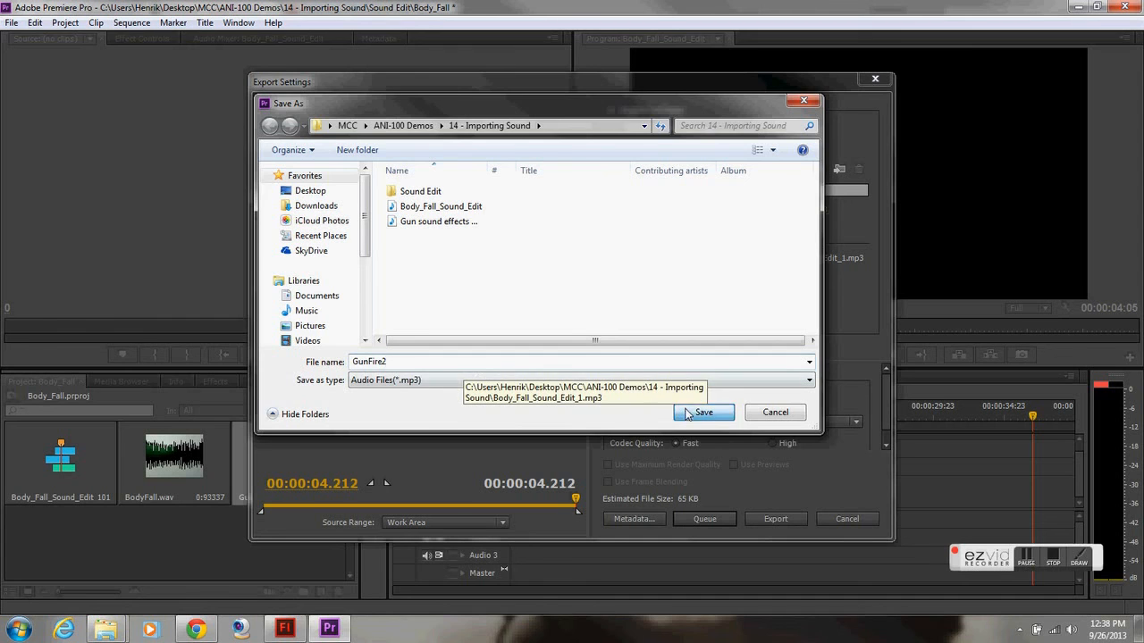
click(703, 412)
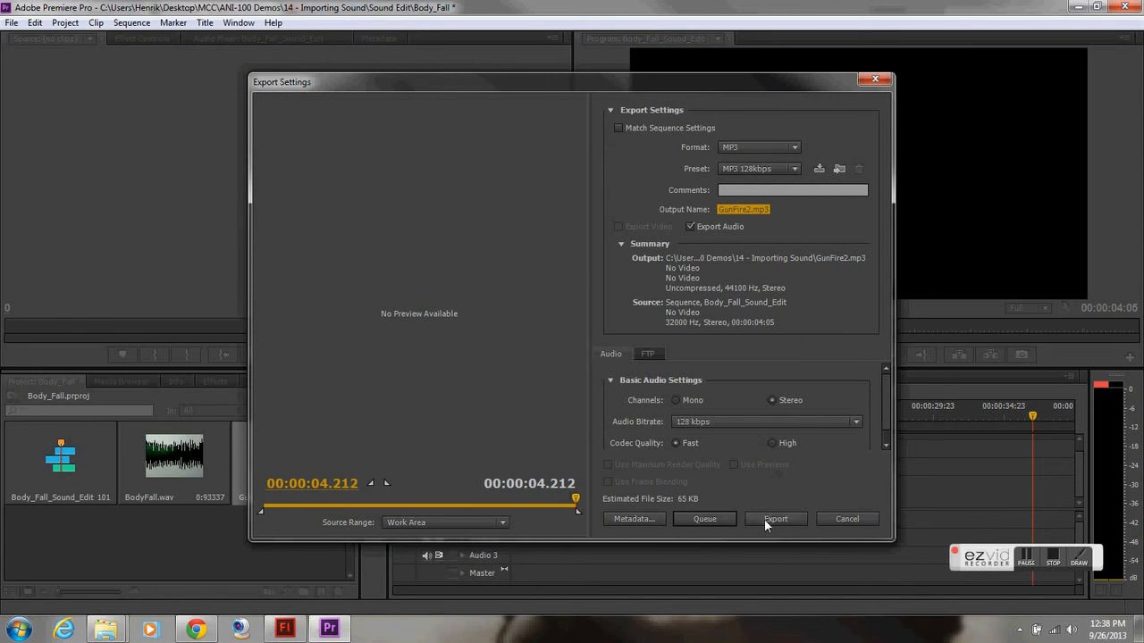
click(775, 519)
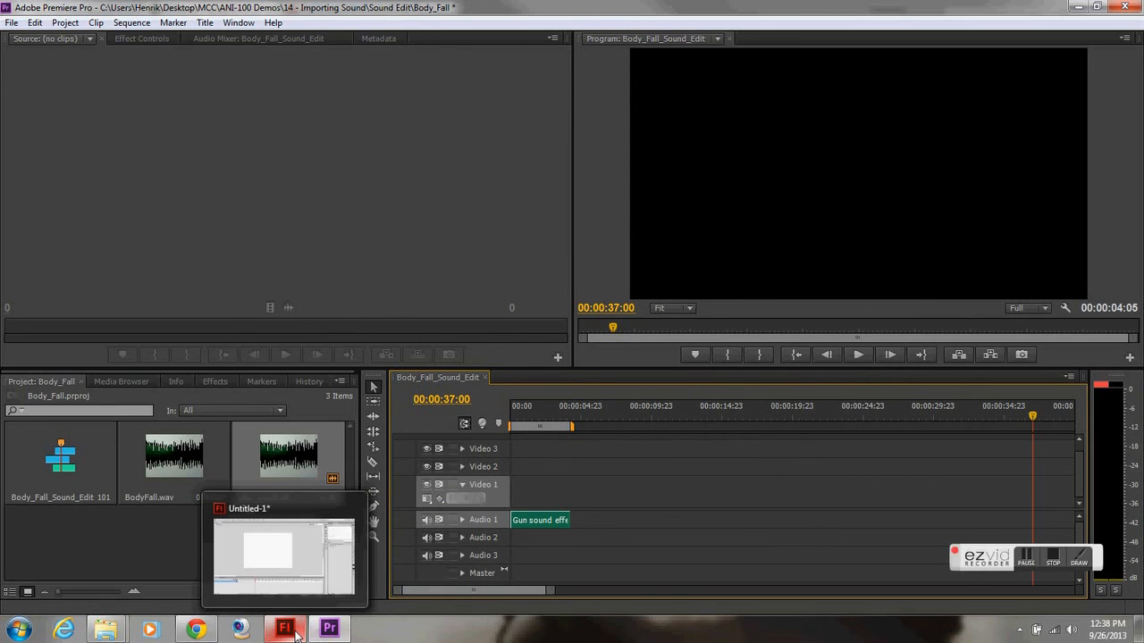
Import GunFire2.mp3 into the Flash library and return to the document
click(283, 628)
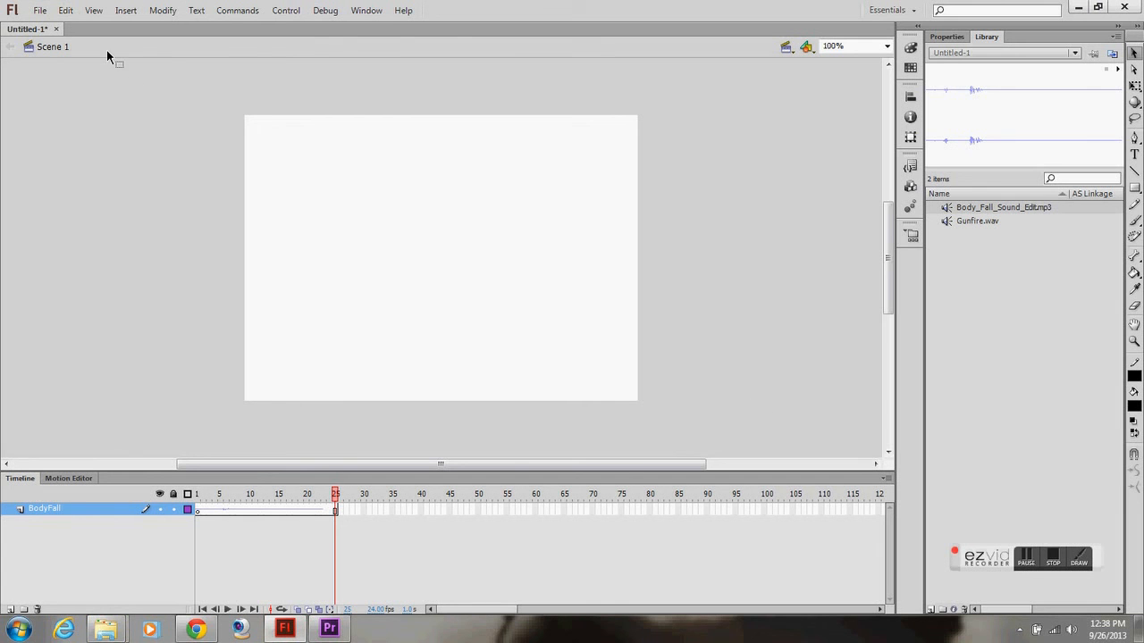
click(39, 10)
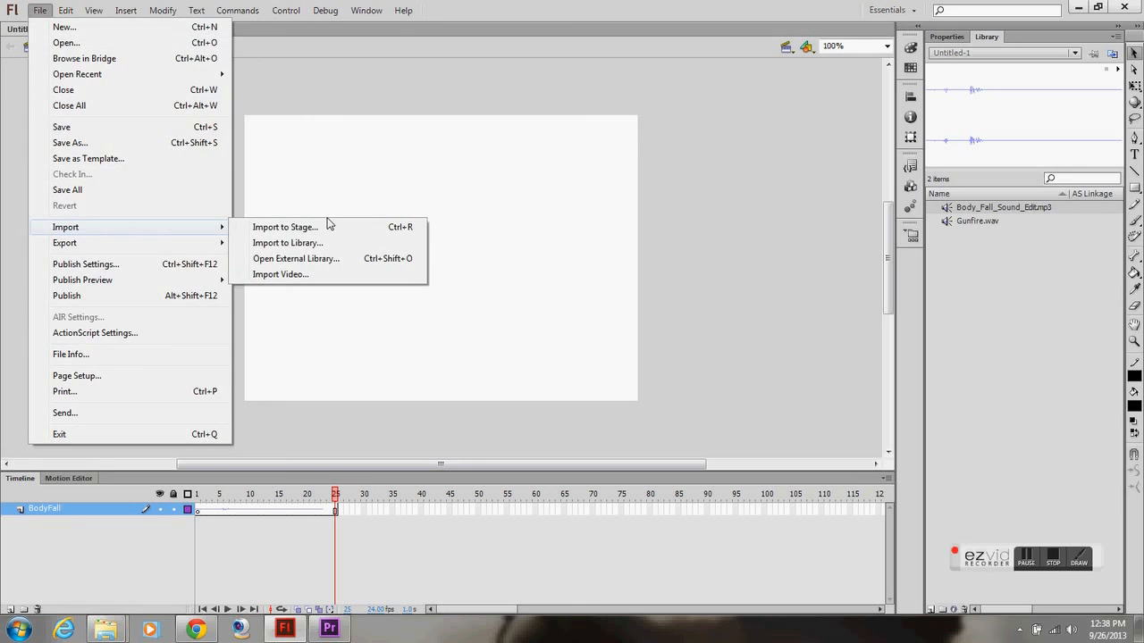
click(287, 242)
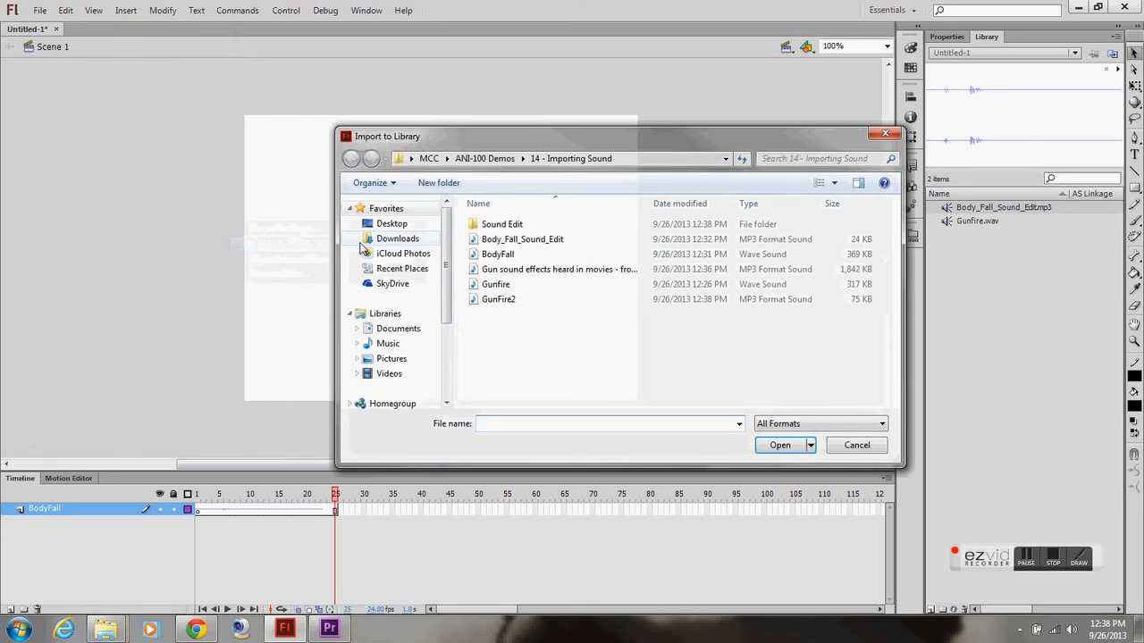
click(499, 300)
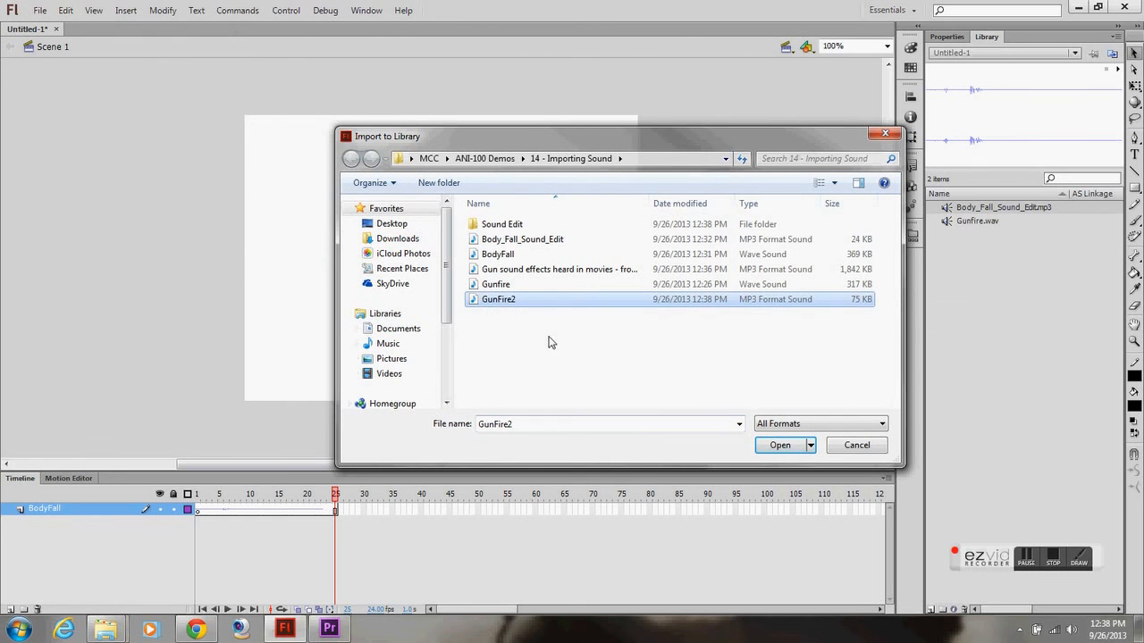
mouse_move(779, 445)
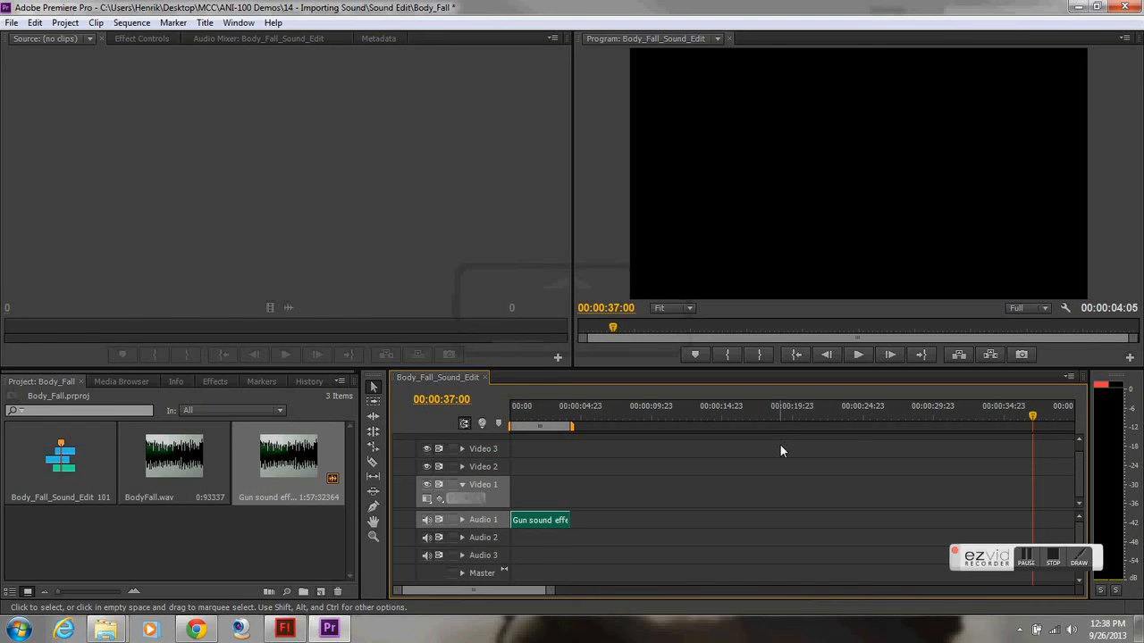
click(284, 629)
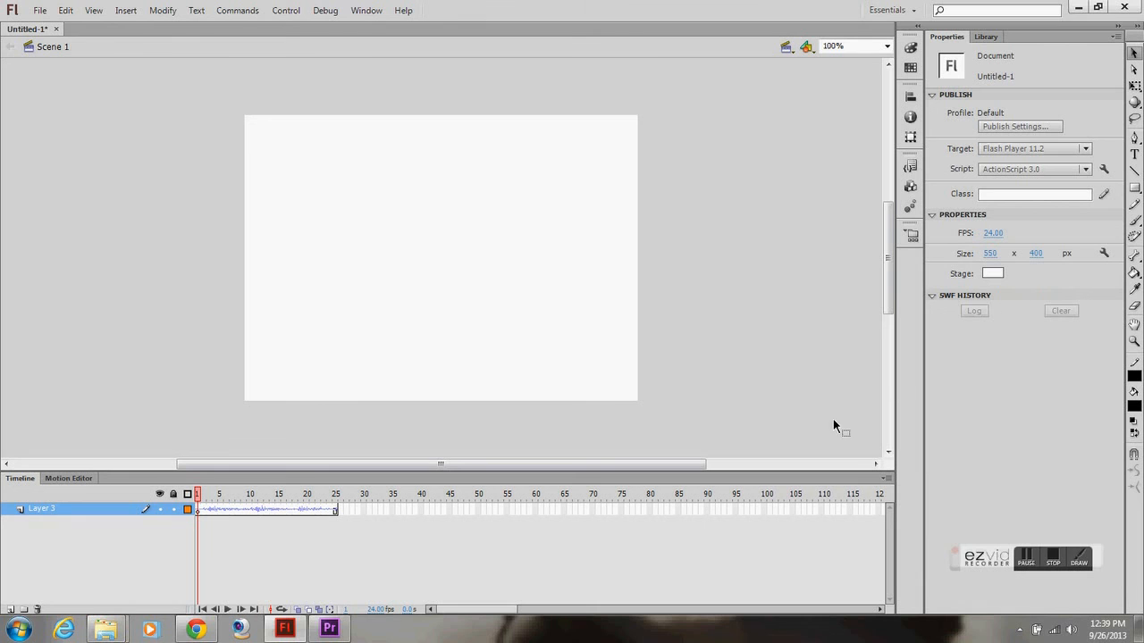
Select the GunFire2 sound frames, confirm Stream sync, and scrub through the sound
click(203, 495)
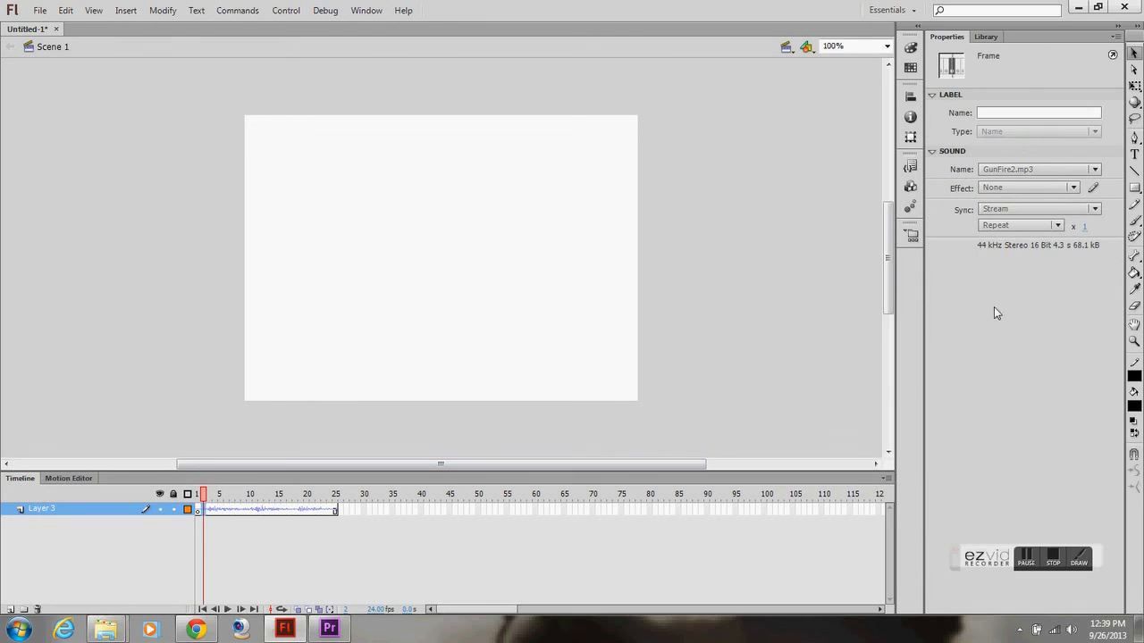
click(1093, 208)
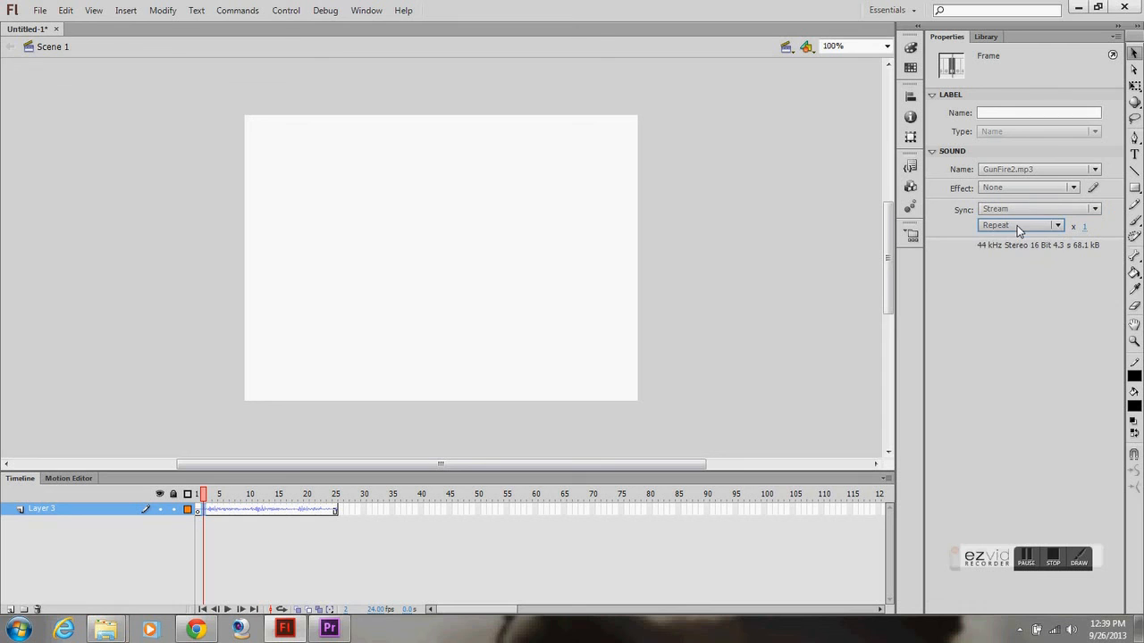
click(259, 494)
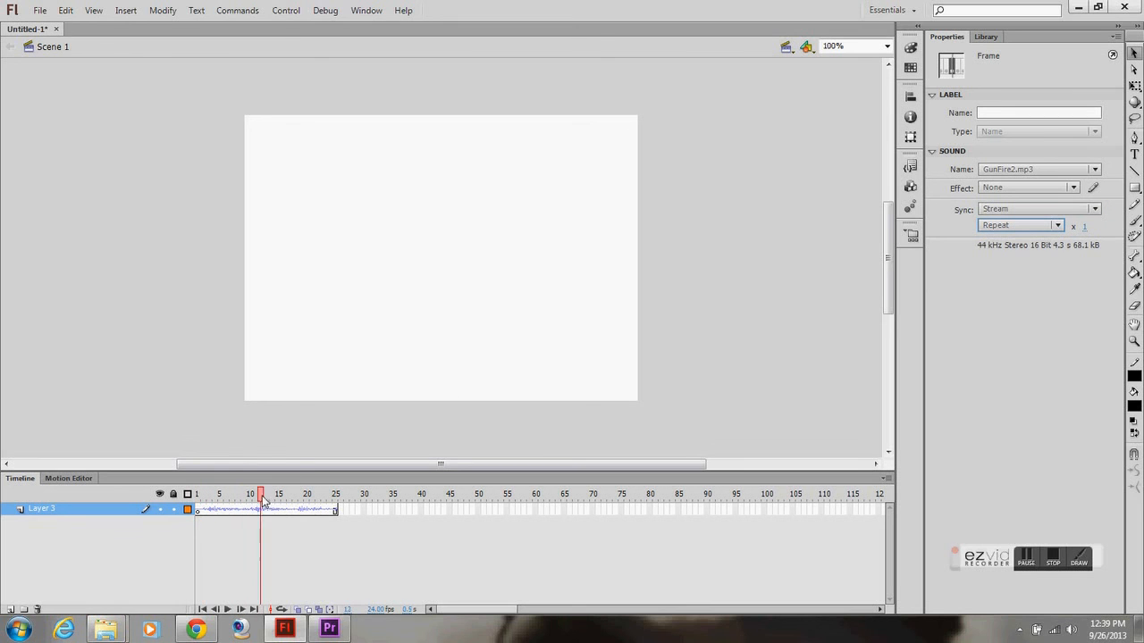
click(197, 493)
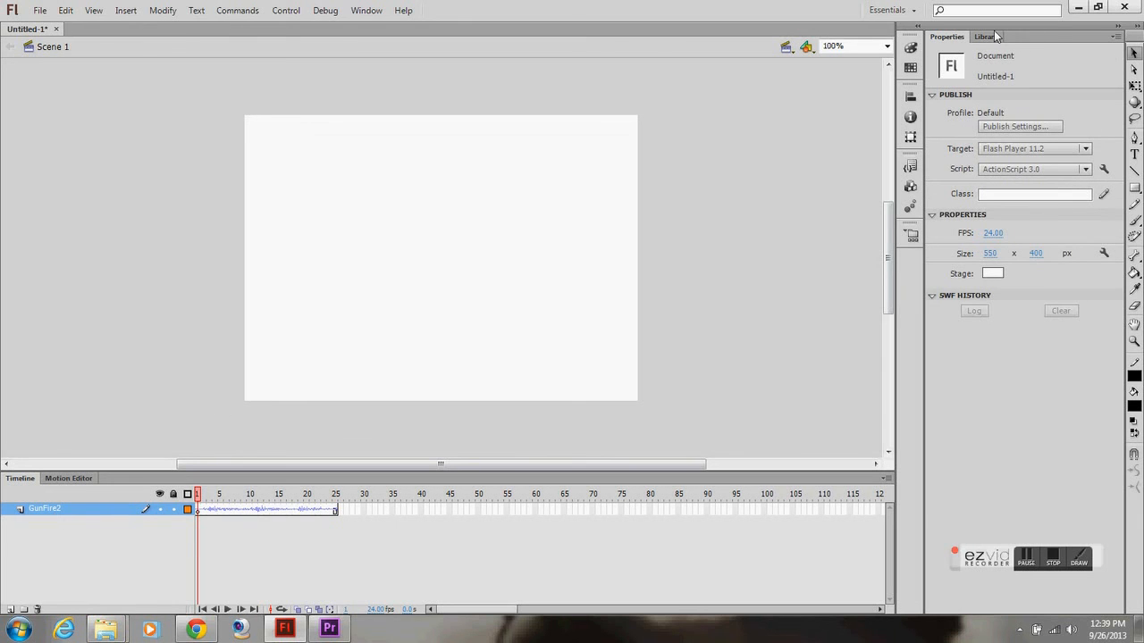
Show the Library panel listing Body_Fall_Sound_Edit.mp3, Gunfire.wav and GunFire2.mp3
click(986, 37)
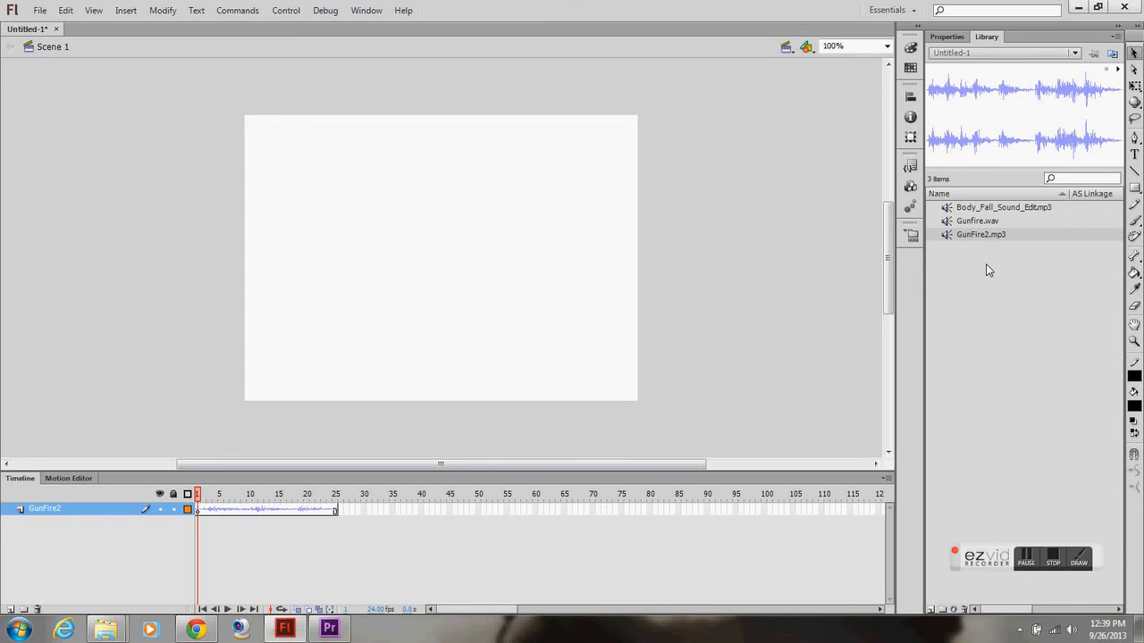
mouse_move(347, 570)
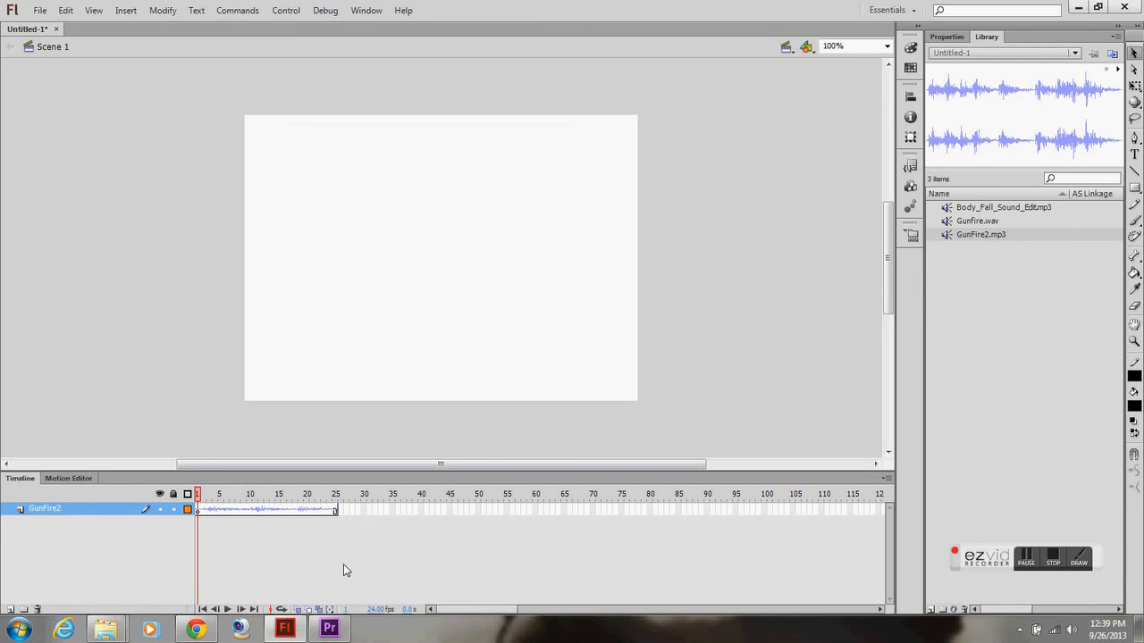
mouse_move(549, 450)
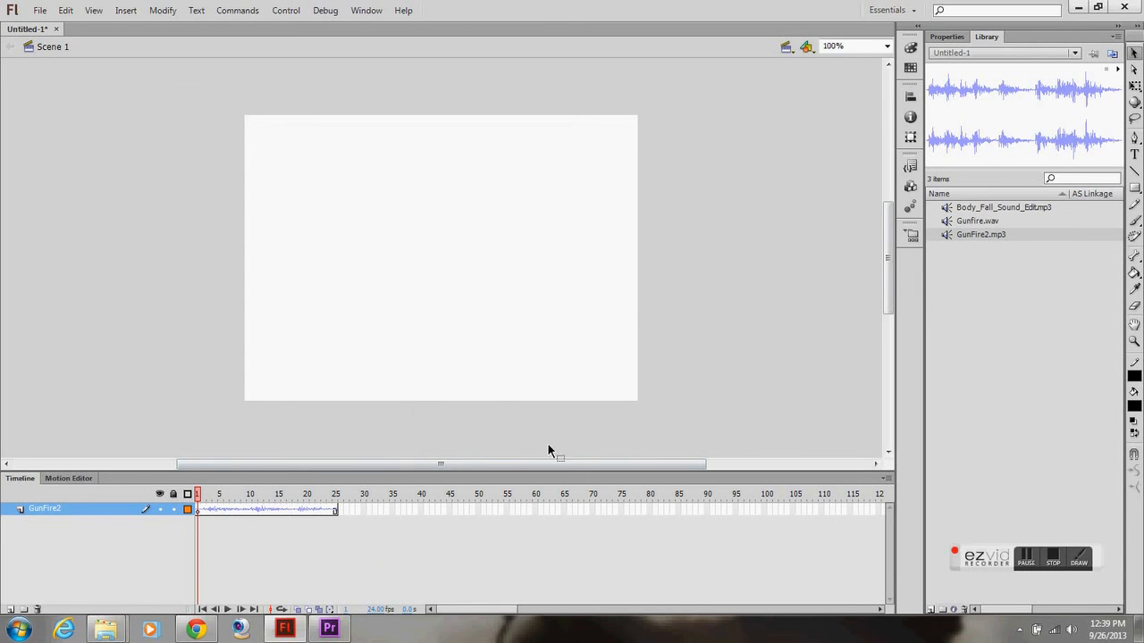
mouse_move(994, 472)
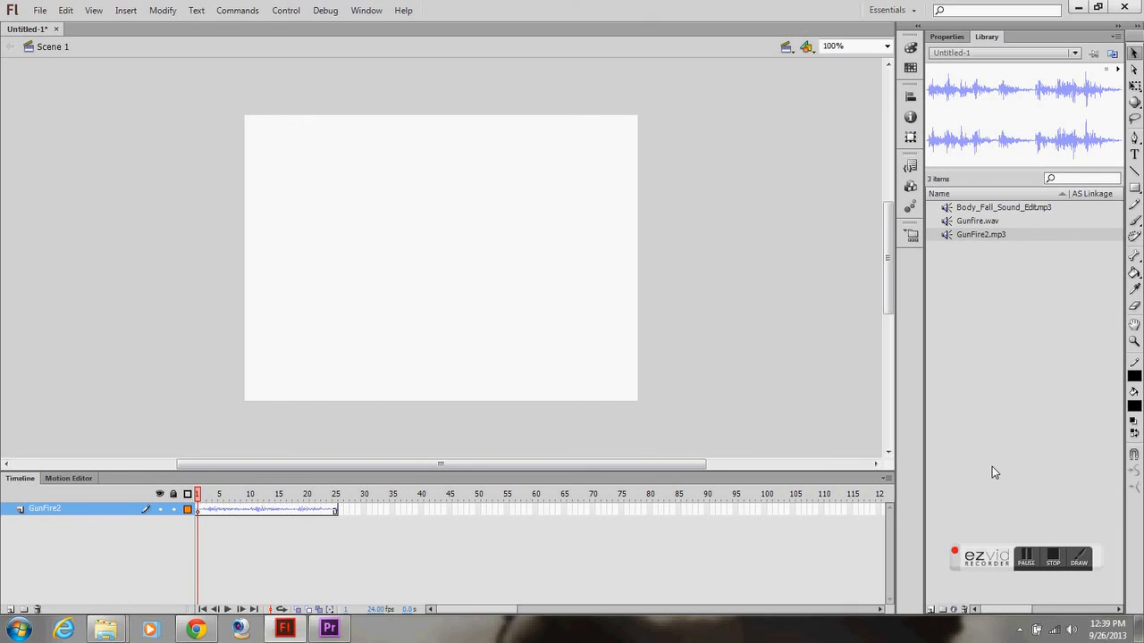
click(1052, 559)
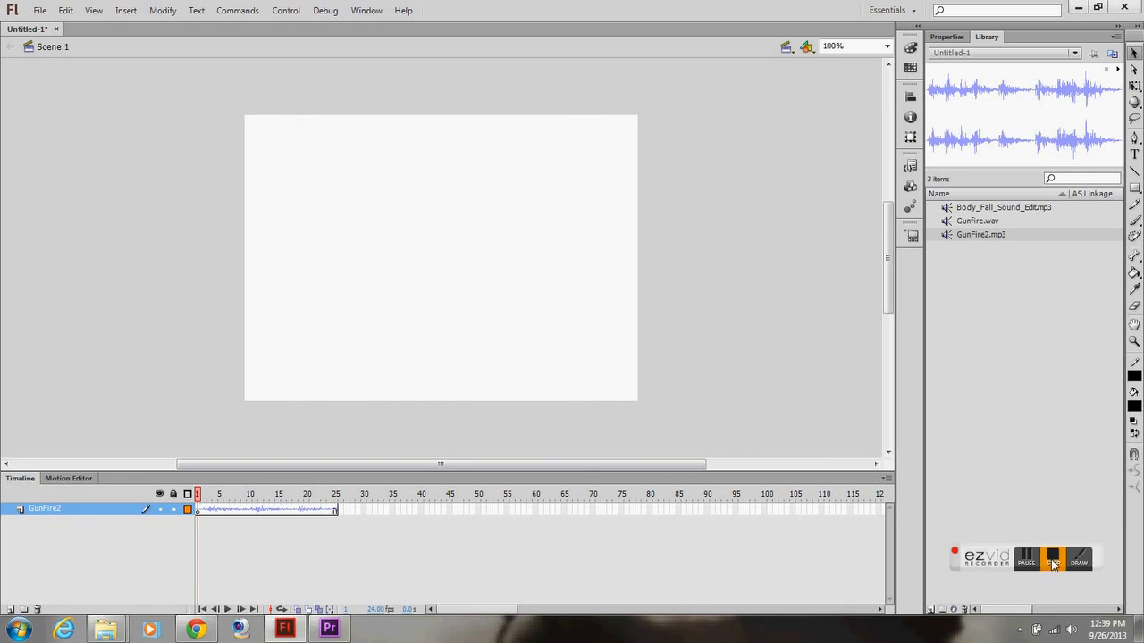